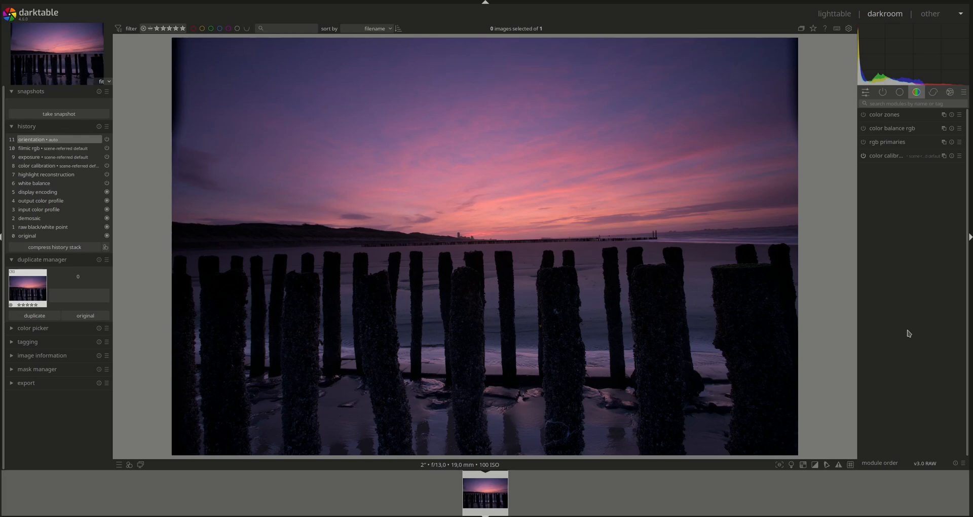
pyautogui.moveTo(889, 393)
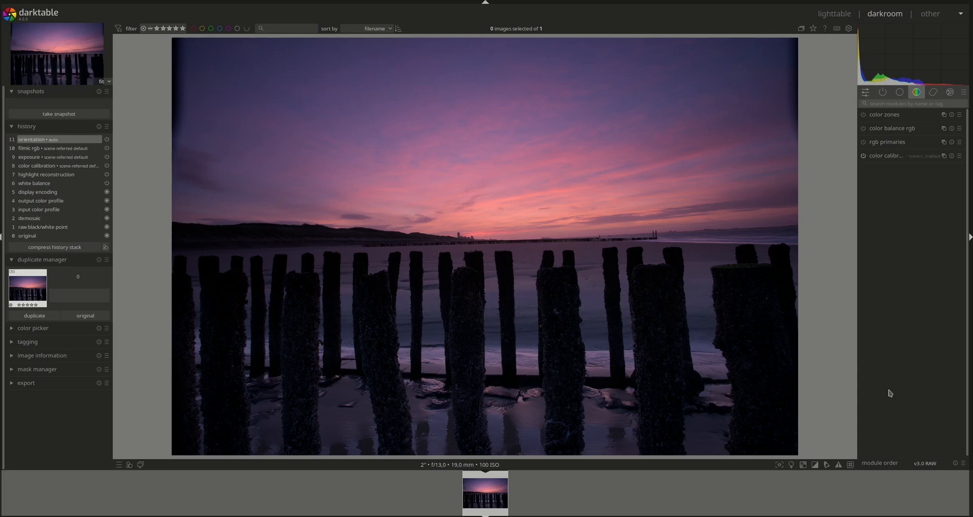
pyautogui.moveTo(868, 418)
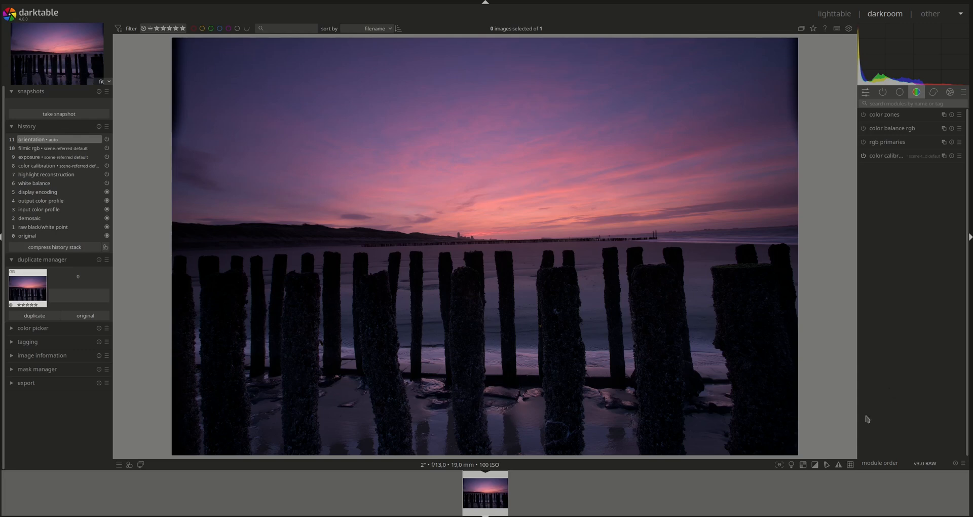
pyautogui.moveTo(863, 198)
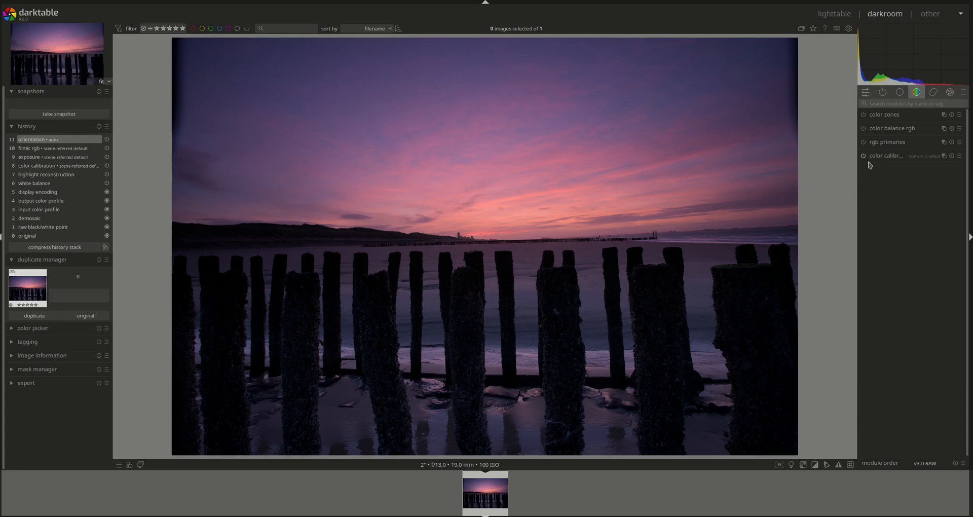
pyautogui.moveTo(907, 145)
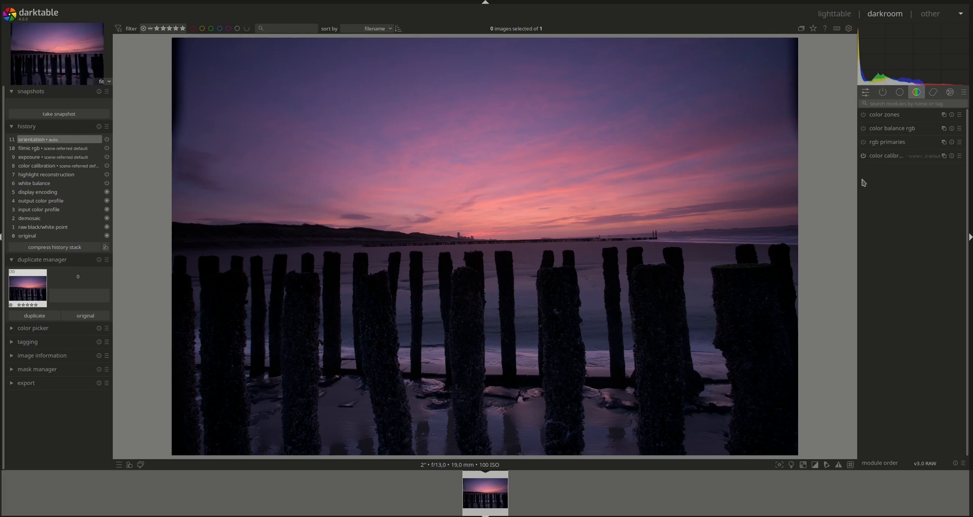
# Step: Enable colour calibration, warming the sunset's purple cast toward pink-red
pyautogui.click(862, 156)
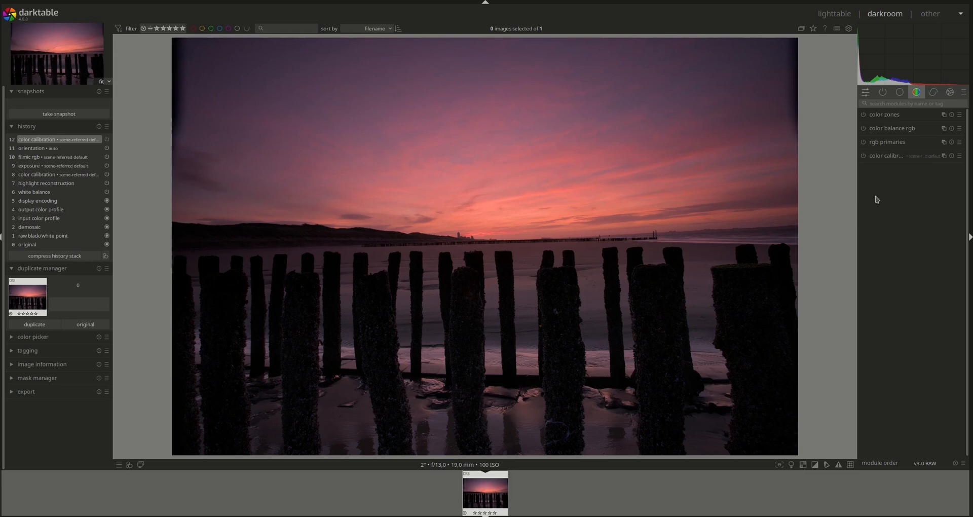
pyautogui.click(899, 92)
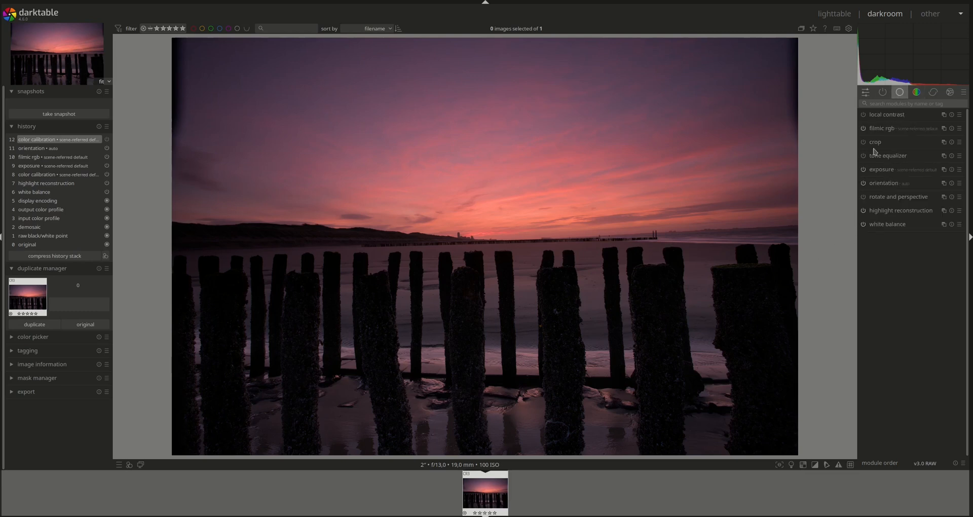
# Step: Crop the photo to a tighter frame around the pier posts and sky
pyautogui.click(876, 142)
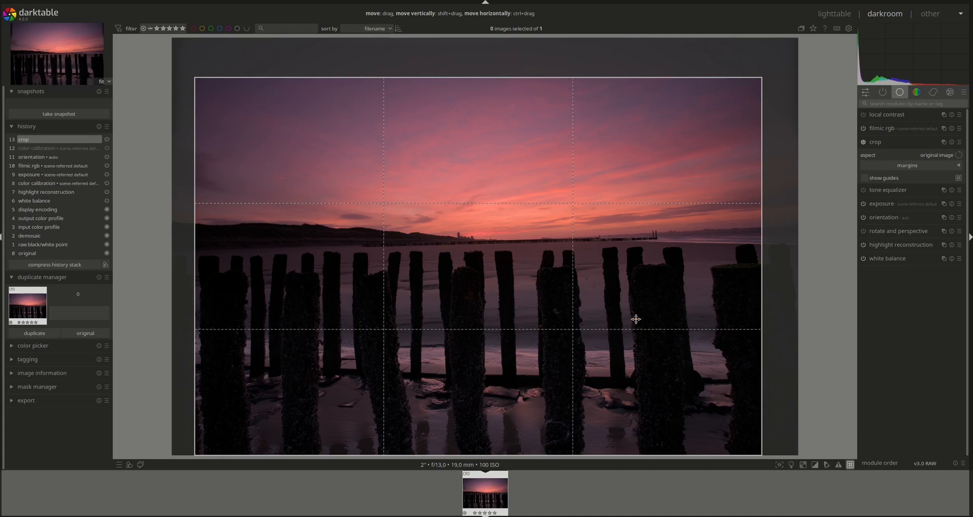
pyautogui.moveTo(636, 301)
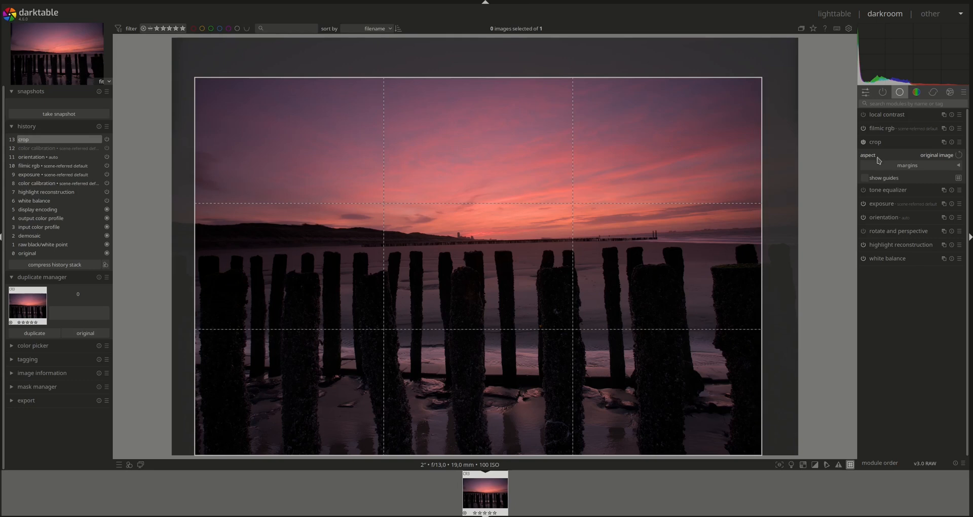
pyautogui.click(875, 142)
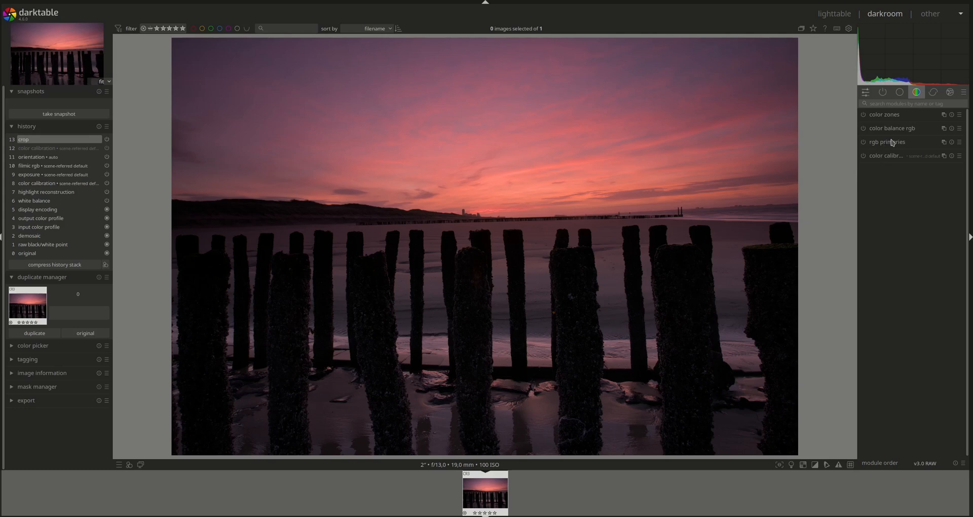
# Step: Enable rgb primaries with neutral settings, browsing the active and base module groups
pyautogui.click(887, 141)
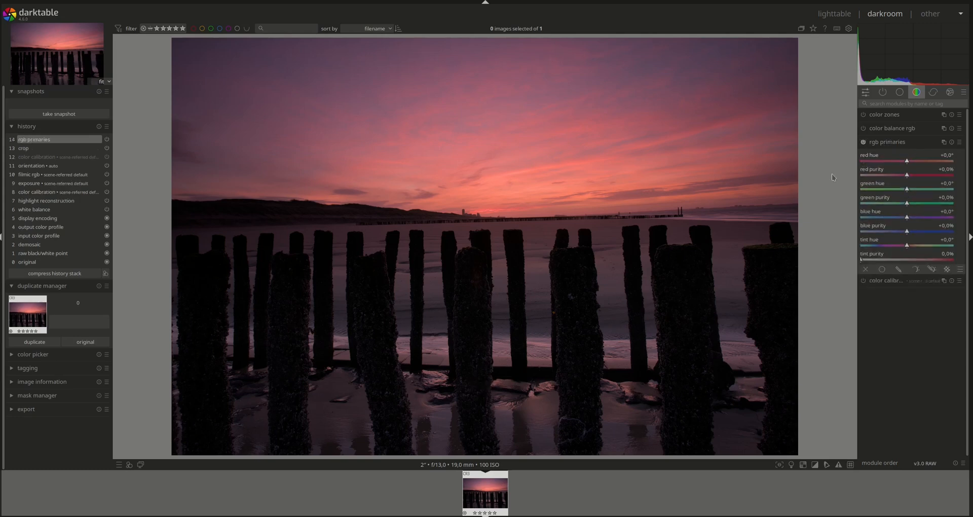
pyautogui.moveTo(883, 92)
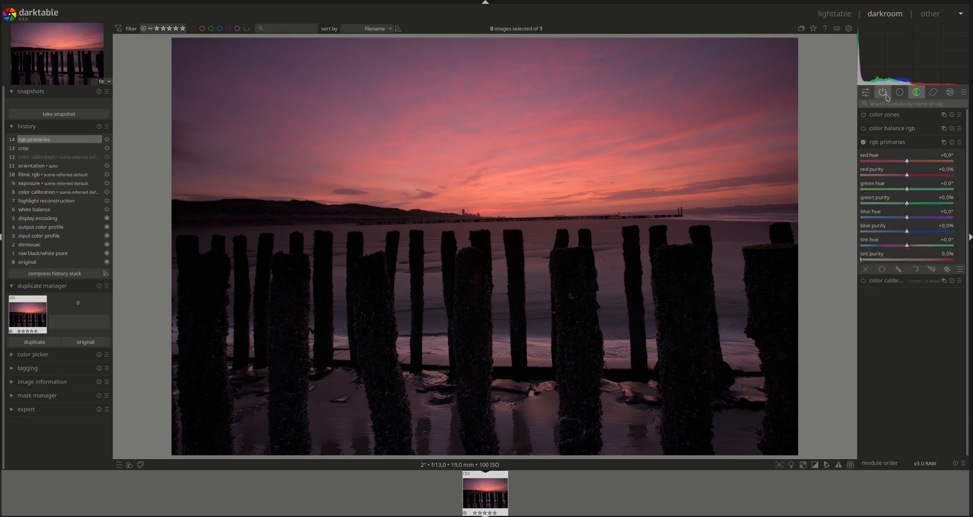
pyautogui.click(881, 92)
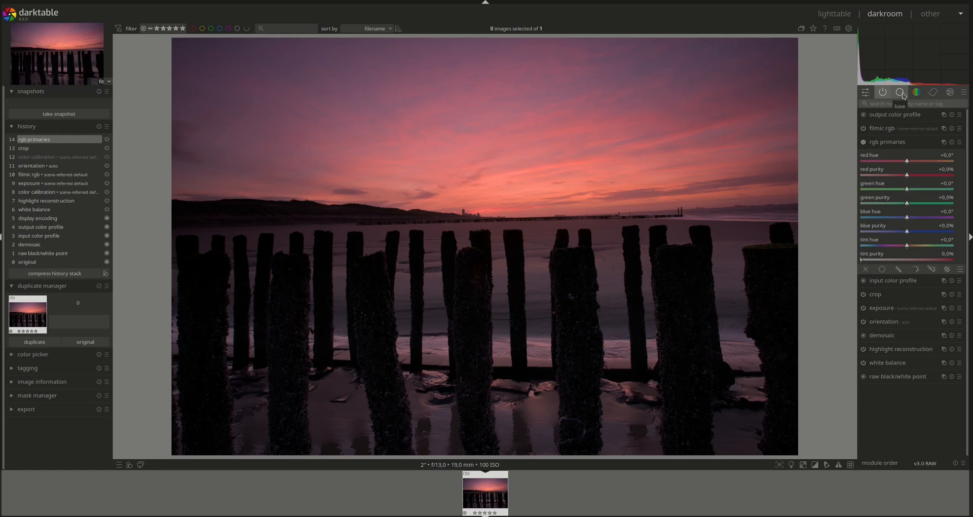
pyautogui.click(900, 92)
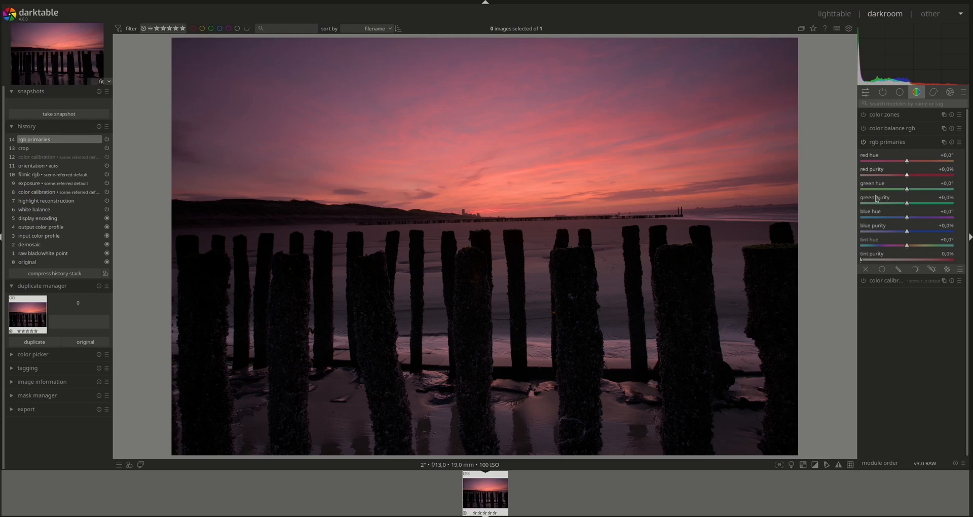
pyautogui.moveTo(872, 257)
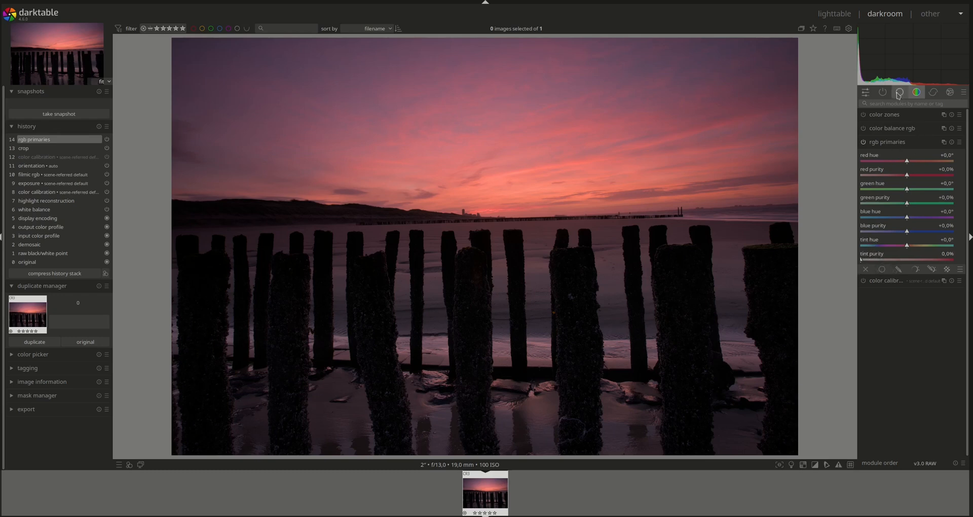
pyautogui.click(899, 92)
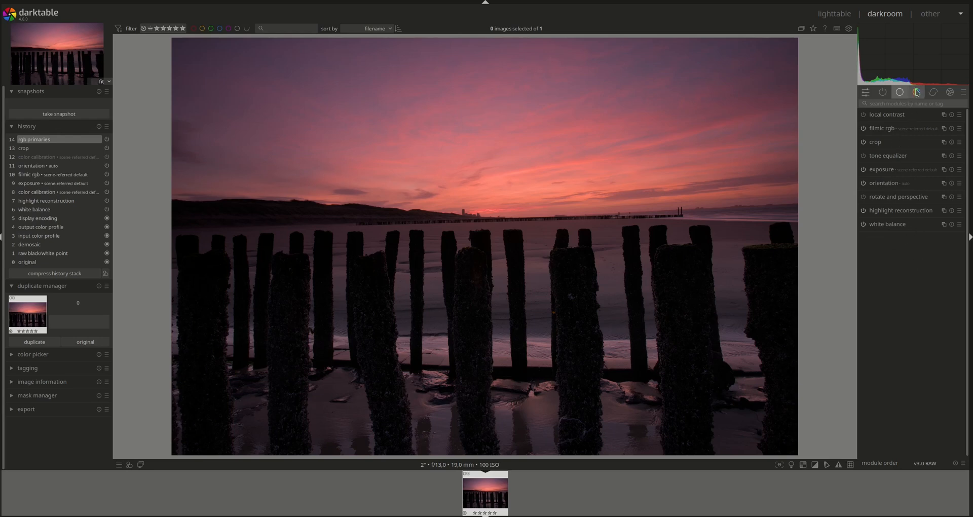
pyautogui.click(917, 93)
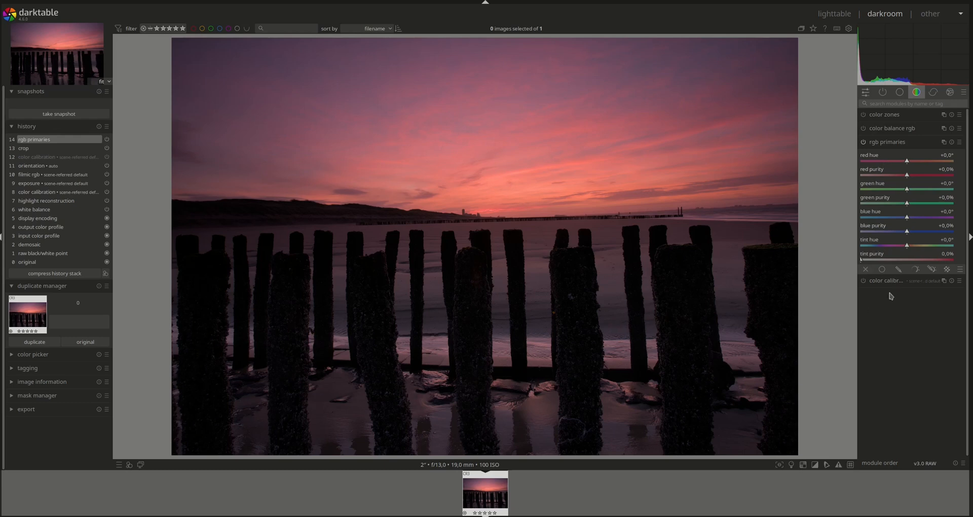
pyautogui.moveTo(837, 158)
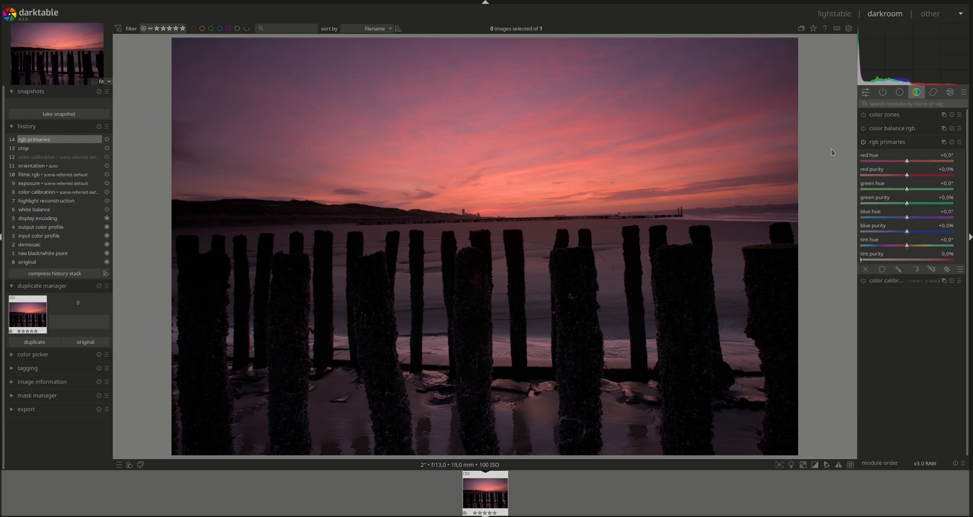
pyautogui.moveTo(828, 157)
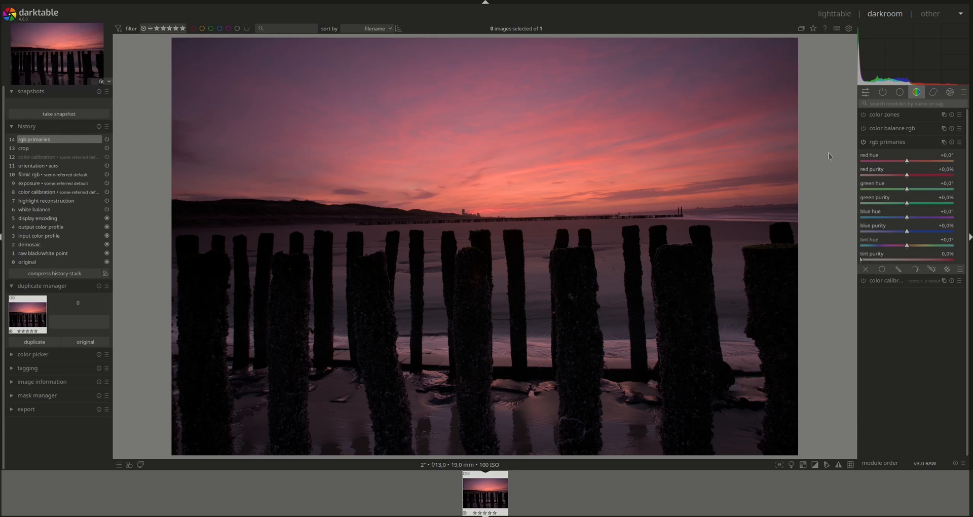
pyautogui.moveTo(485, 241)
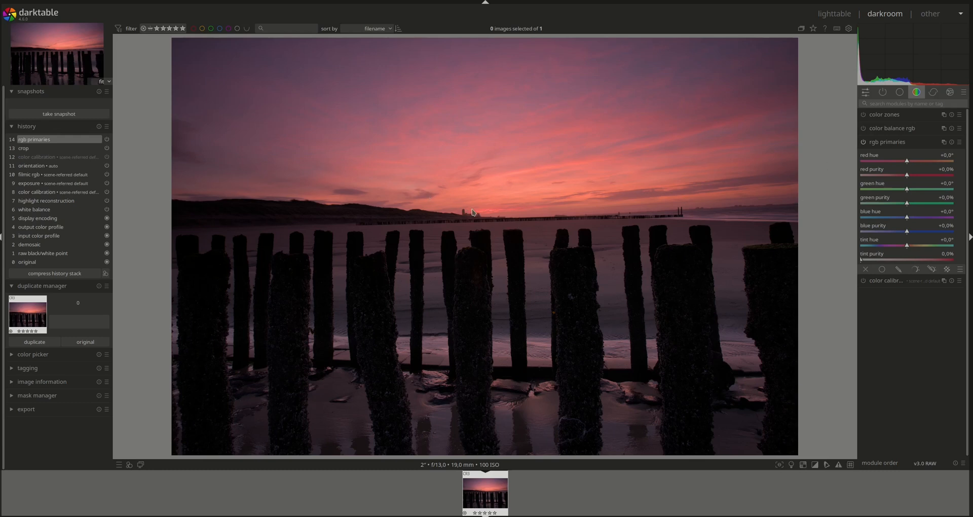
pyautogui.moveTo(544, 288)
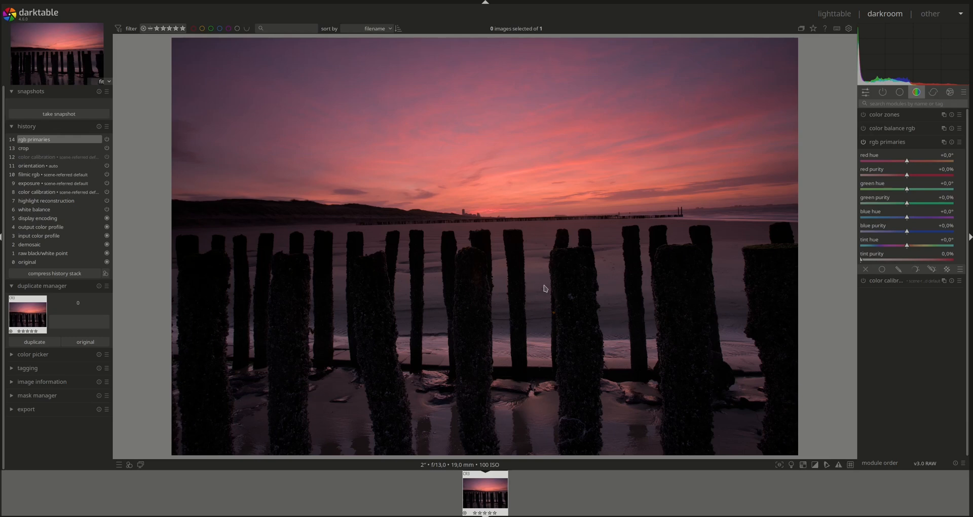
pyautogui.moveTo(534, 295)
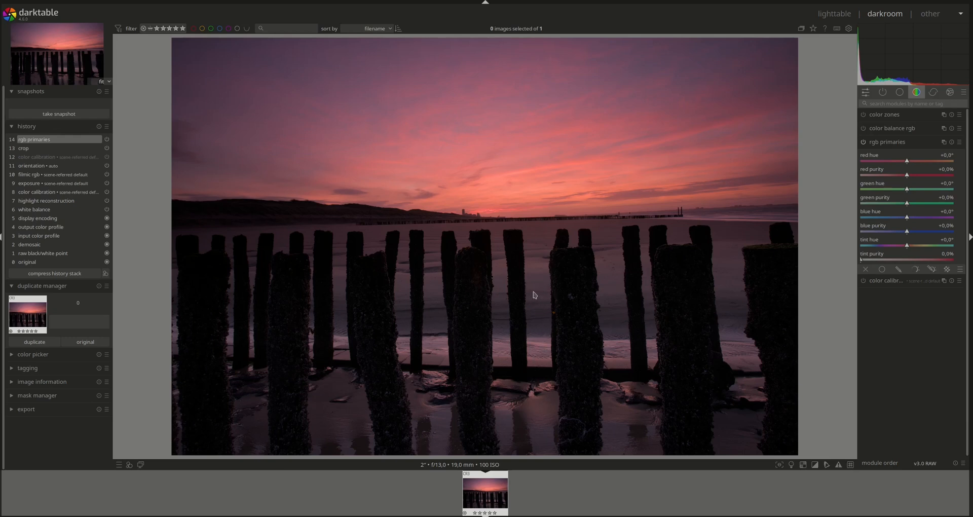
pyautogui.moveTo(534, 425)
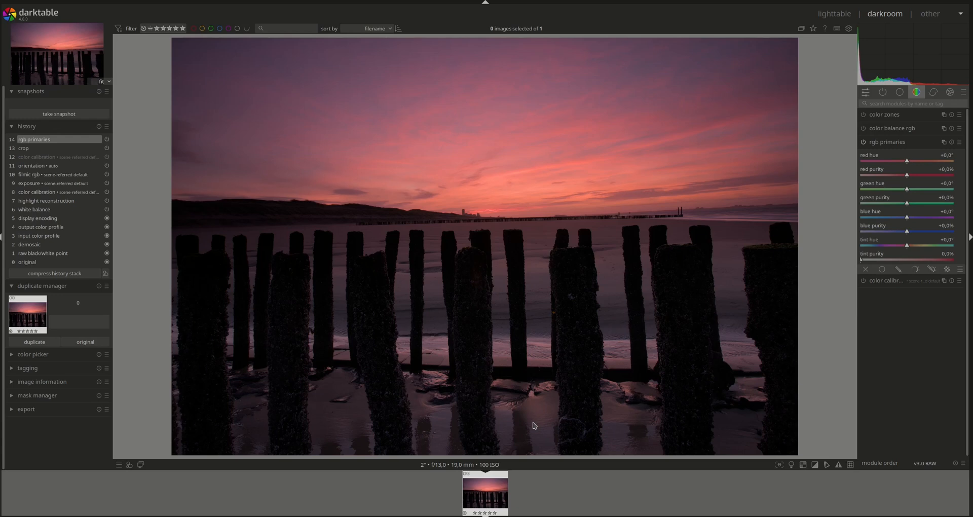
pyautogui.moveTo(902, 331)
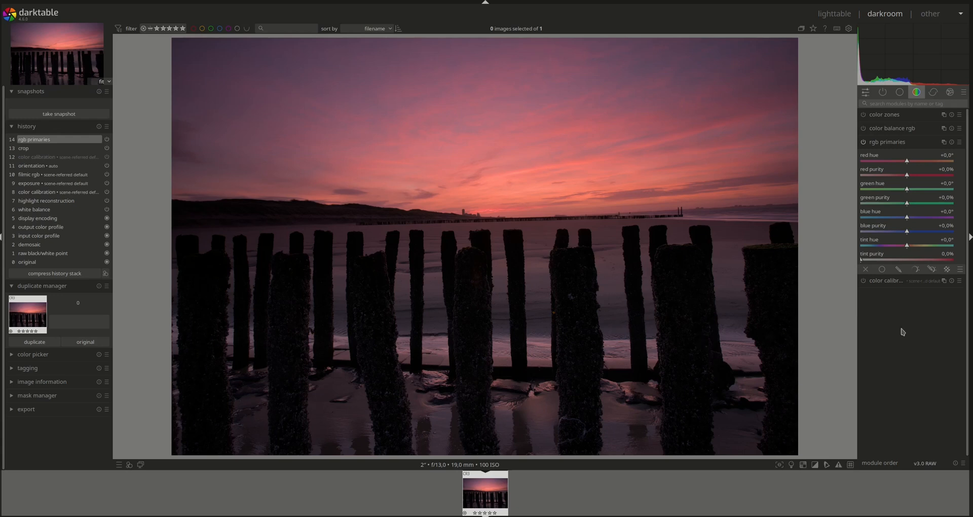
pyautogui.moveTo(842, 358)
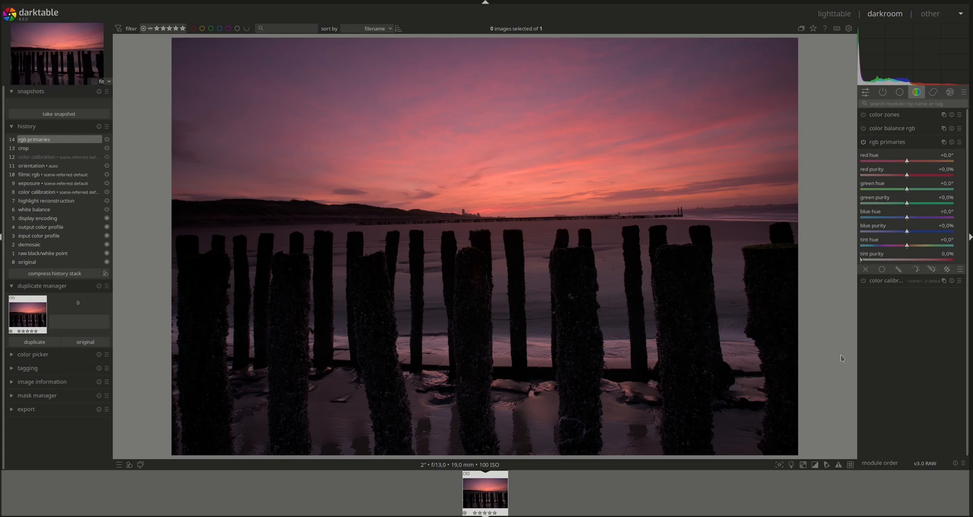
pyautogui.moveTo(558, 151)
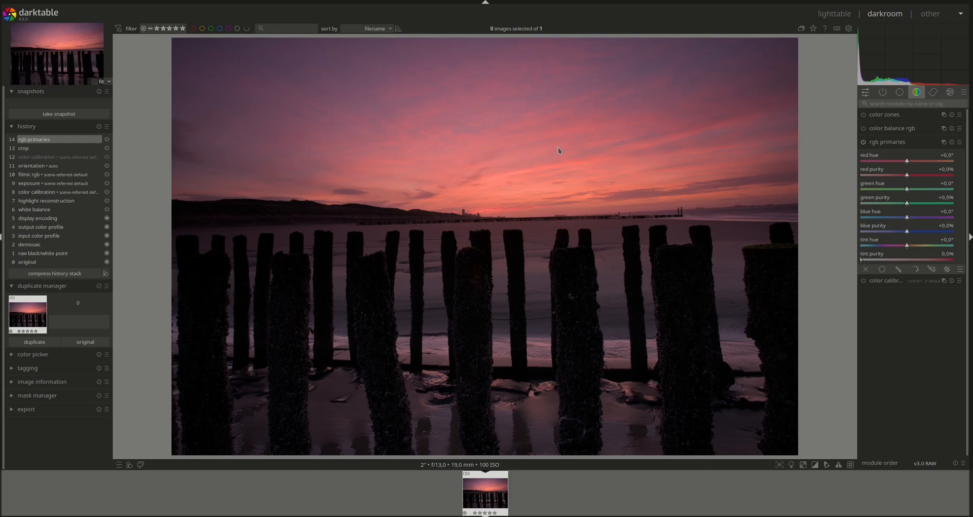
pyautogui.moveTo(667, 142)
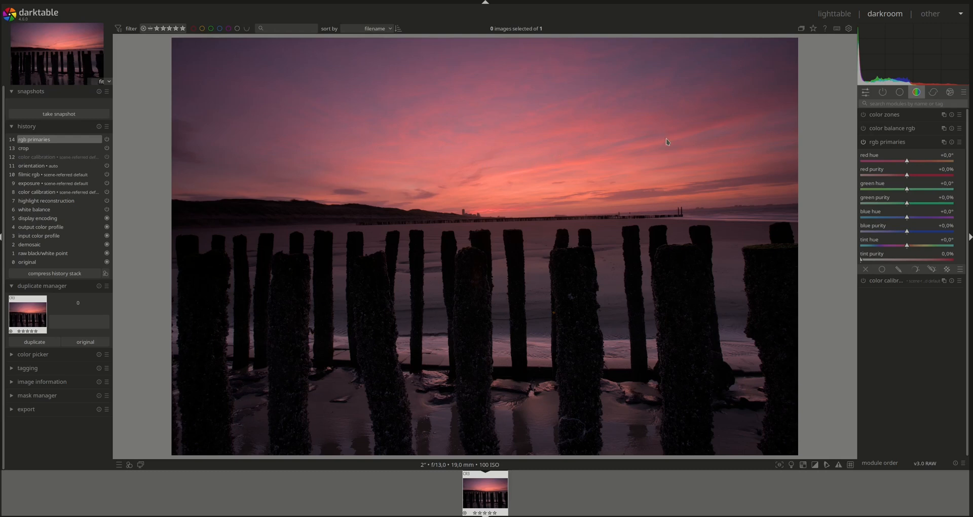
pyautogui.moveTo(421, 182)
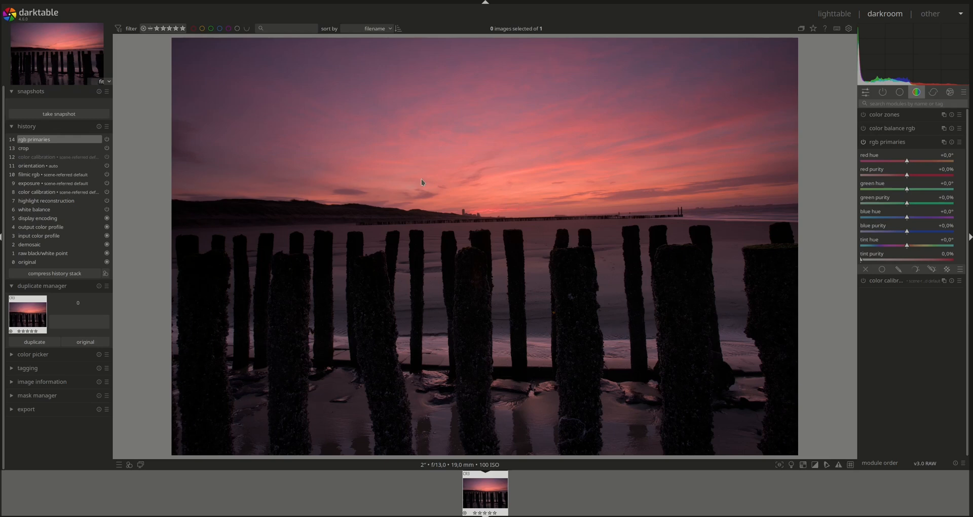
pyautogui.moveTo(492, 174)
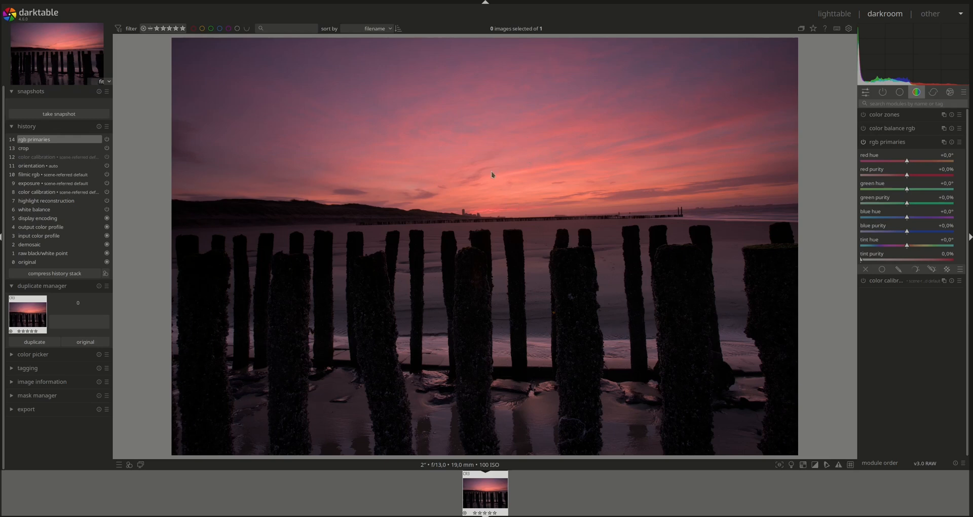
pyautogui.moveTo(506, 331)
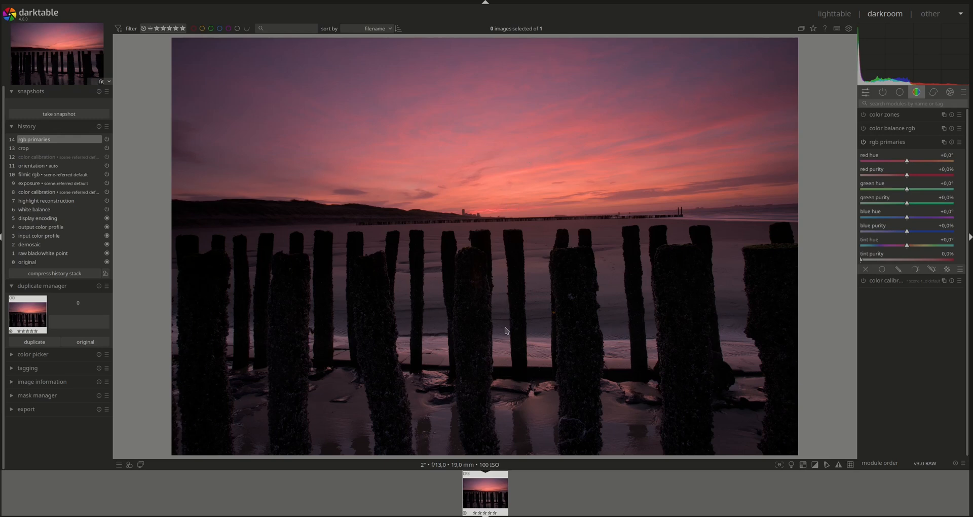
pyautogui.moveTo(544, 287)
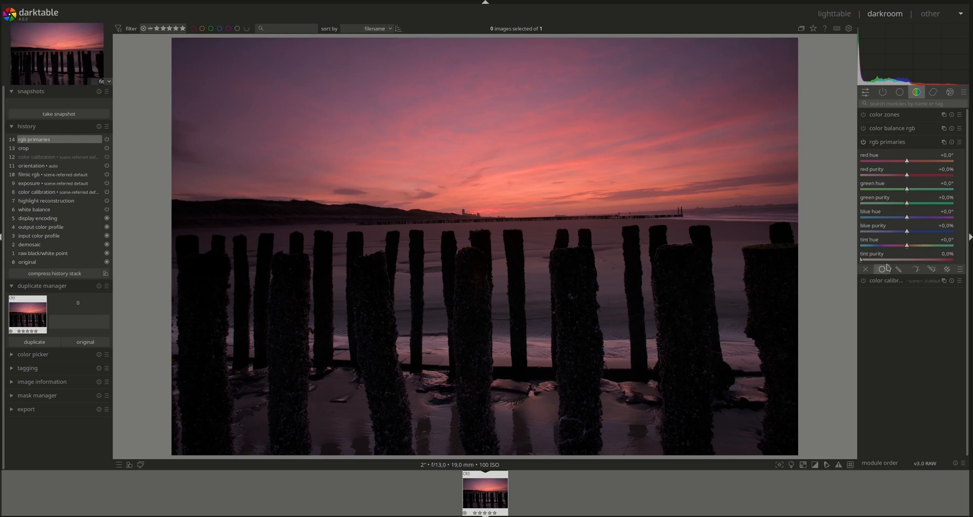
# Step: Rotate the rgb primaries tint hue to about +138.6°, warming the sky
pyautogui.moveTo(860, 259); pyautogui.dragTo(877, 258)
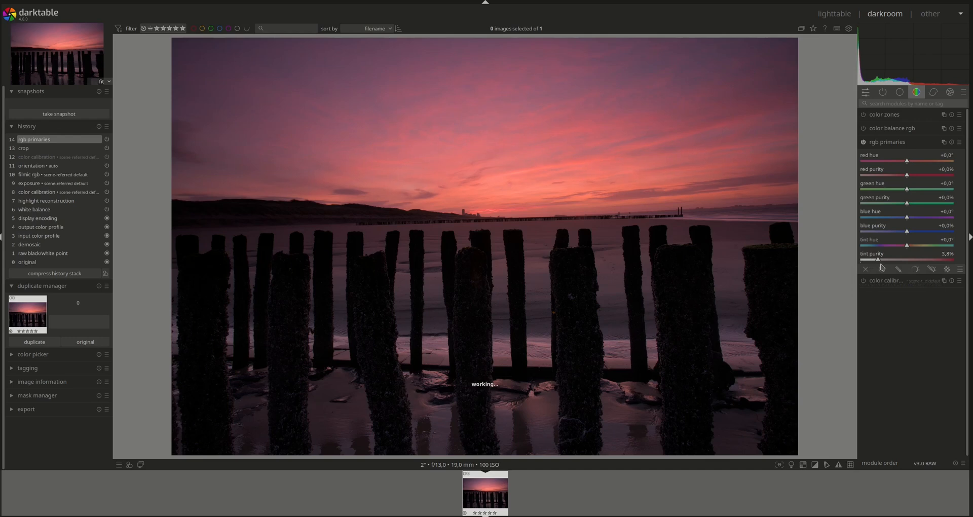
pyautogui.moveTo(878, 259); pyautogui.dragTo(910, 258)
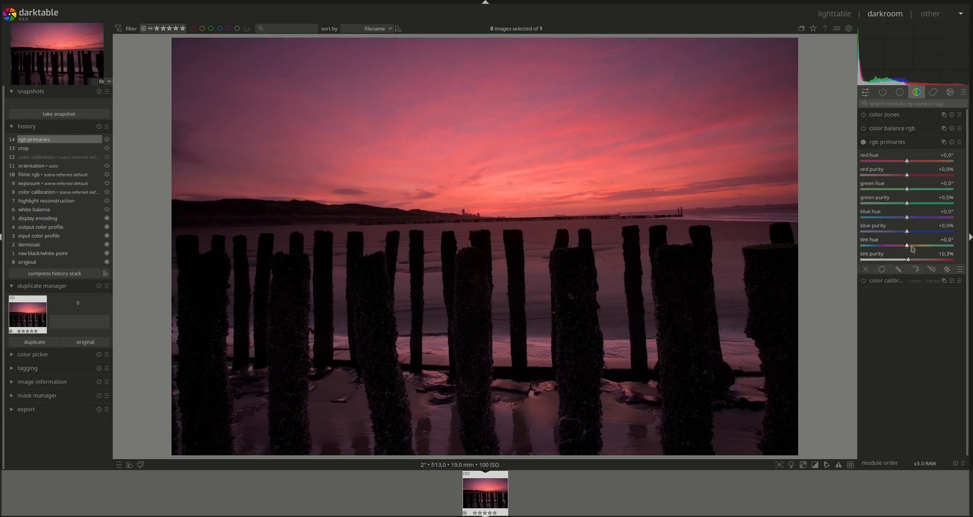
pyautogui.moveTo(907, 246); pyautogui.dragTo(930, 245)
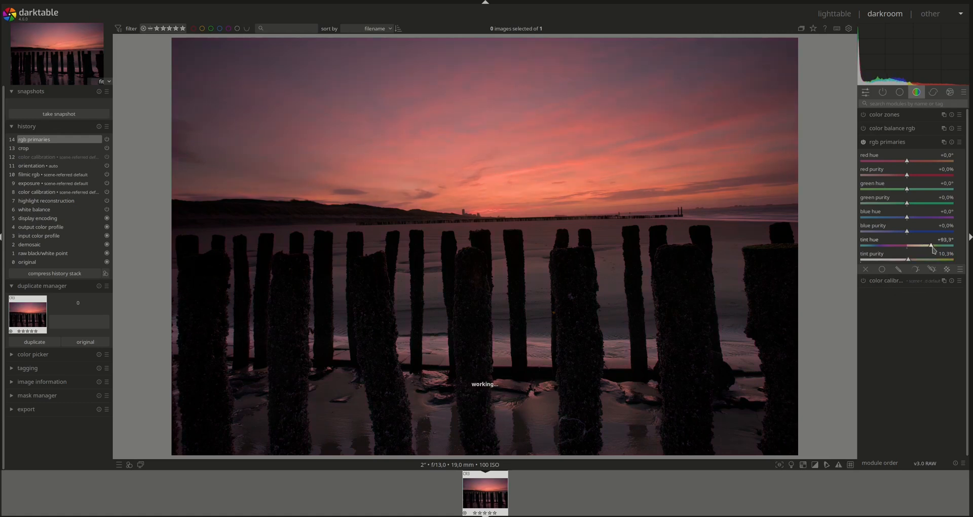
pyautogui.moveTo(930, 245); pyautogui.dragTo(942, 246)
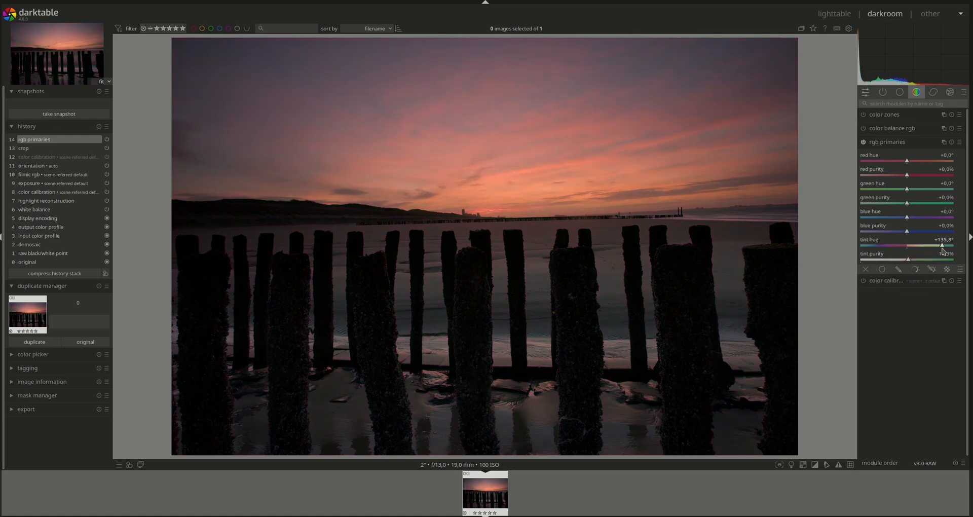
pyautogui.moveTo(941, 247); pyautogui.dragTo(944, 247)
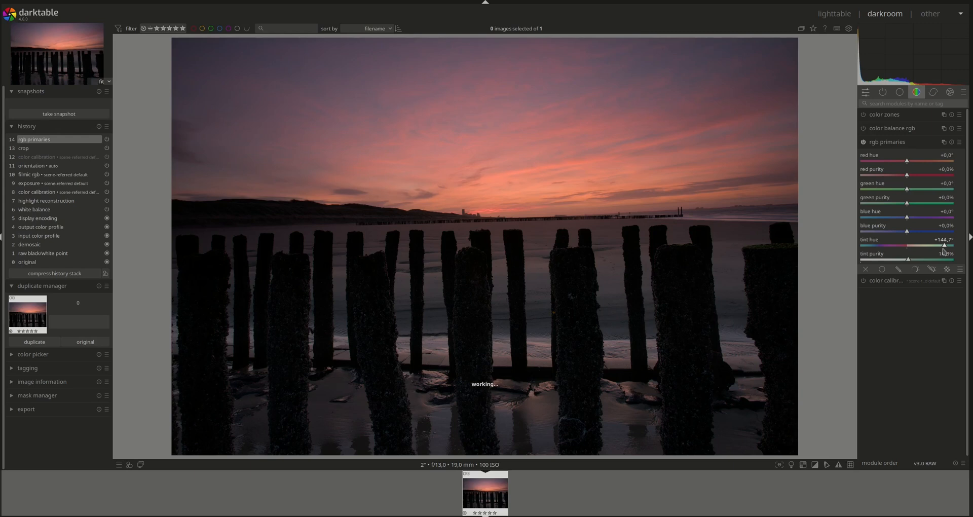
pyautogui.moveTo(945, 259); pyautogui.dragTo(902, 259)
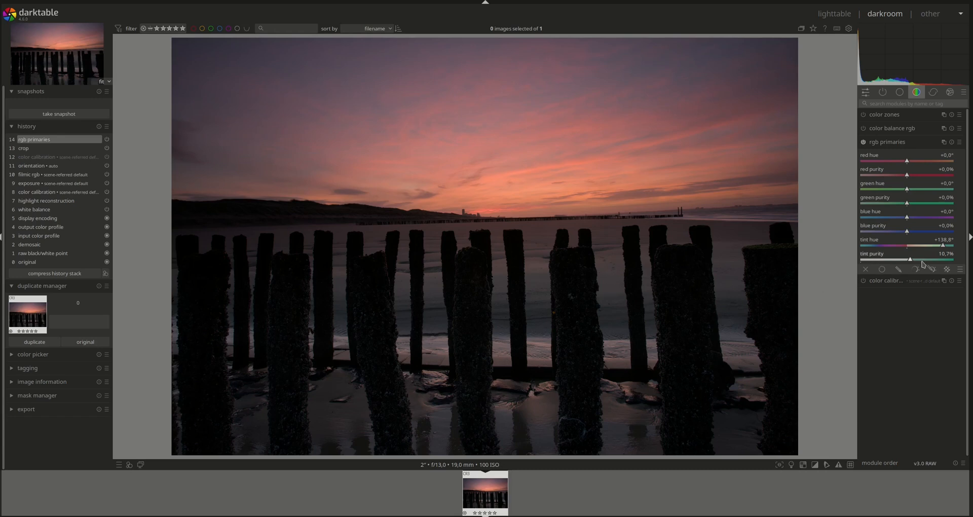
# Step: Set the tint purity to about 9.0% for a muted orange-pink sky
pyautogui.moveTo(910, 260); pyautogui.dragTo(883, 259)
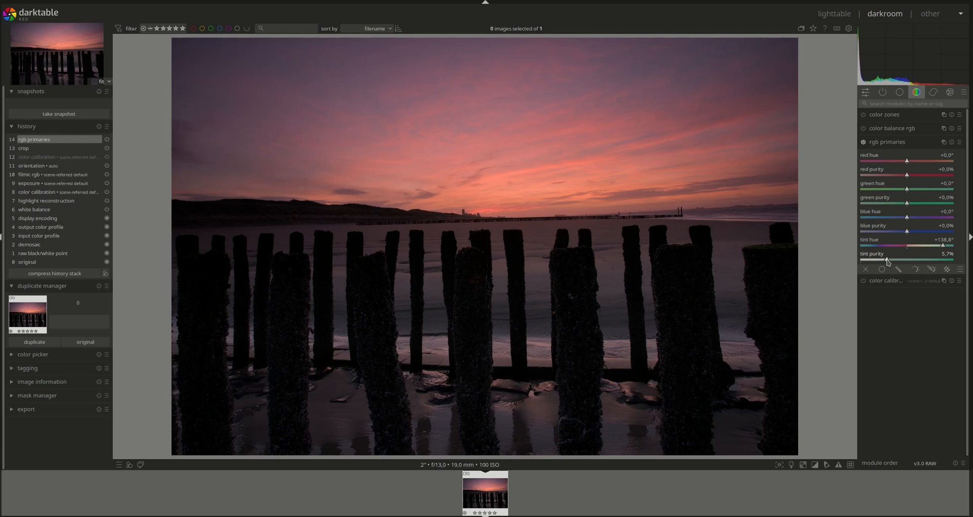
pyautogui.moveTo(906, 260); pyautogui.dragTo(912, 261)
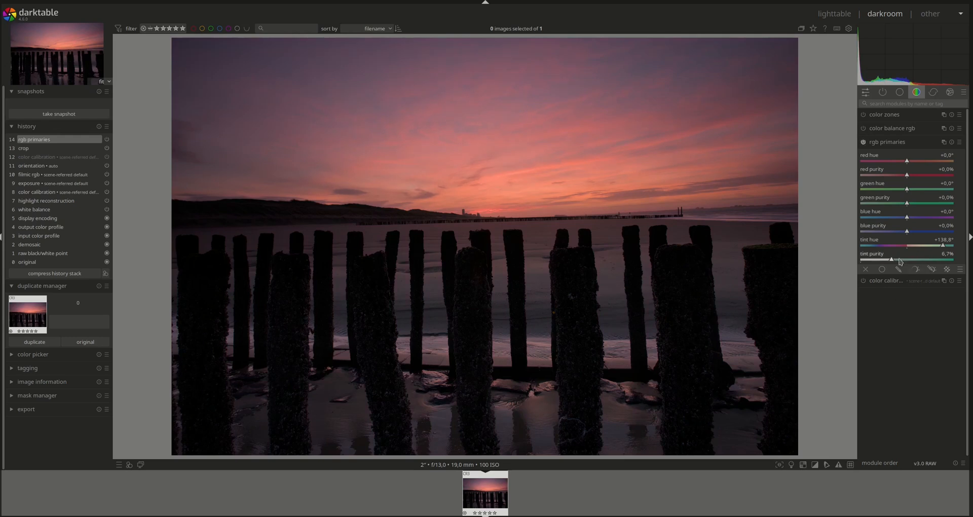
pyautogui.moveTo(892, 259); pyautogui.dragTo(901, 259)
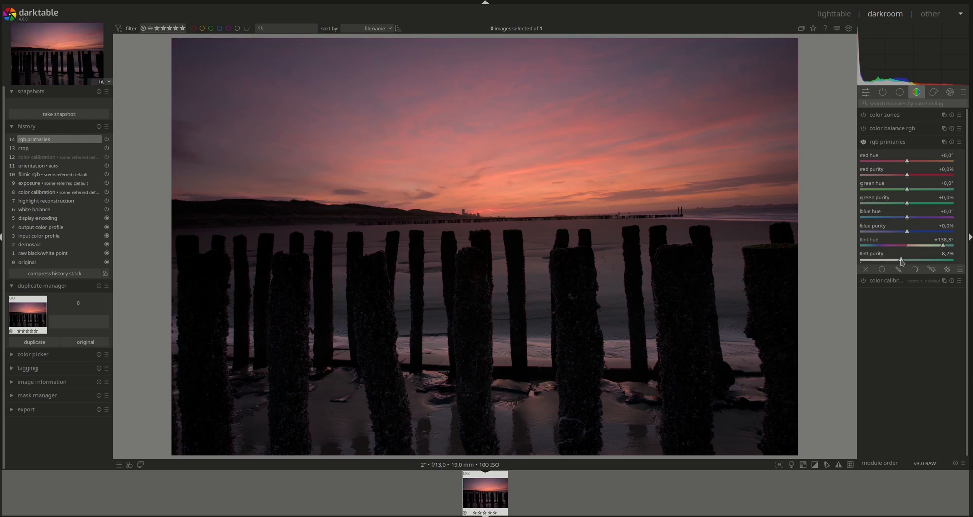
pyautogui.moveTo(900, 259); pyautogui.dragTo(903, 260)
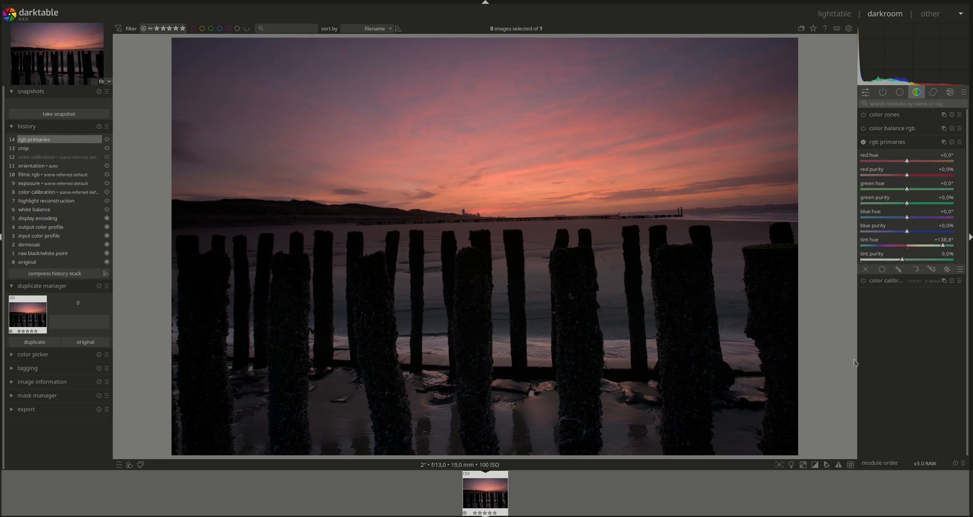
pyautogui.click(862, 142)
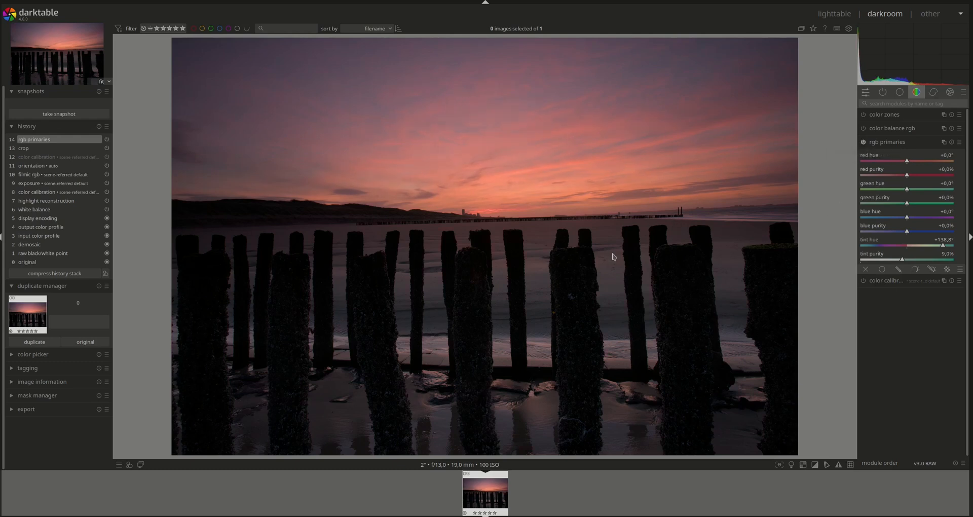
pyautogui.moveTo(605, 272)
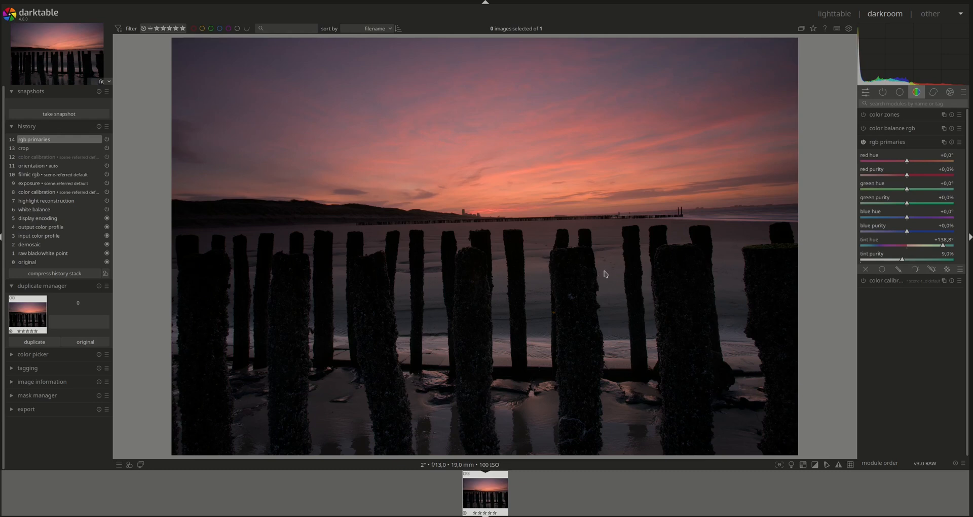
pyautogui.moveTo(602, 285)
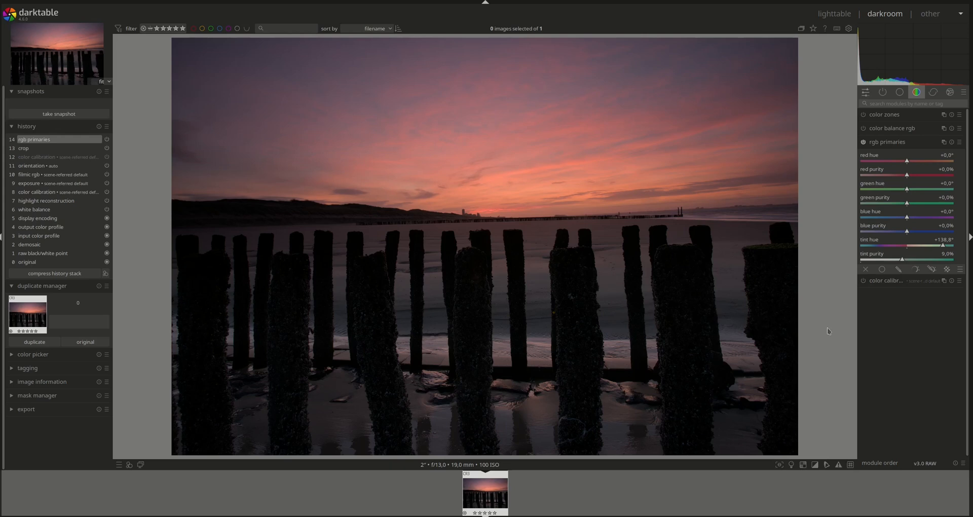
pyautogui.moveTo(656, 281)
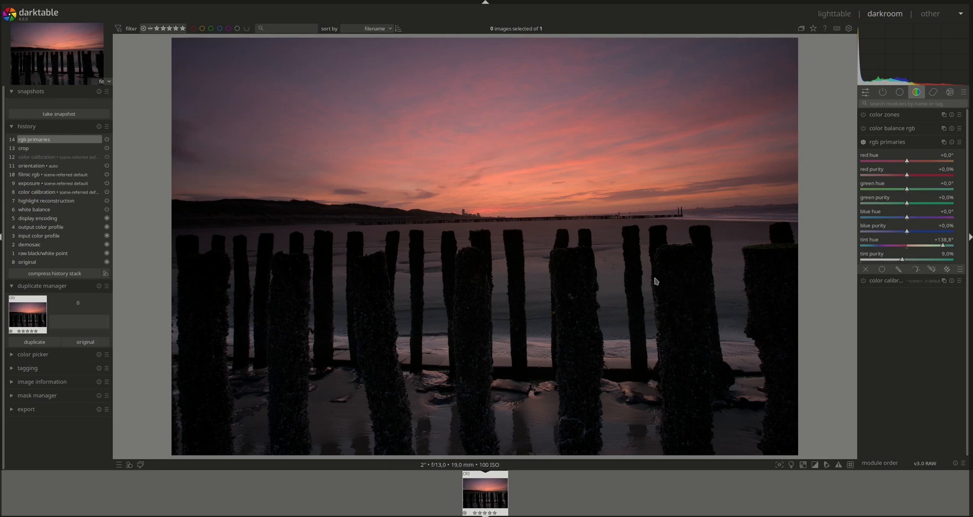
pyautogui.moveTo(840, 297)
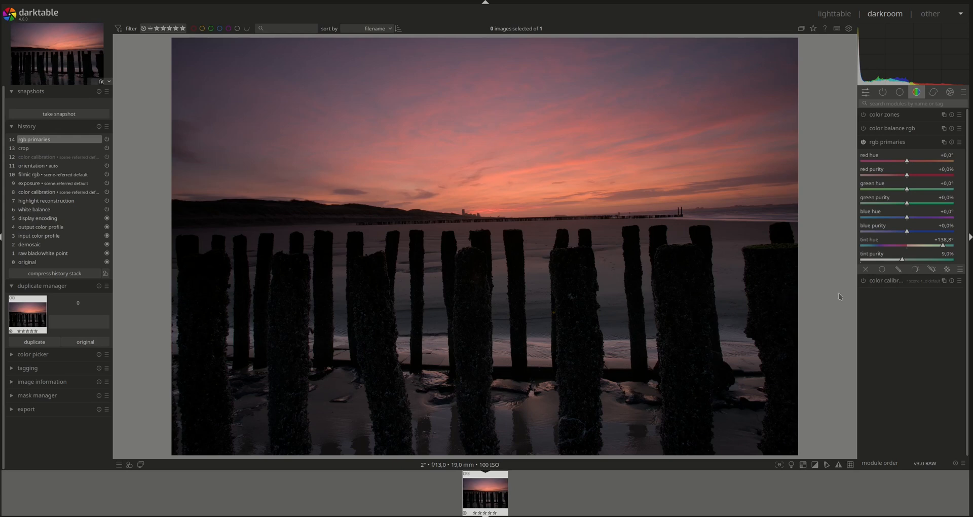
pyautogui.moveTo(891, 303)
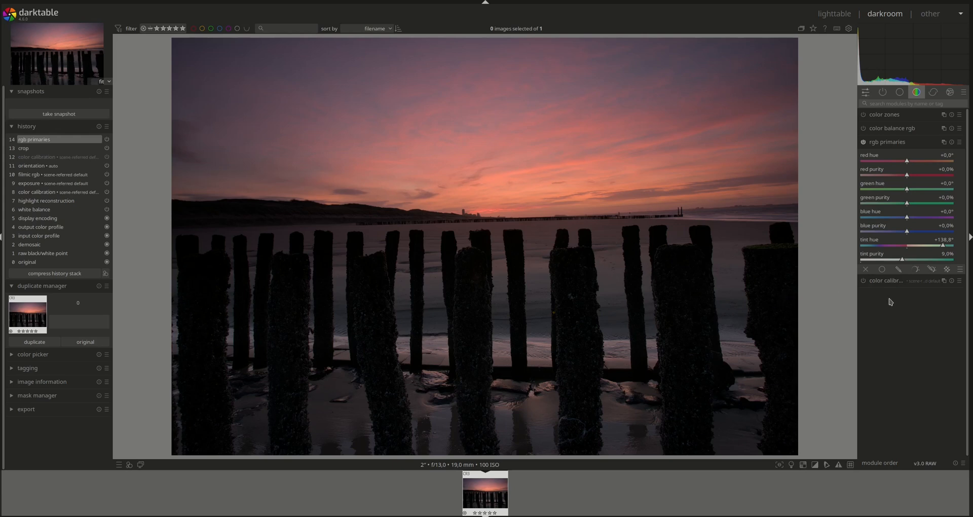
pyautogui.moveTo(820, 323)
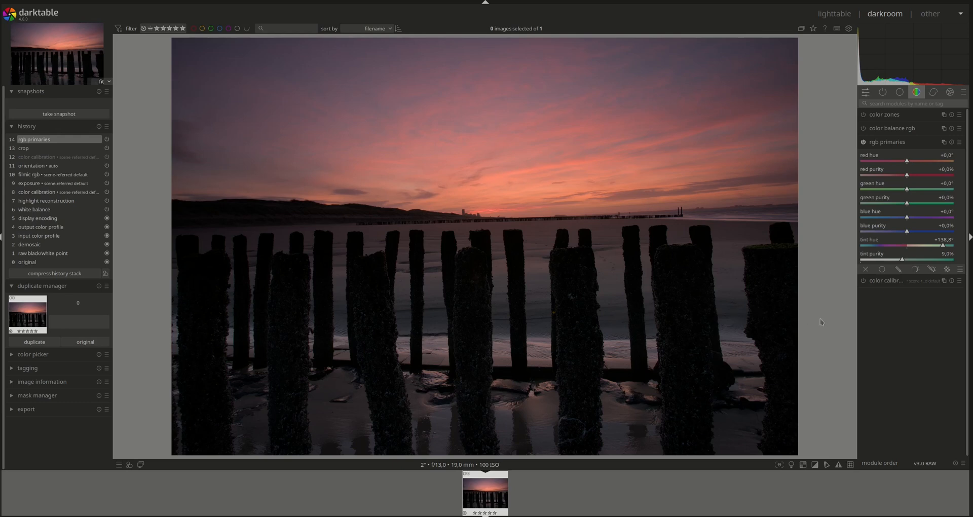
pyautogui.moveTo(477, 225)
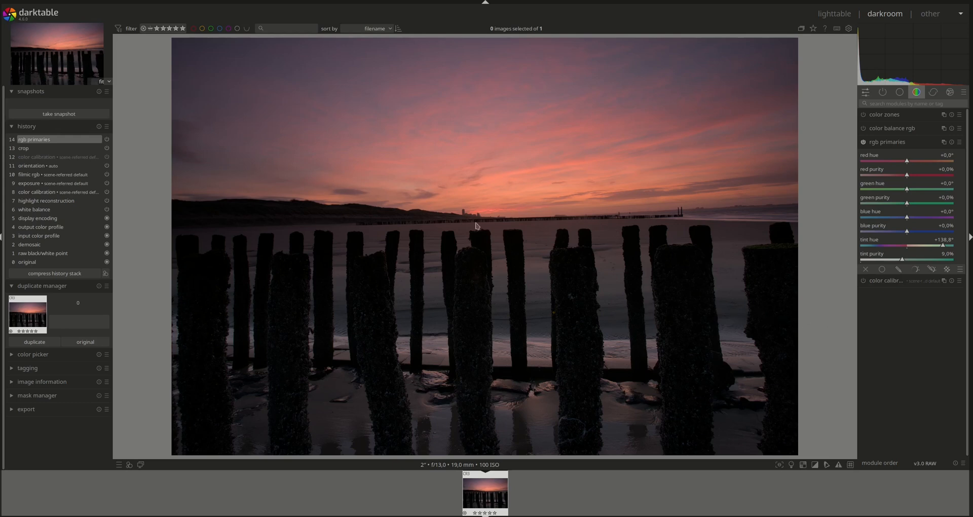
pyautogui.moveTo(861, 294)
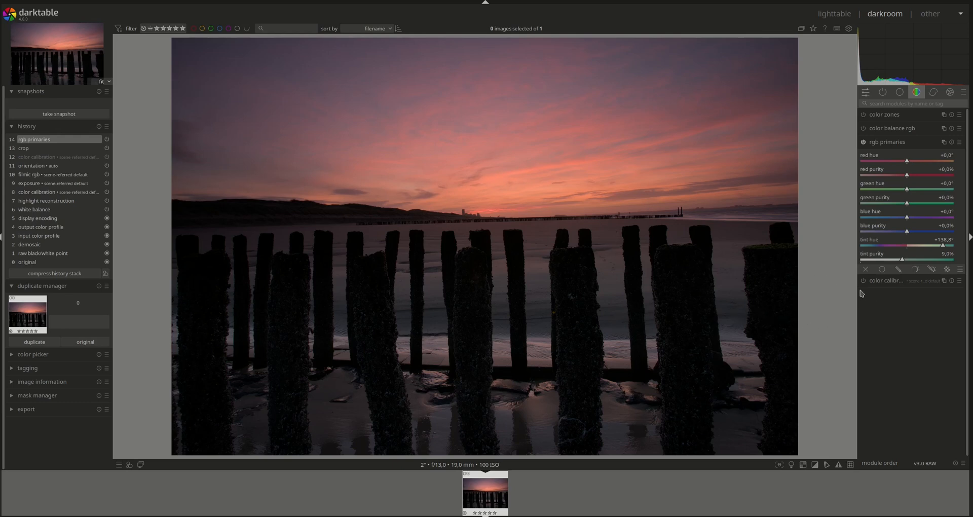
pyautogui.moveTo(645, 225)
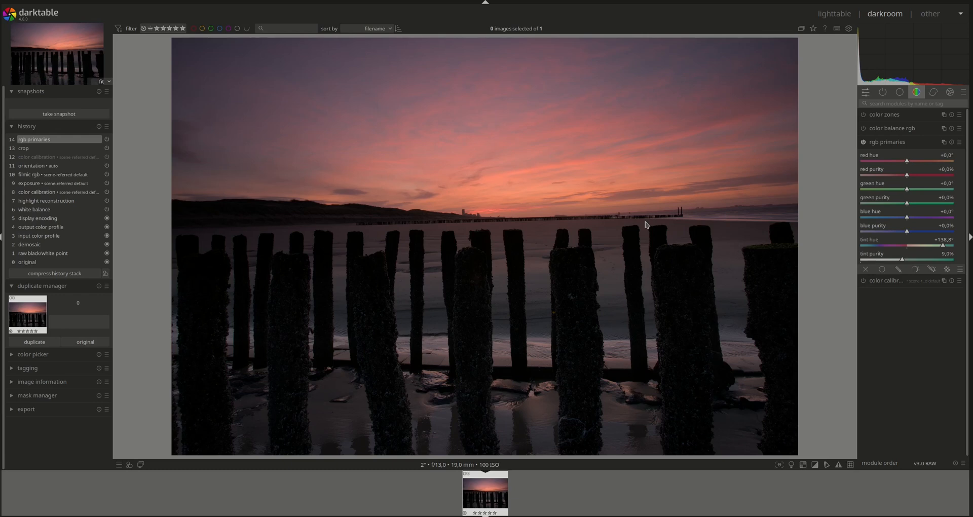
pyautogui.moveTo(875, 265)
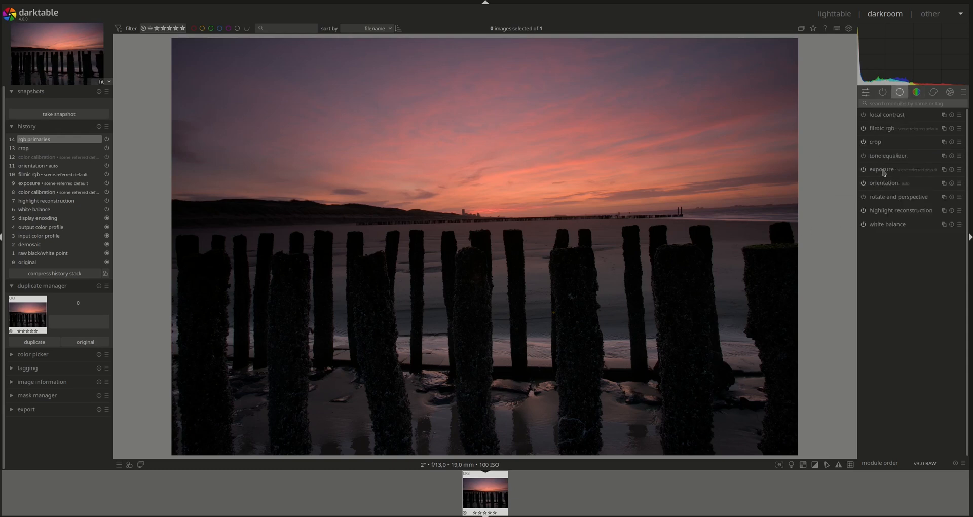
# Step: Raise the exposure to about +1.86 EV, brightening the whole photo
pyautogui.click(881, 169)
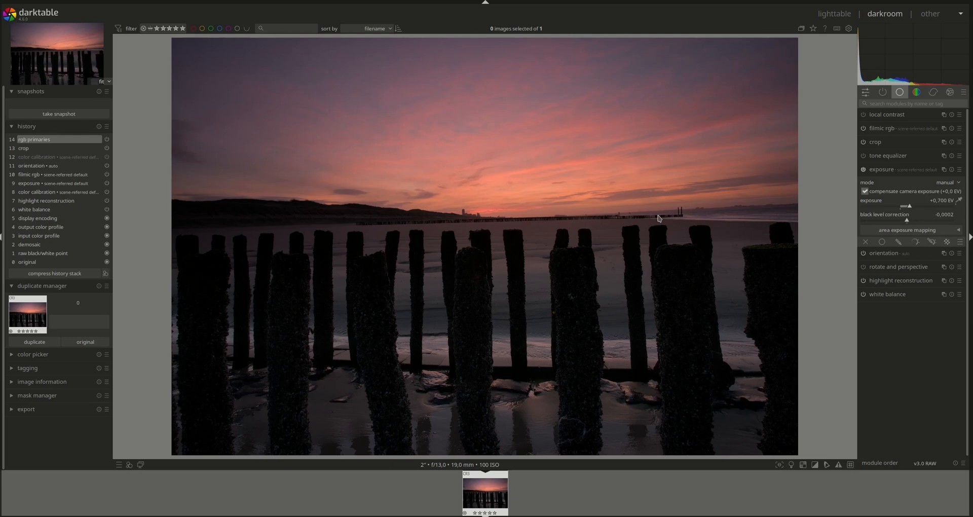
pyautogui.moveTo(261, 221)
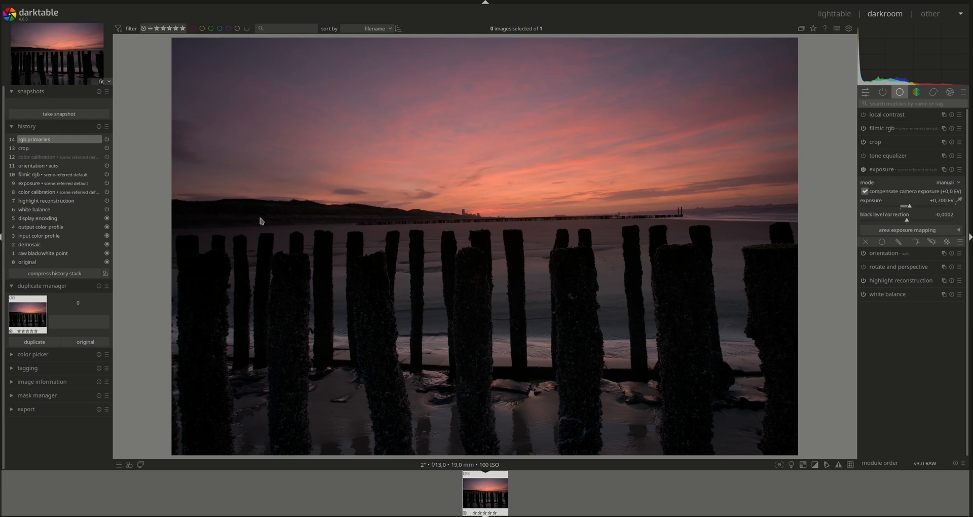
pyautogui.moveTo(773, 262)
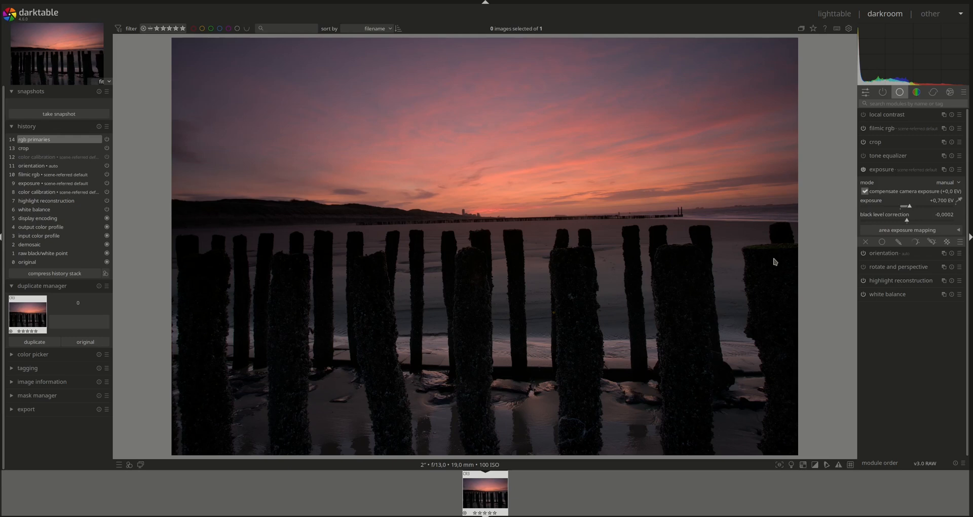
pyautogui.moveTo(809, 211)
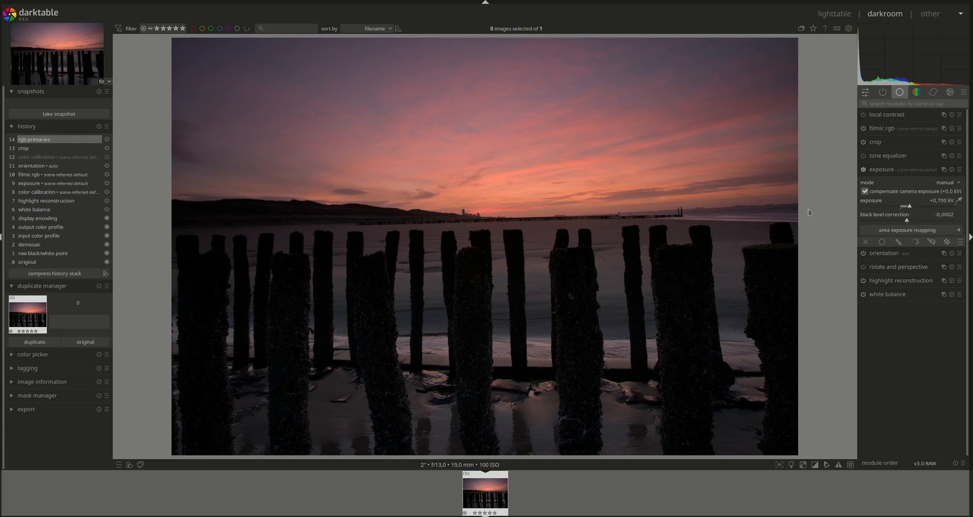
pyautogui.moveTo(906, 206); pyautogui.dragTo(910, 206)
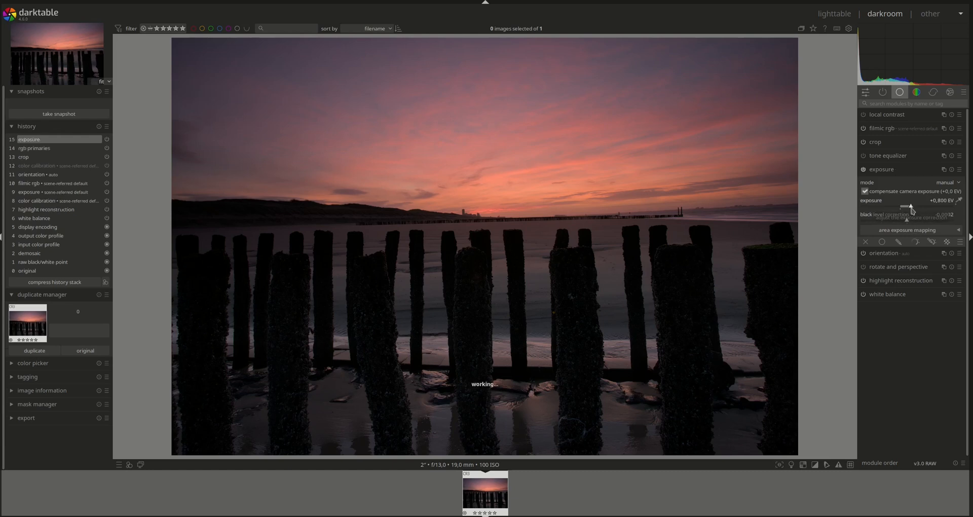
pyautogui.moveTo(912, 206); pyautogui.dragTo(926, 207)
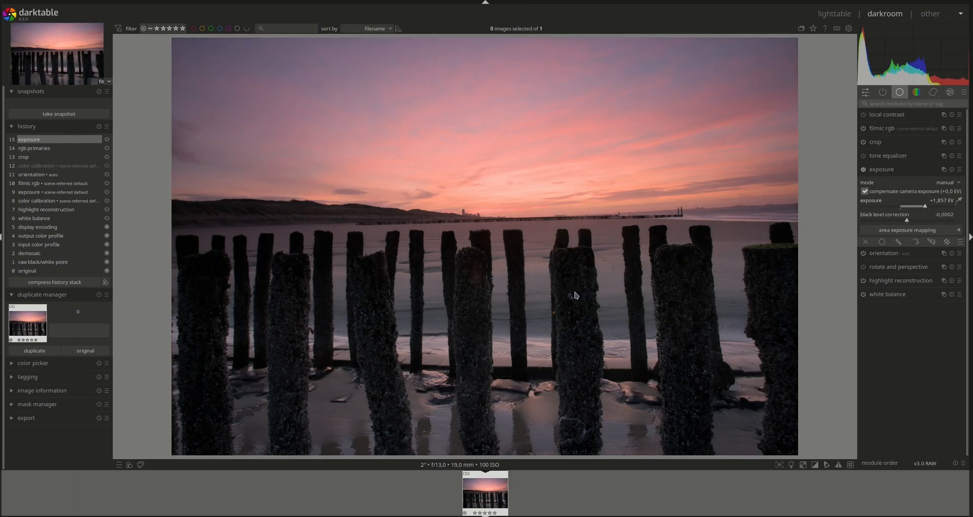
pyautogui.moveTo(371, 287)
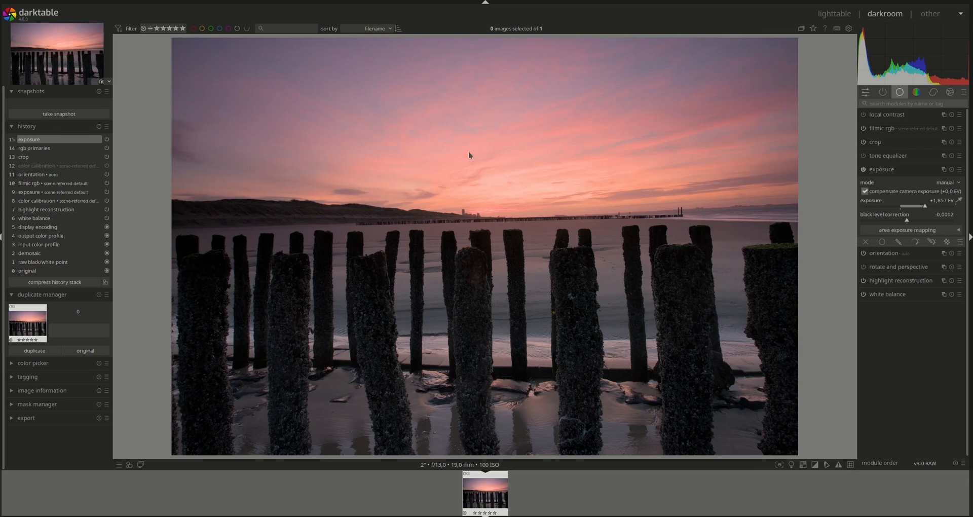
pyautogui.moveTo(705, 228)
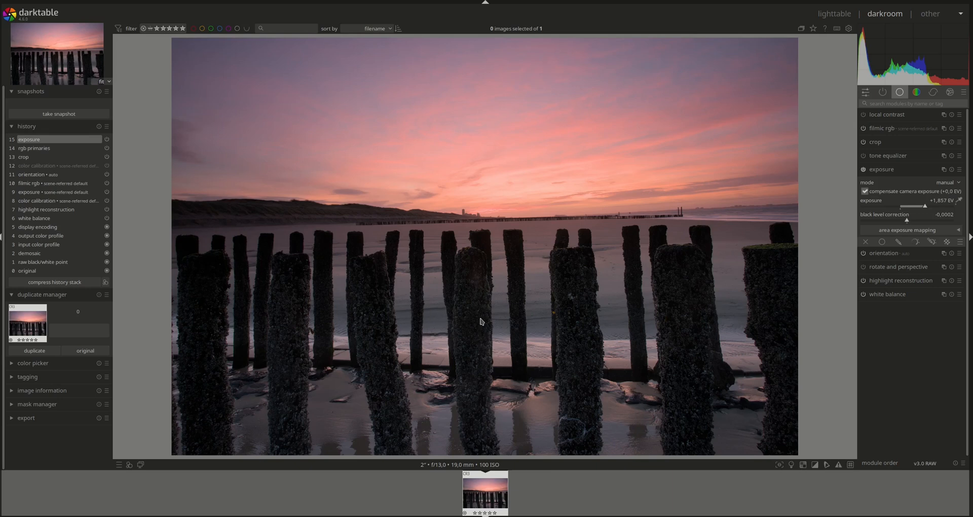
pyautogui.moveTo(443, 289)
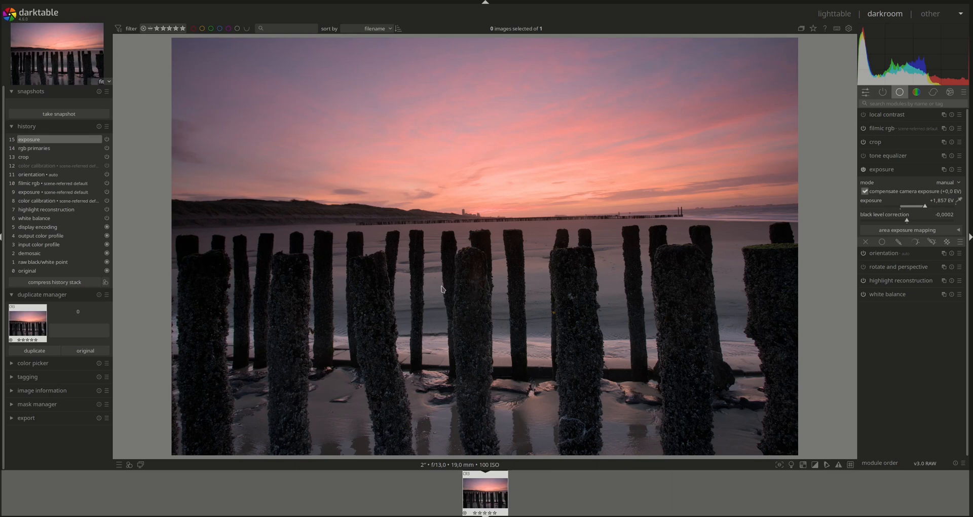
pyautogui.moveTo(215, 123)
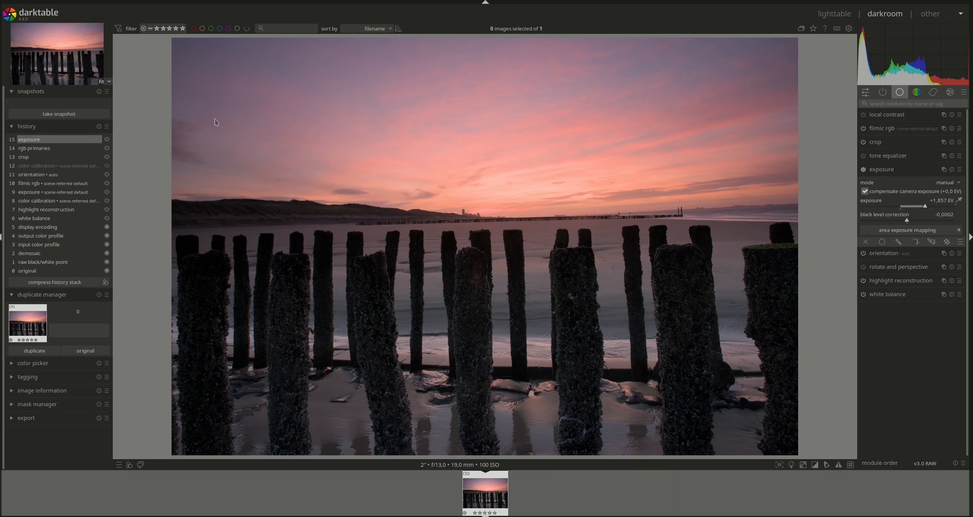
pyautogui.moveTo(742, 151)
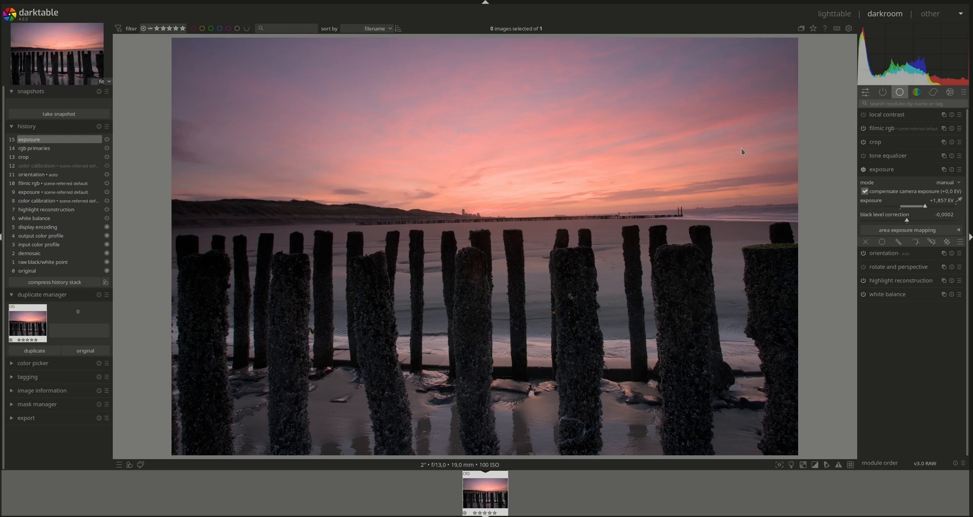
pyautogui.moveTo(525, 295)
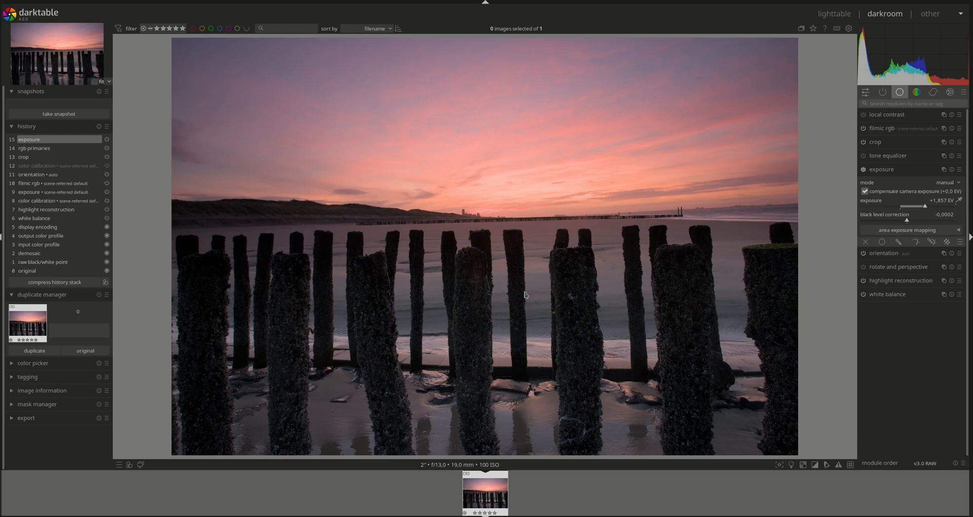
pyautogui.moveTo(427, 225)
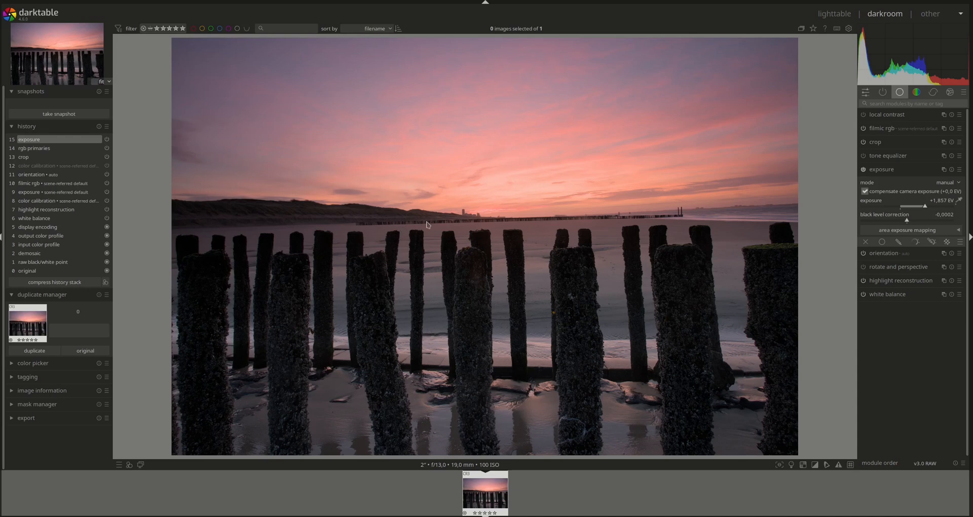
pyautogui.moveTo(797, 267)
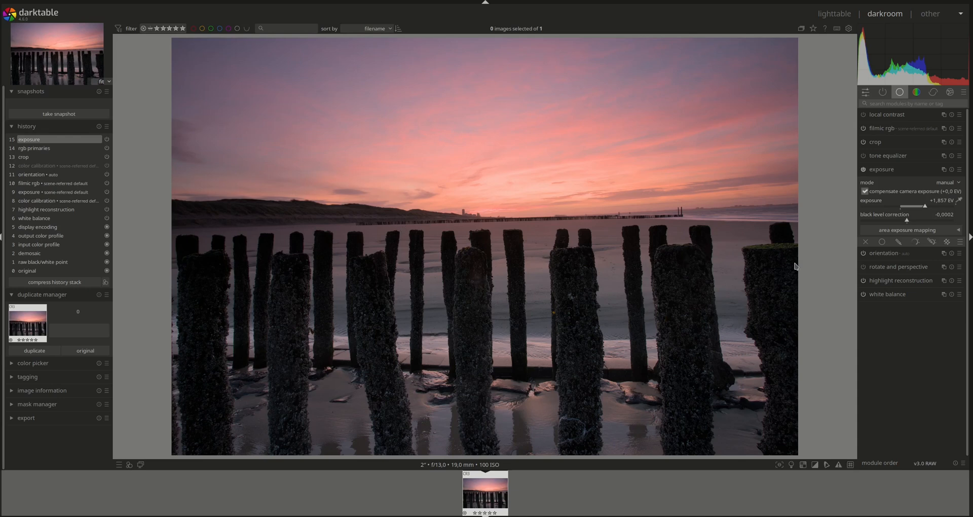
pyautogui.moveTo(291, 303)
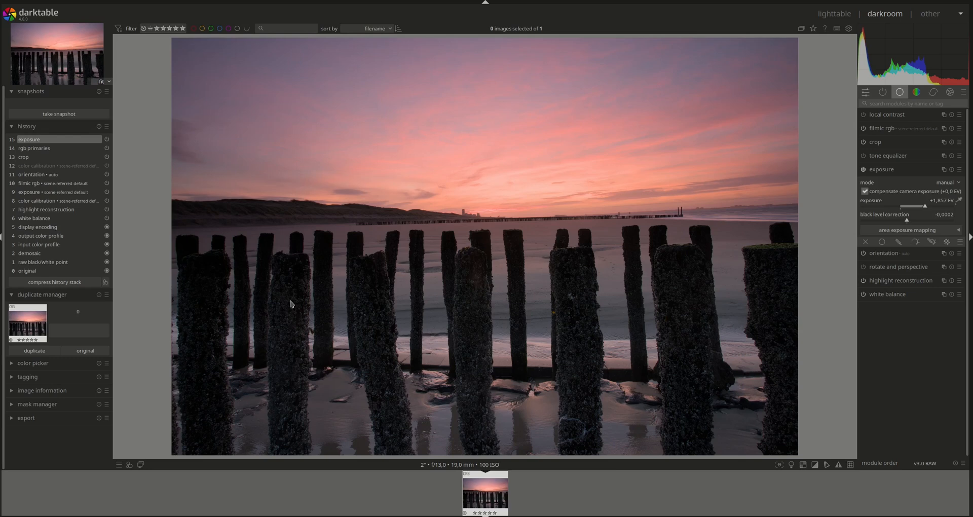
pyautogui.moveTo(394, 411)
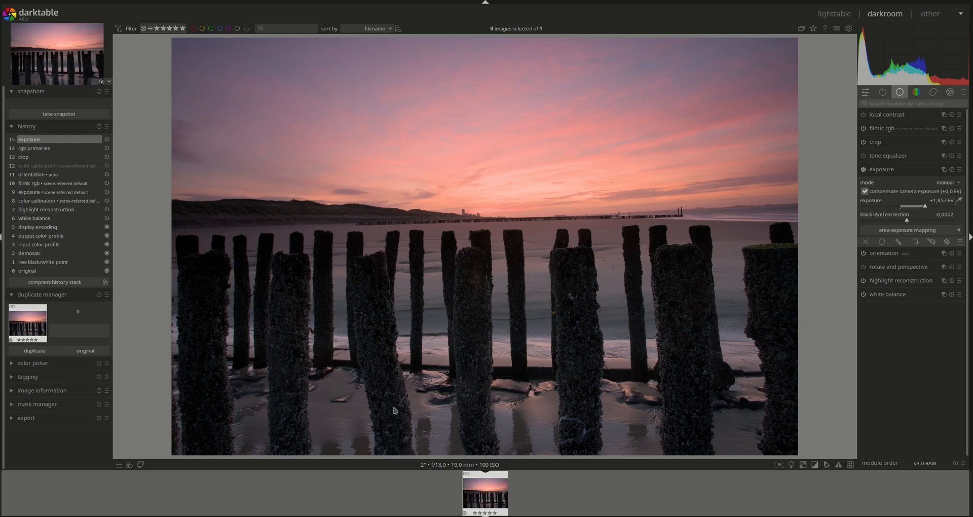
pyautogui.moveTo(886, 180)
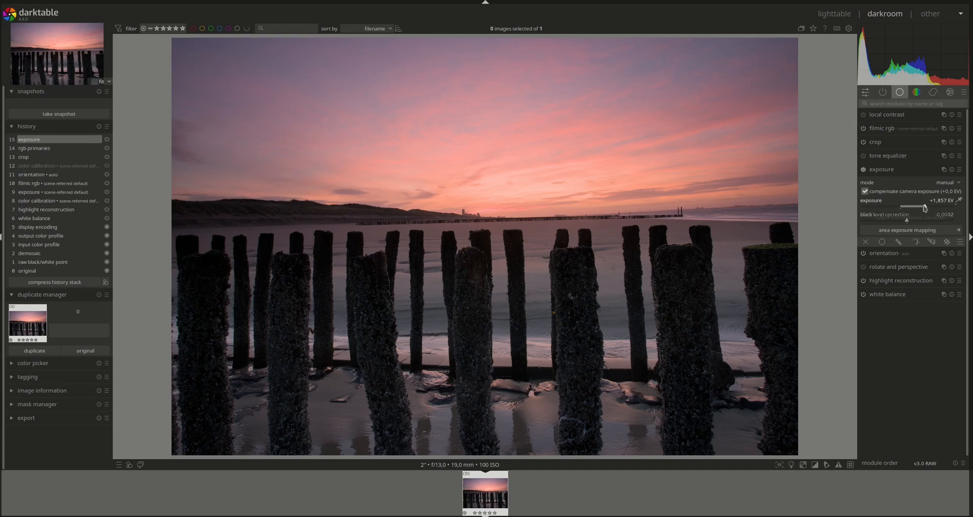
# Step: Fine-tune the exposure and settle it at about +2.03 EV
pyautogui.moveTo(930, 206); pyautogui.dragTo(925, 206)
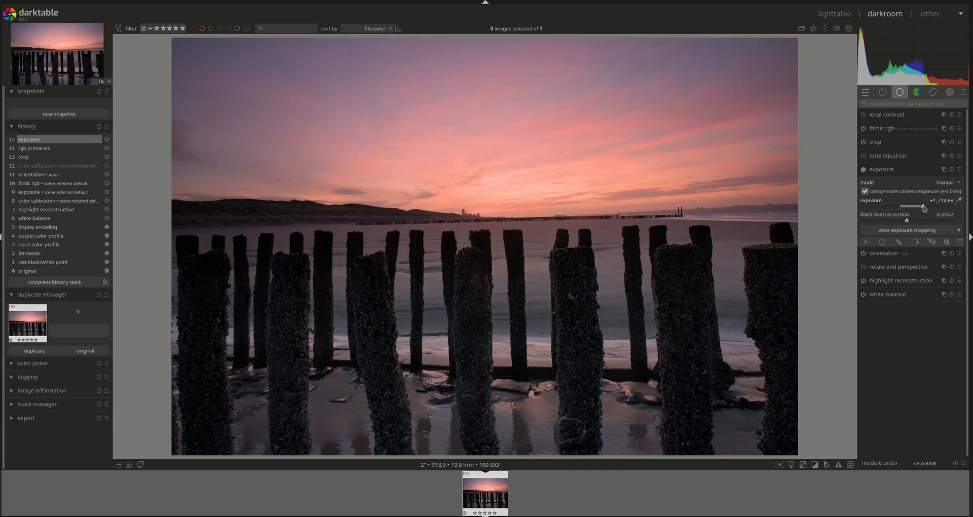
pyautogui.moveTo(916, 206); pyautogui.dragTo(929, 206)
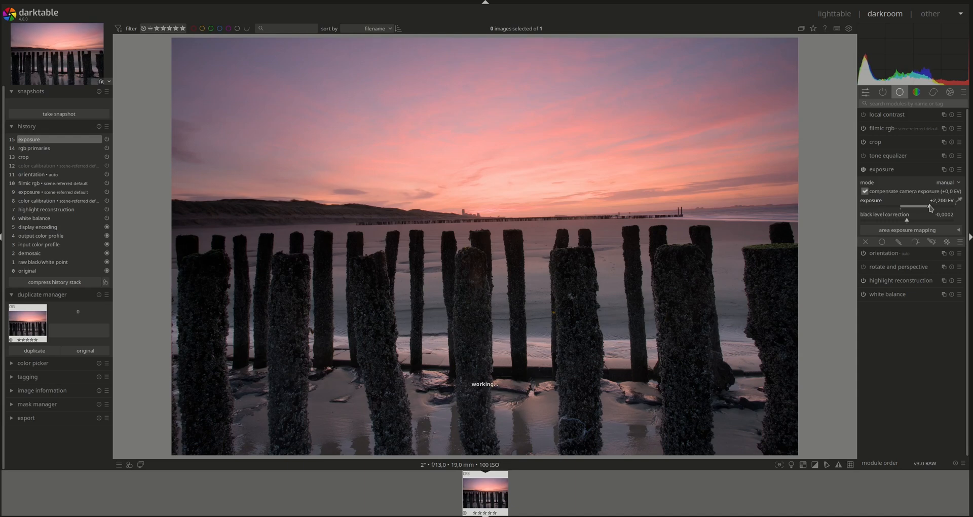
pyautogui.moveTo(930, 207); pyautogui.dragTo(928, 207)
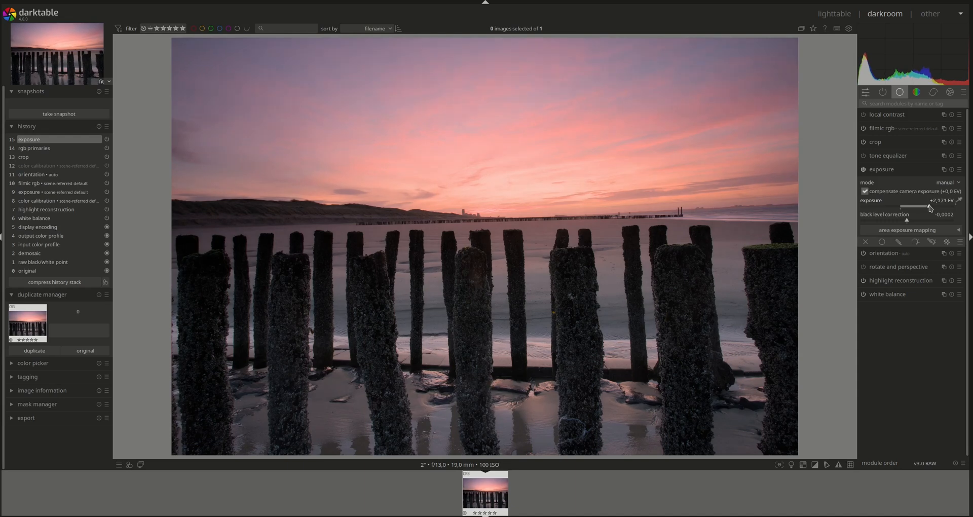
pyautogui.moveTo(930, 206); pyautogui.dragTo(925, 206)
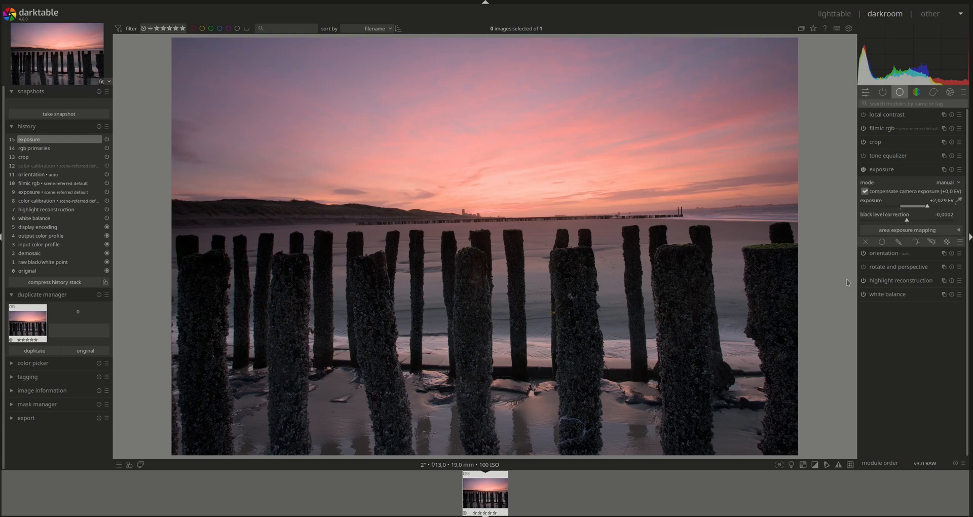
pyautogui.click(863, 170)
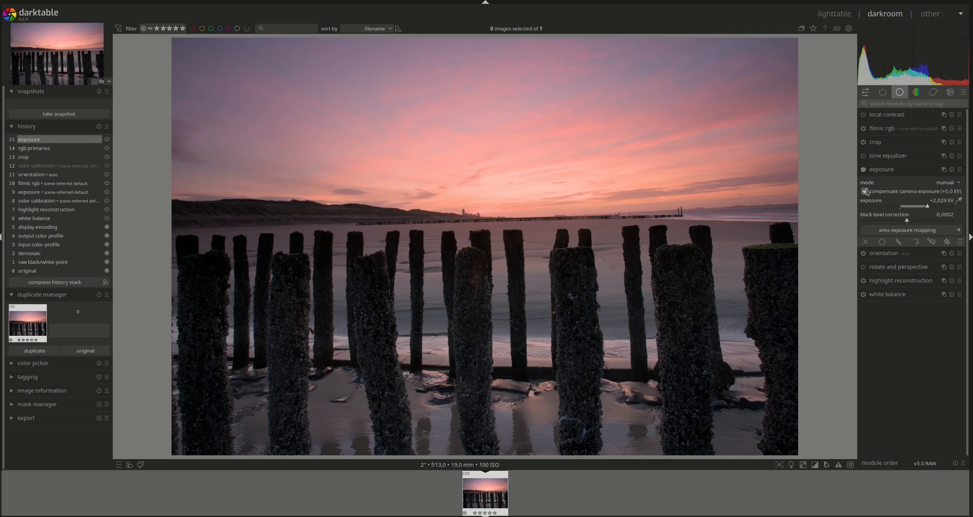
# Step: Set filmic rgb white relative exposure to 5.65 EV and black to -4.75 EV
pyautogui.click(882, 169)
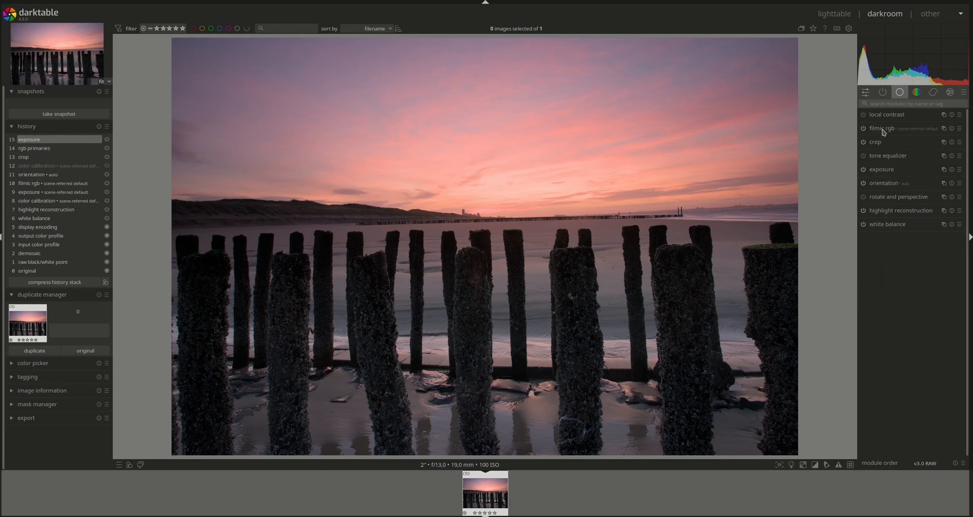
pyautogui.click(881, 129)
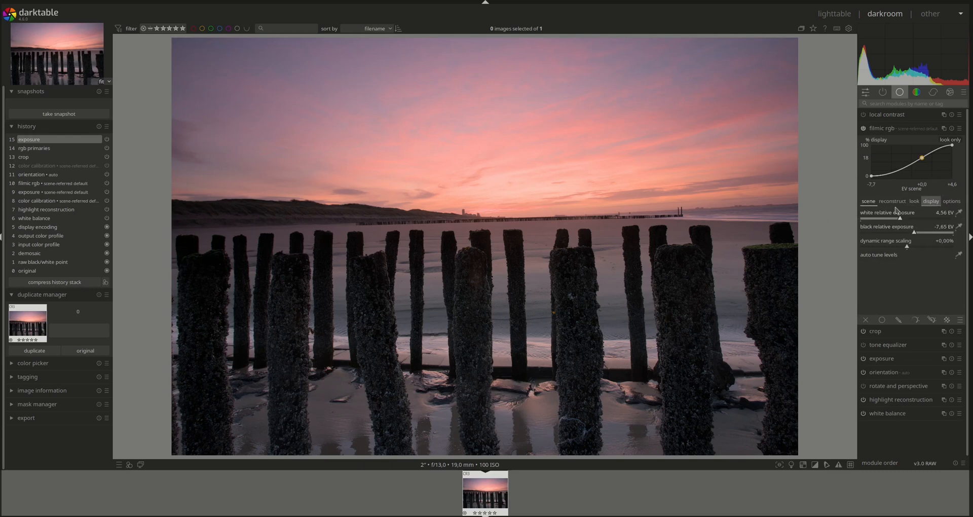
pyautogui.click(894, 201)
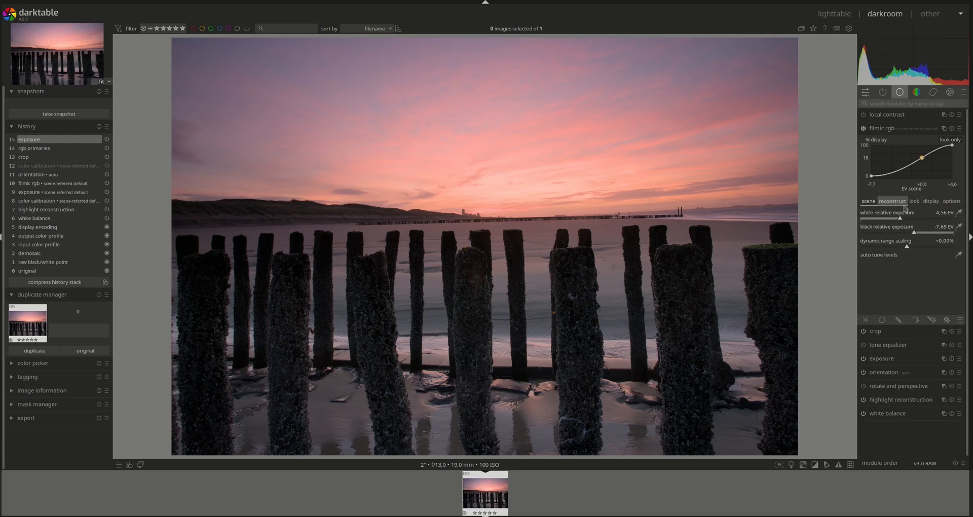
pyautogui.moveTo(898, 217); pyautogui.dragTo(917, 217)
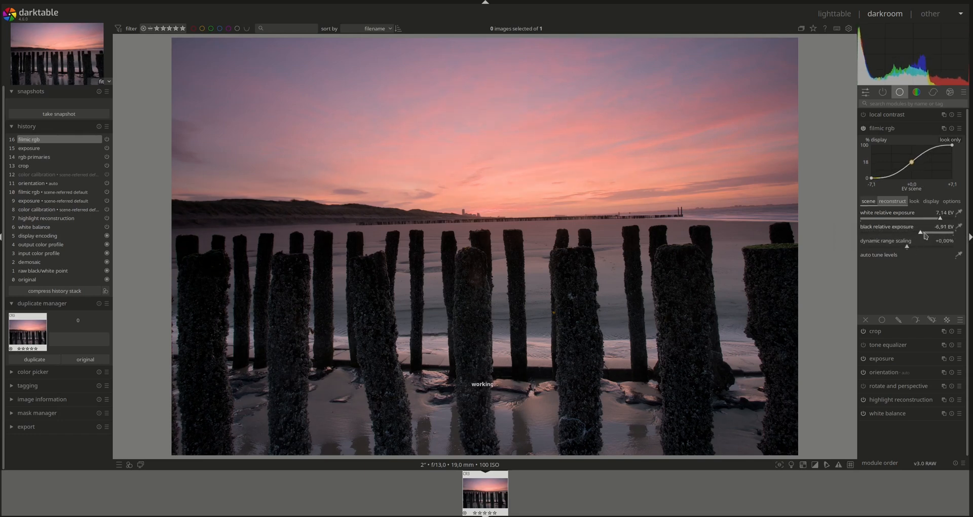
pyautogui.moveTo(906, 233); pyautogui.dragTo(940, 233)
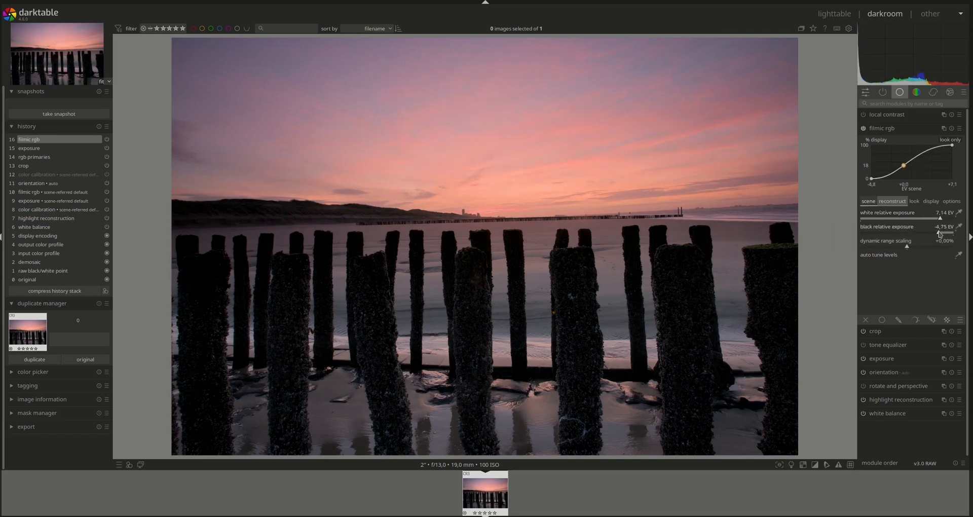
pyautogui.moveTo(941, 219); pyautogui.dragTo(916, 219)
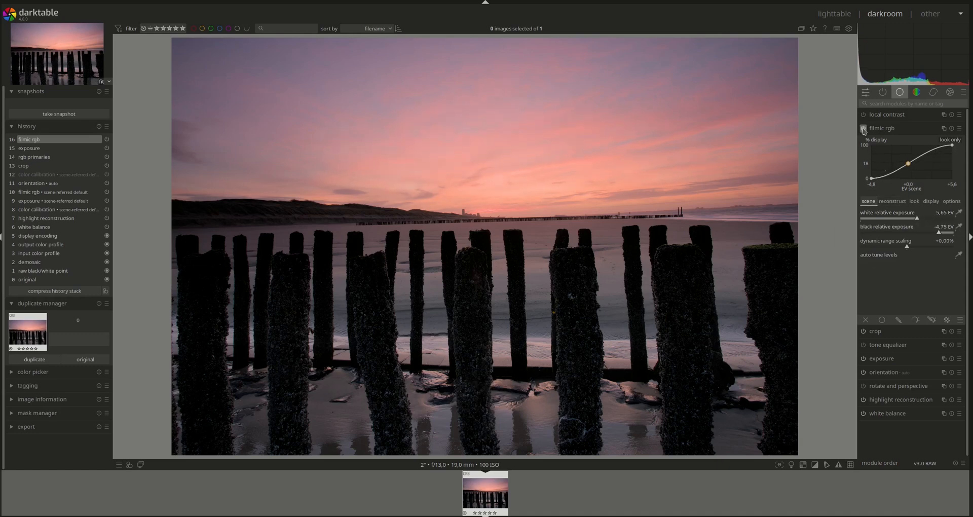
# Step: Enable filmic highlight reconstruction with threshold at -2.21 EV
pyautogui.click(892, 203)
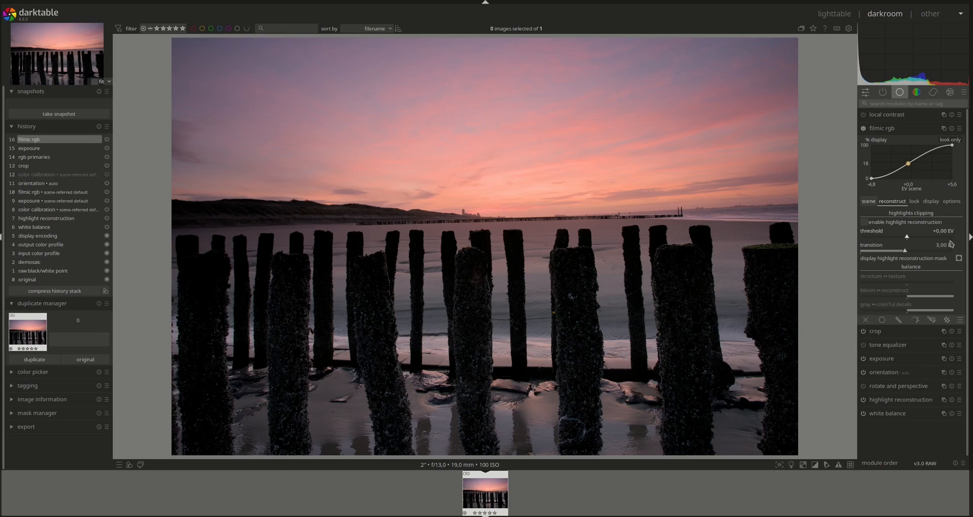
pyautogui.click(863, 222)
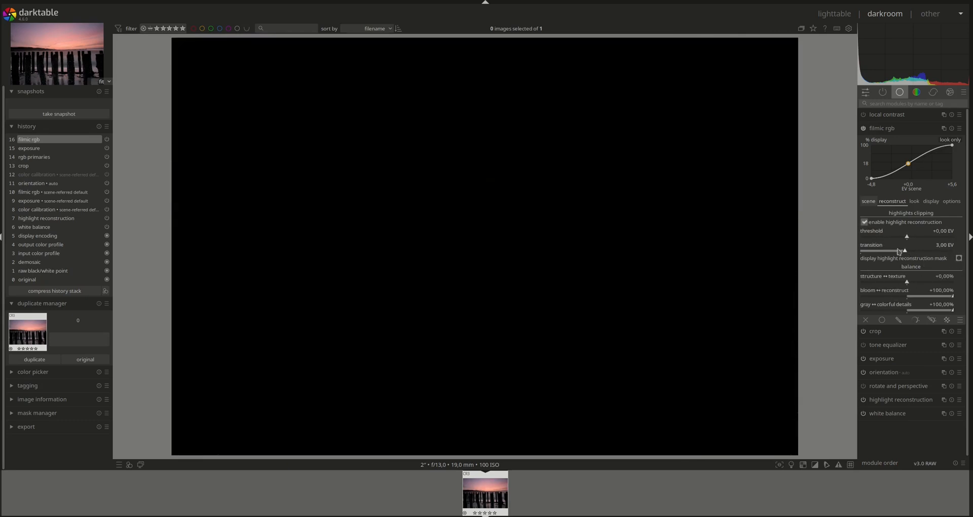
pyautogui.moveTo(906, 237); pyautogui.dragTo(881, 237)
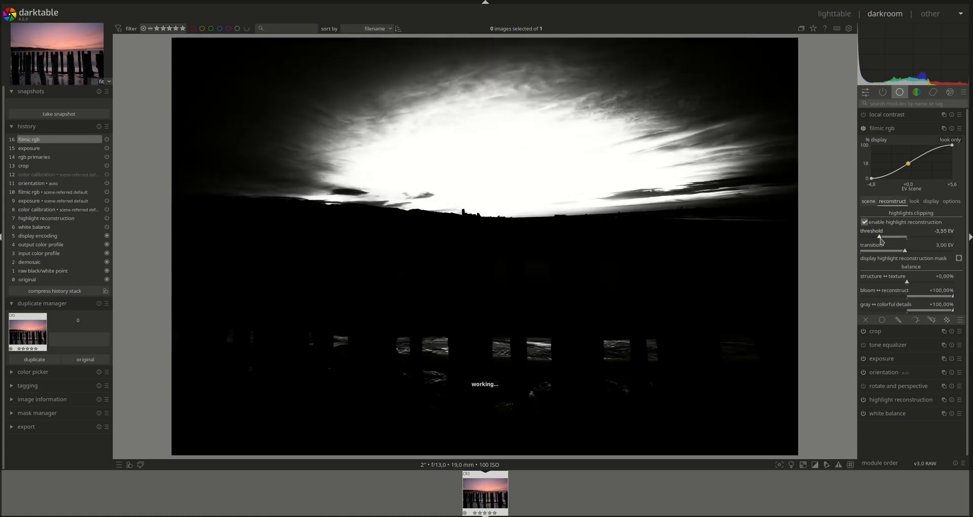
pyautogui.moveTo(891, 238); pyautogui.dragTo(897, 237)
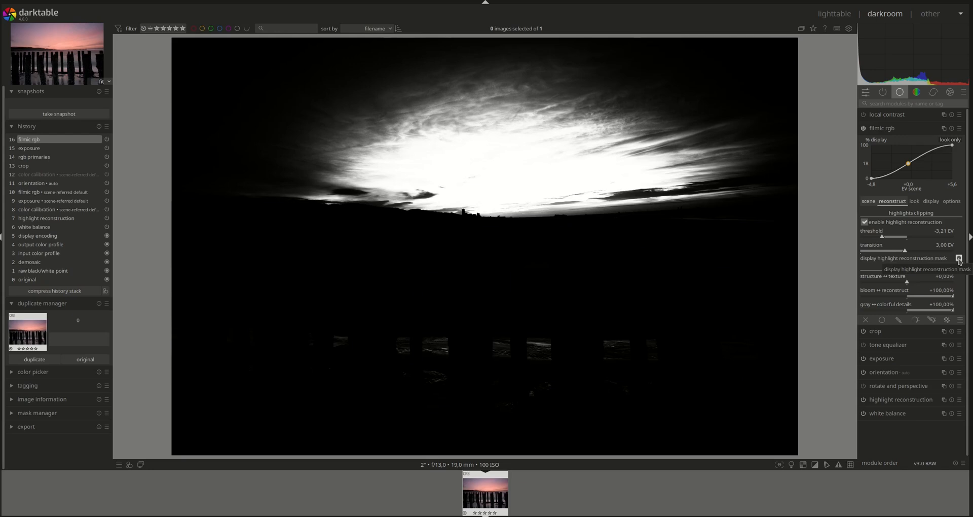
pyautogui.click(959, 258)
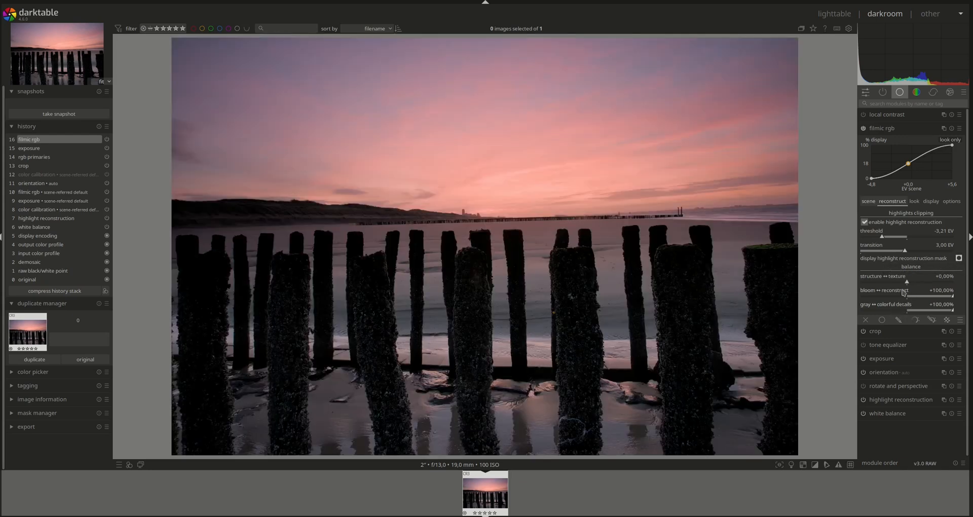
# Step: Shift the reconstruction structure/texture balance to about +83.67%
pyautogui.moveTo(881, 280); pyautogui.dragTo(912, 281)
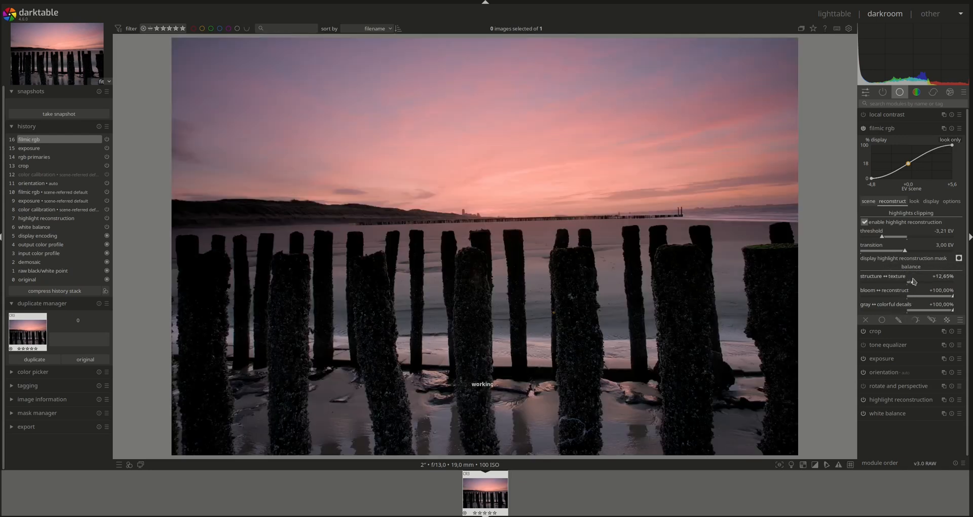
pyautogui.moveTo(910, 282); pyautogui.dragTo(927, 282)
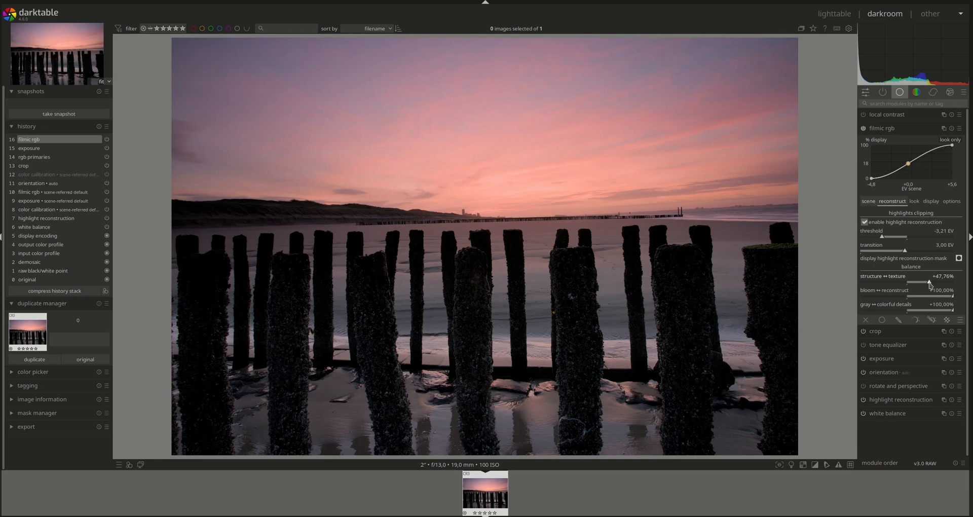
pyautogui.moveTo(927, 283); pyautogui.dragTo(936, 283)
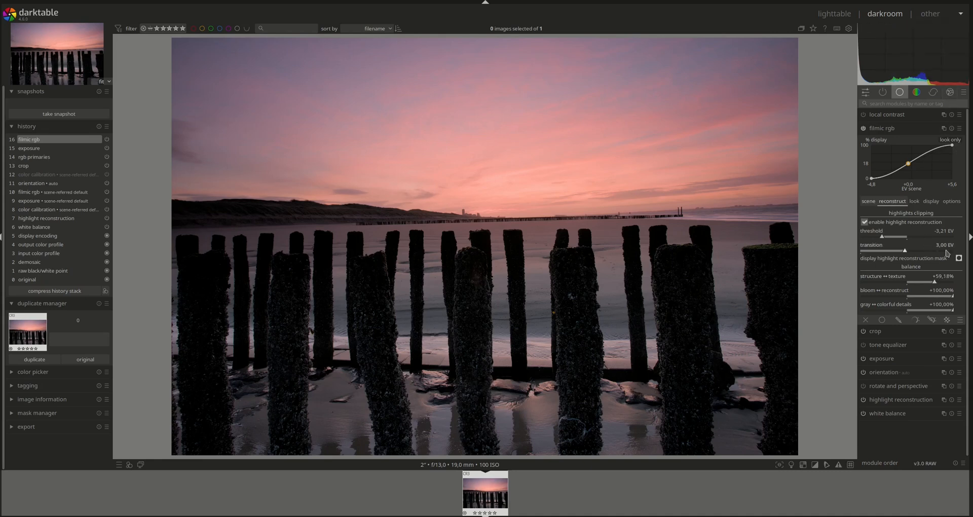
pyautogui.moveTo(909, 280); pyautogui.dragTo(929, 281)
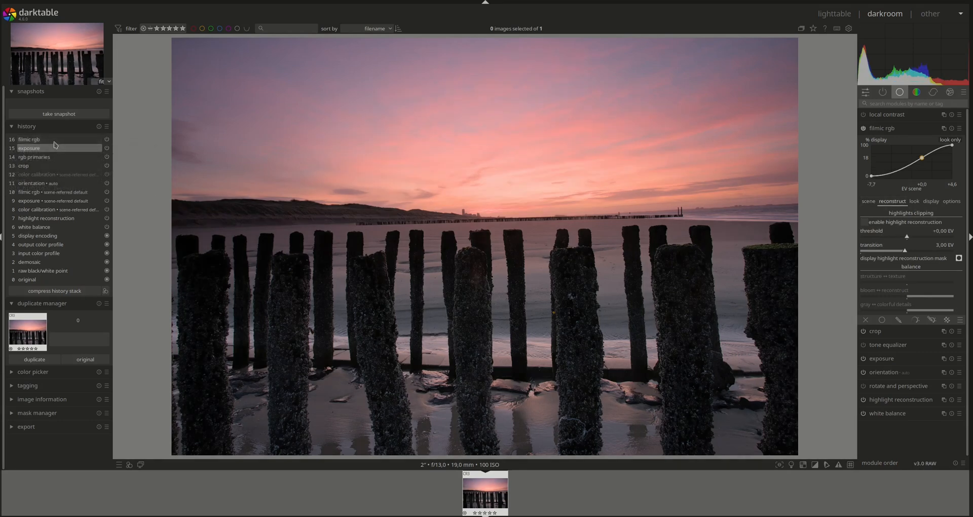
pyautogui.click(865, 222)
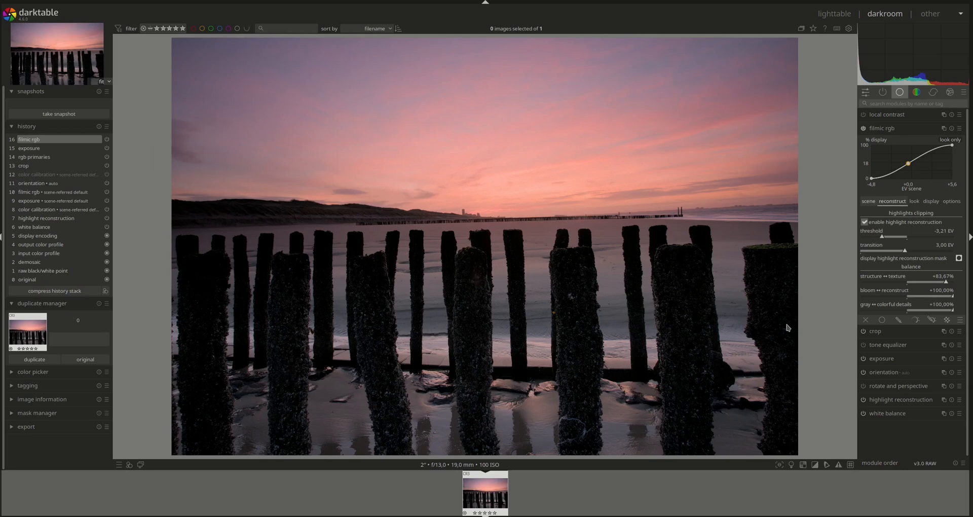
pyautogui.moveTo(515, 203)
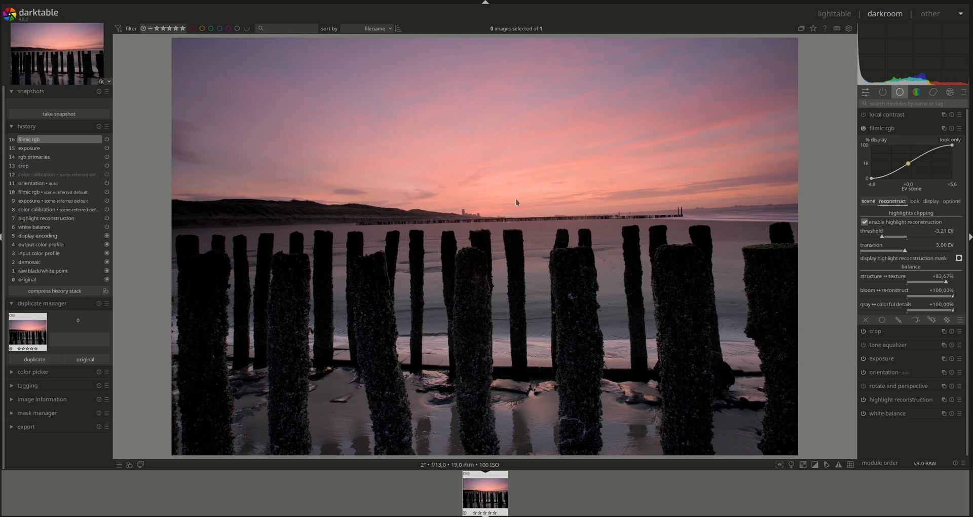
pyautogui.moveTo(492, 277)
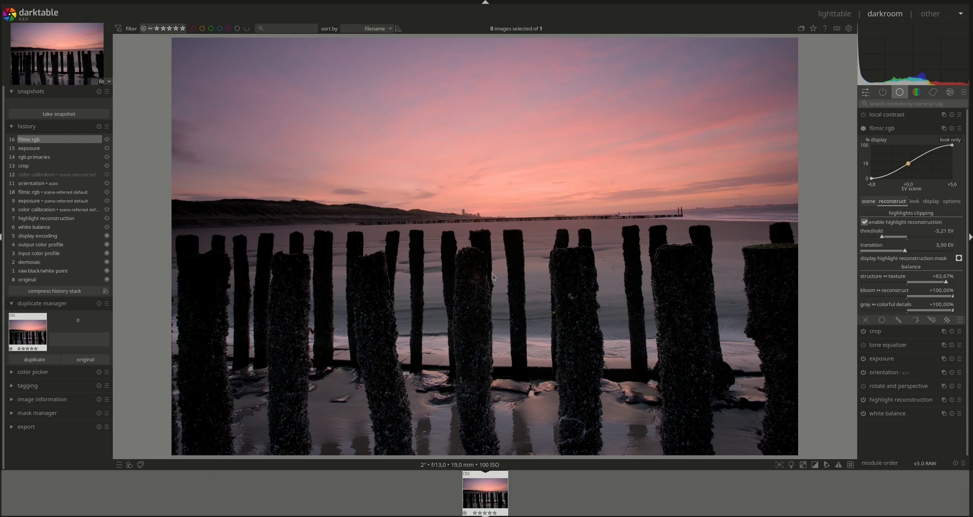
pyautogui.moveTo(707, 259)
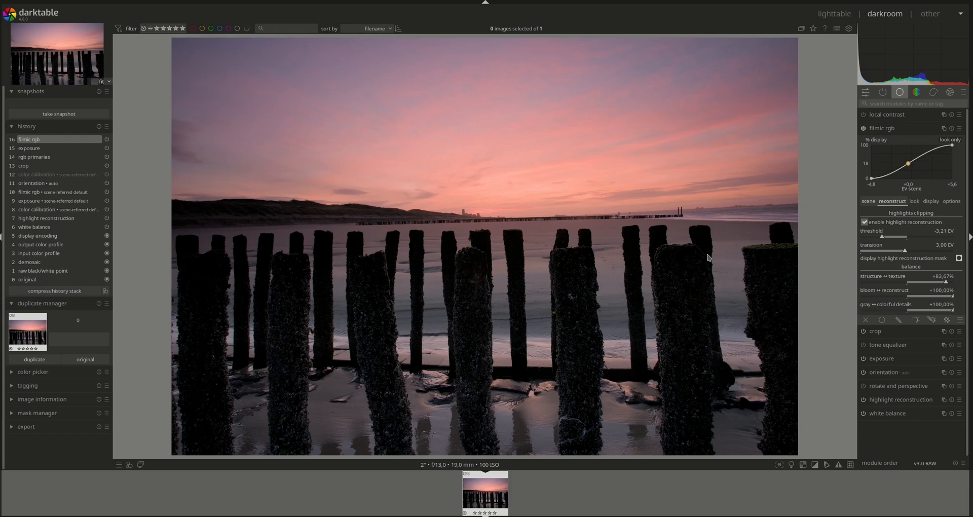
pyautogui.moveTo(296, 256)
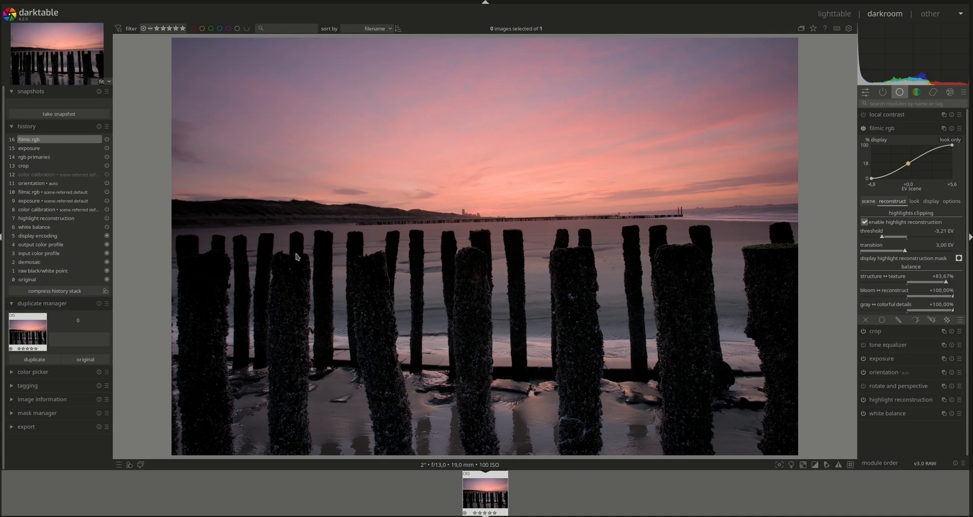
pyautogui.moveTo(880, 129)
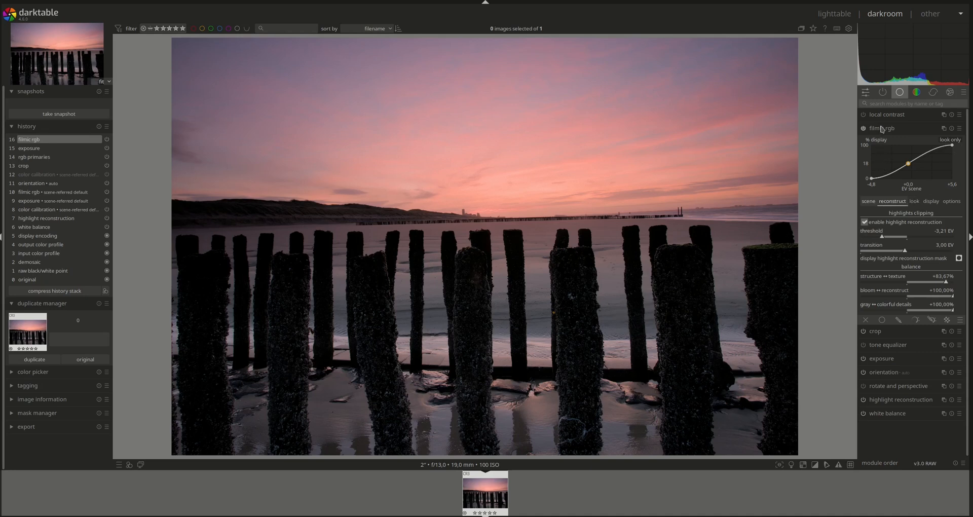
# Step: Create a second rgb primaries instance and confirm it among the active modules
pyautogui.click(884, 128)
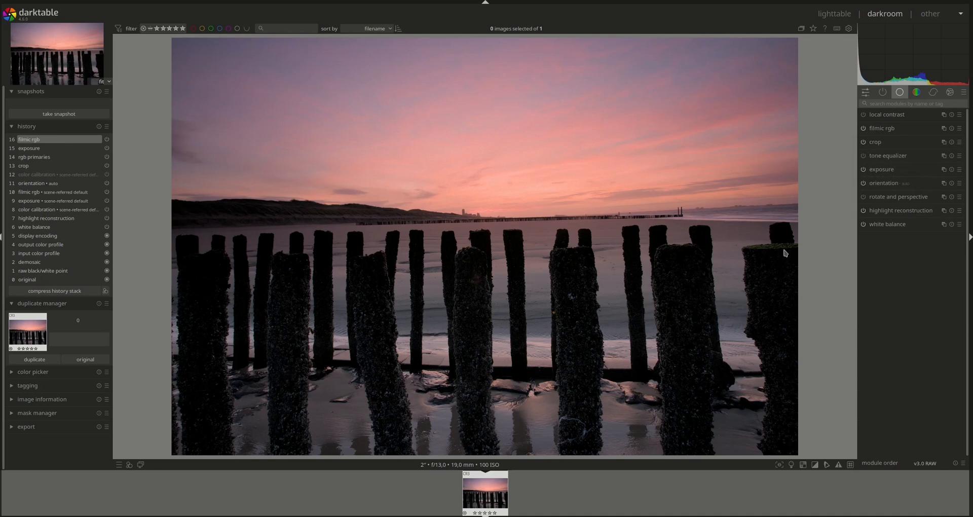
pyautogui.moveTo(782, 253)
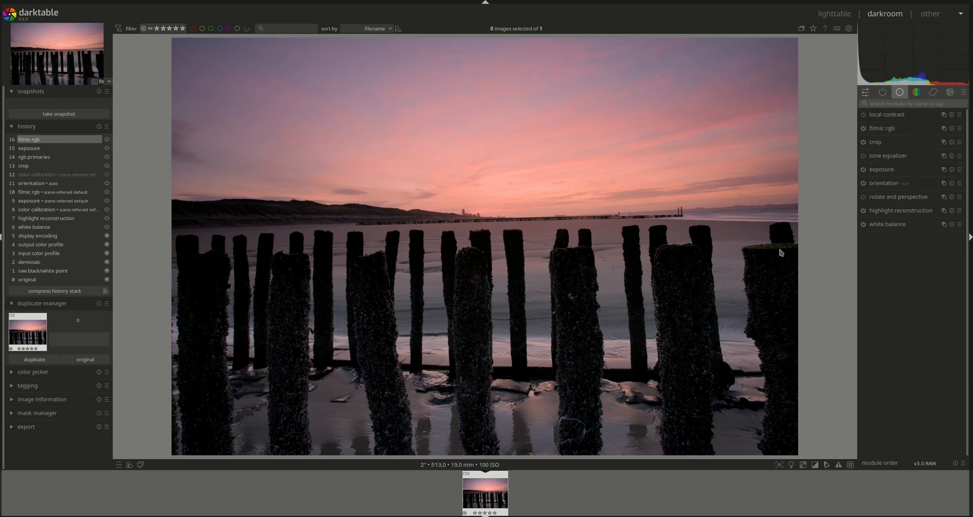
pyautogui.moveTo(817, 388)
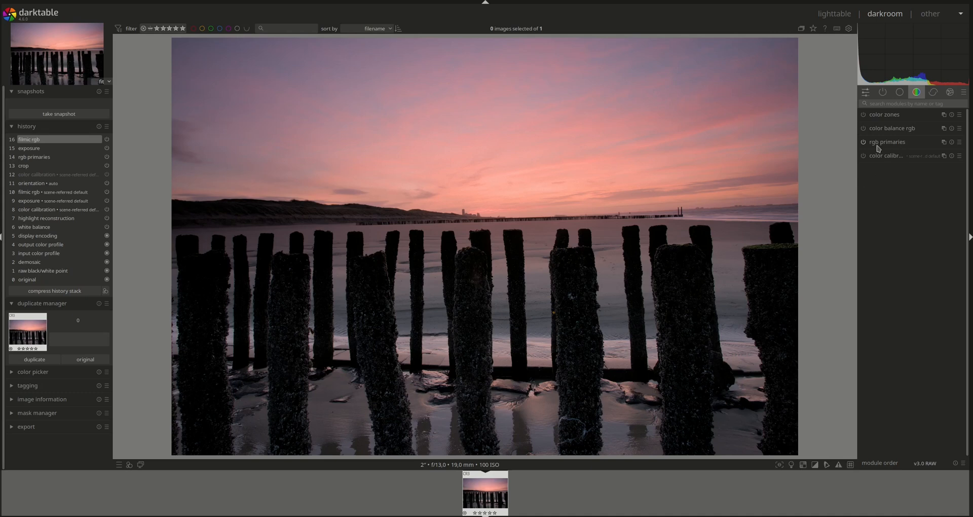
pyautogui.moveTo(944, 142)
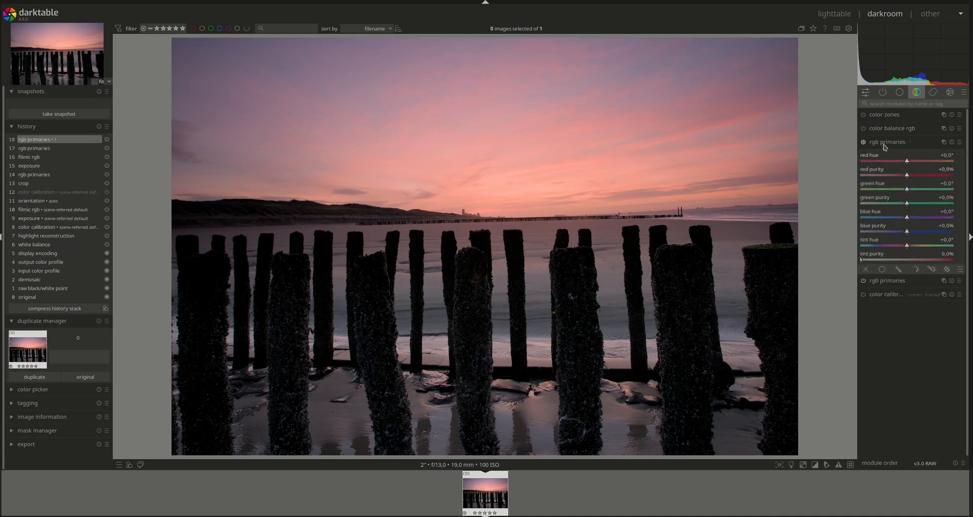
pyautogui.moveTo(944, 142)
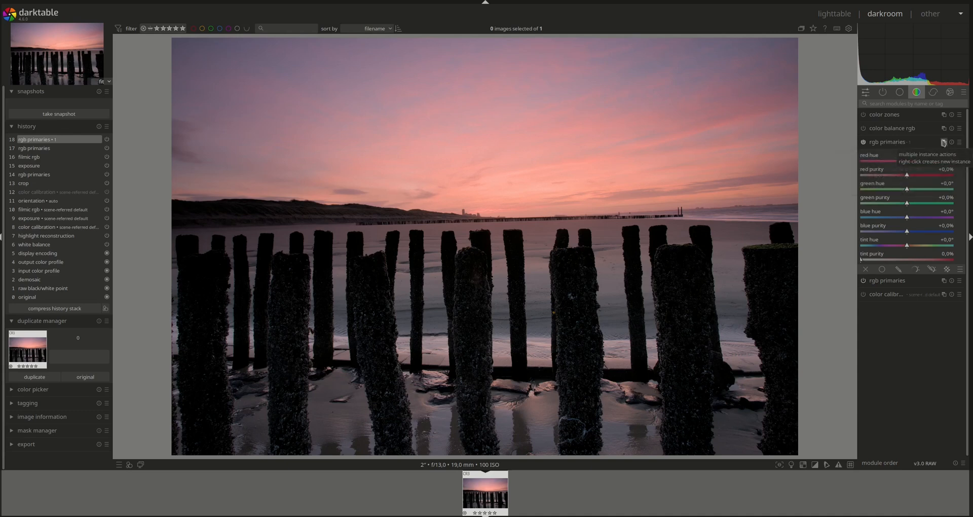
pyautogui.moveTo(900, 148)
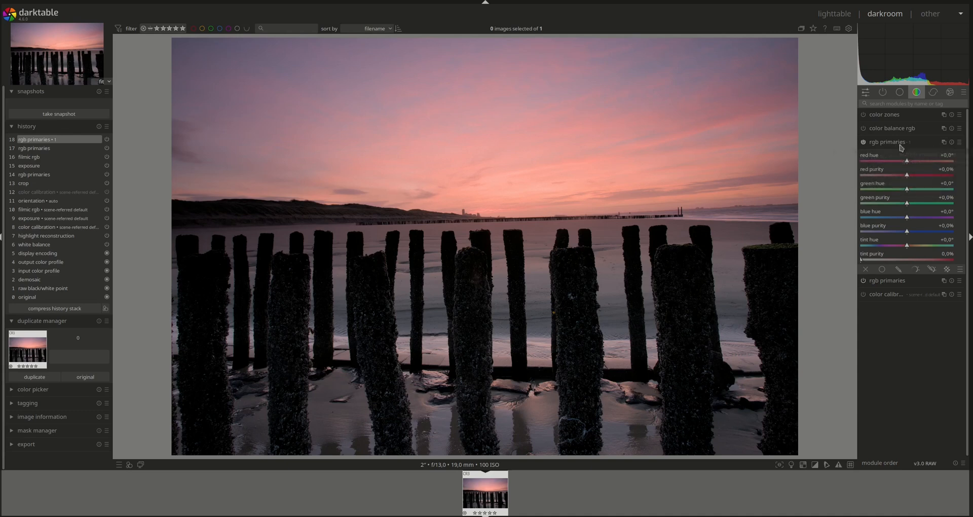
pyautogui.click(882, 92)
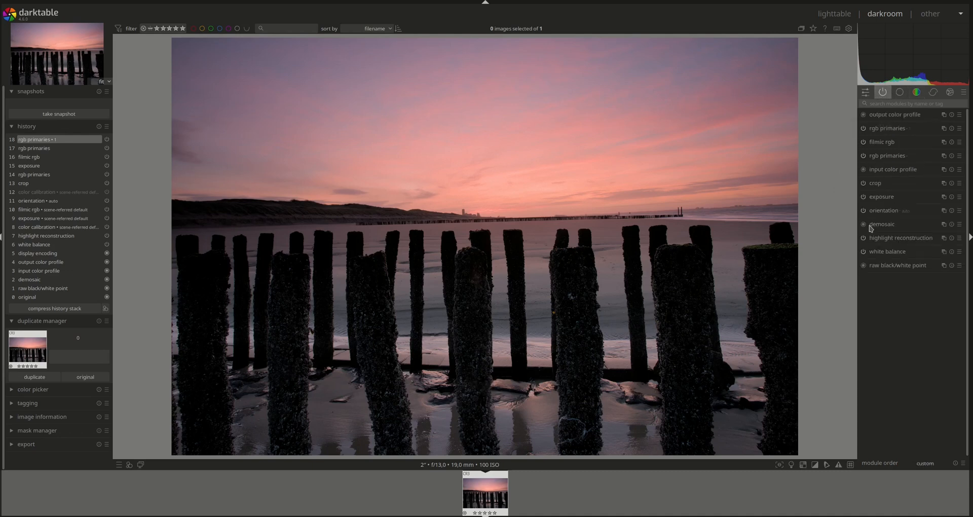
pyautogui.click(916, 92)
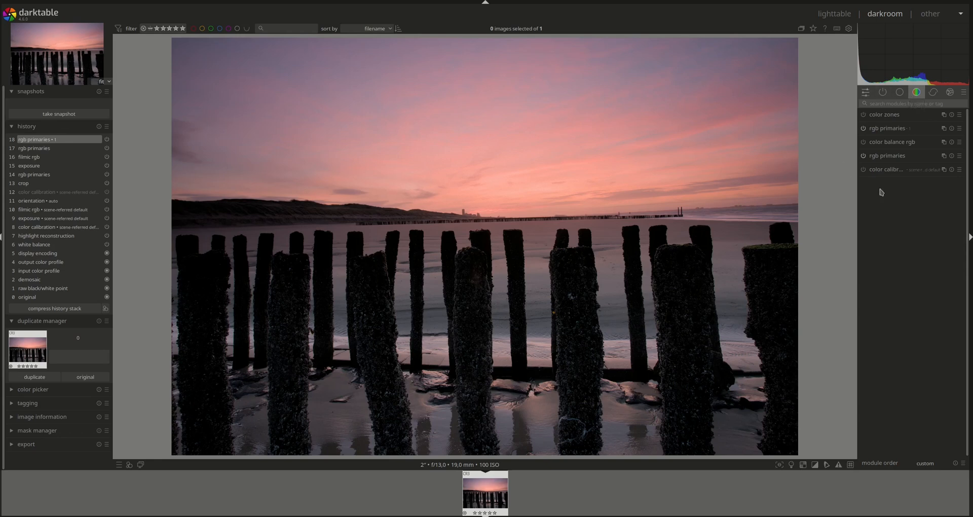
# Step: In the second rgb primaries instance, shift the red hue to about +9°
pyautogui.click(888, 127)
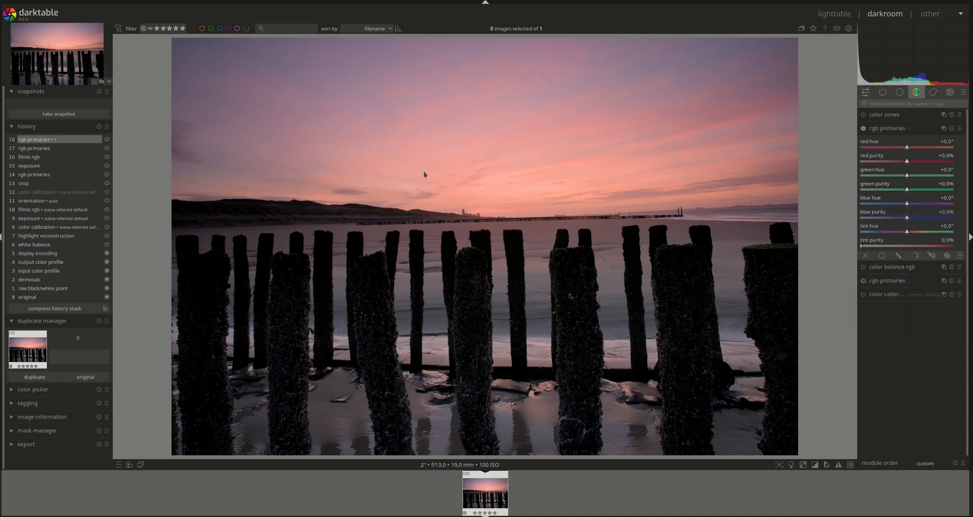
pyautogui.moveTo(418, 159)
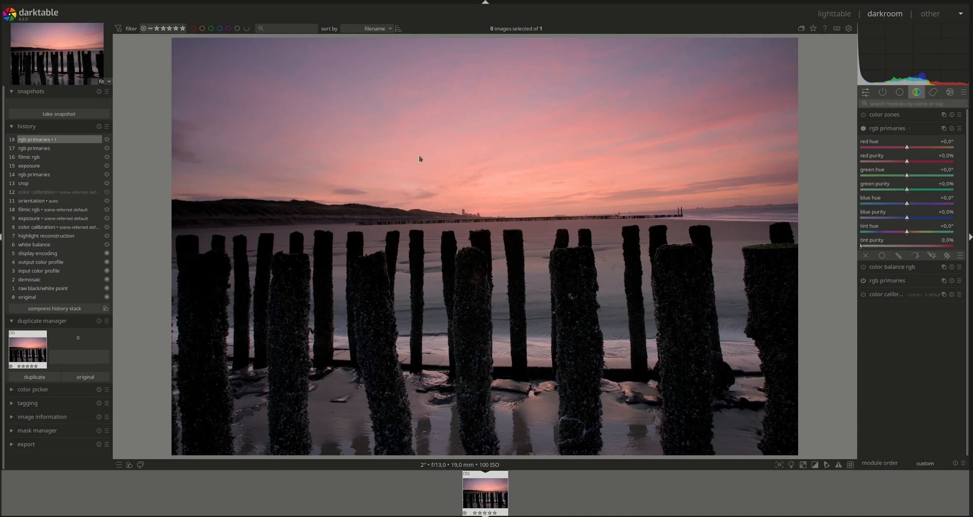
pyautogui.moveTo(471, 217)
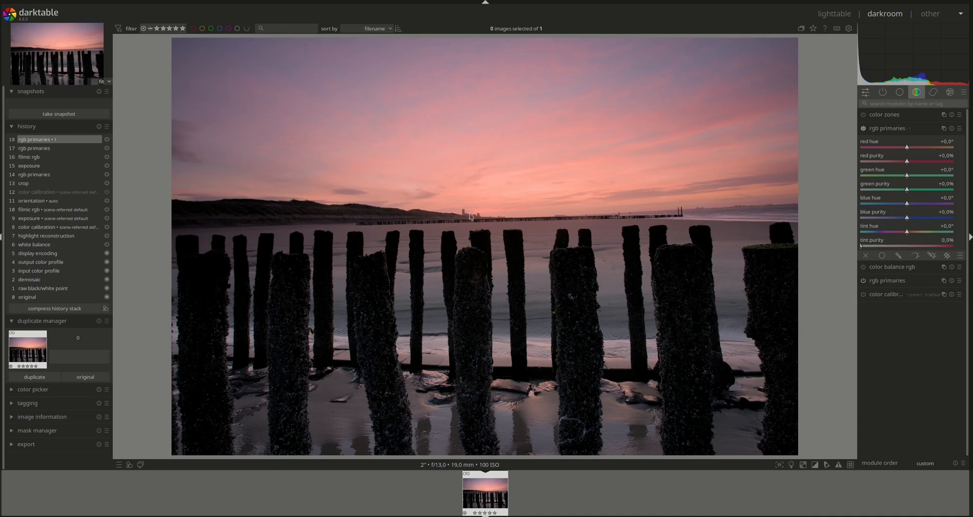
pyautogui.moveTo(538, 136)
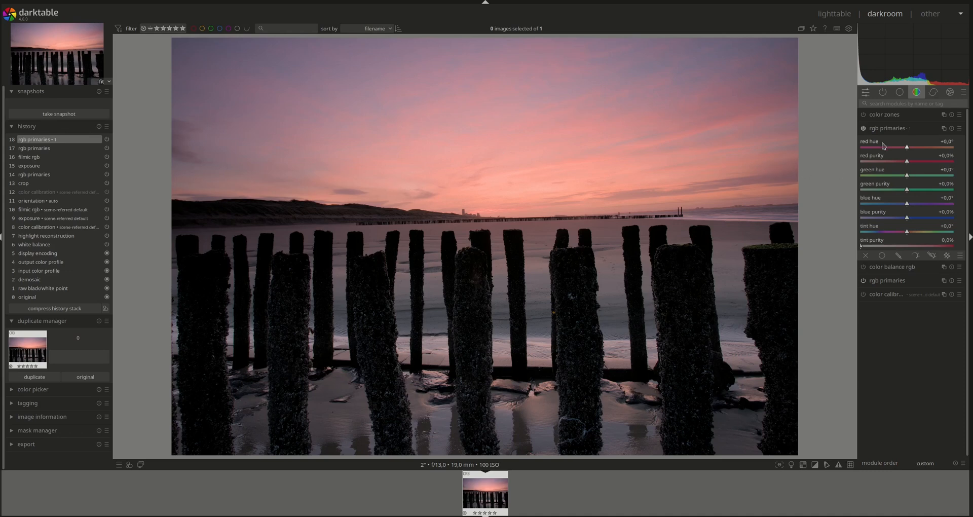
pyautogui.moveTo(907, 148); pyautogui.dragTo(925, 148)
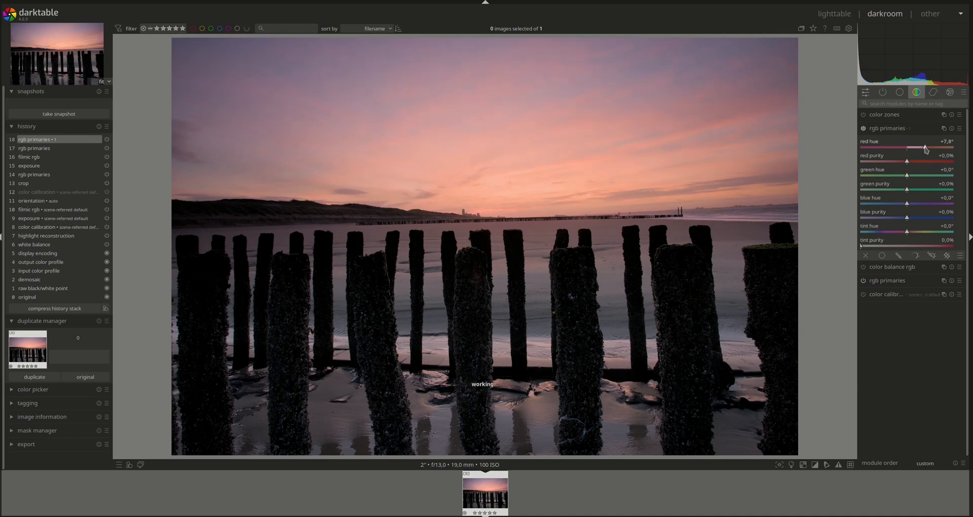
pyautogui.moveTo(923, 148); pyautogui.dragTo(929, 148)
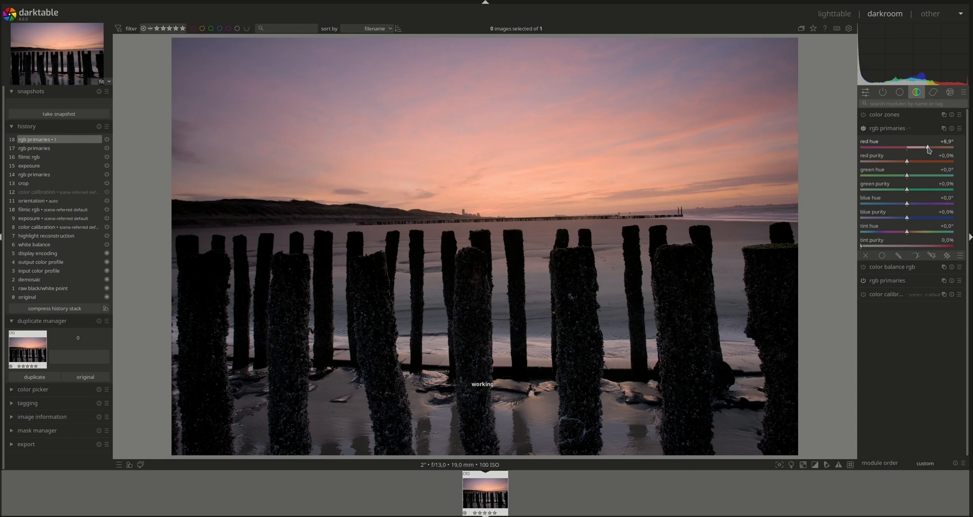
pyautogui.moveTo(928, 148); pyautogui.dragTo(920, 148)
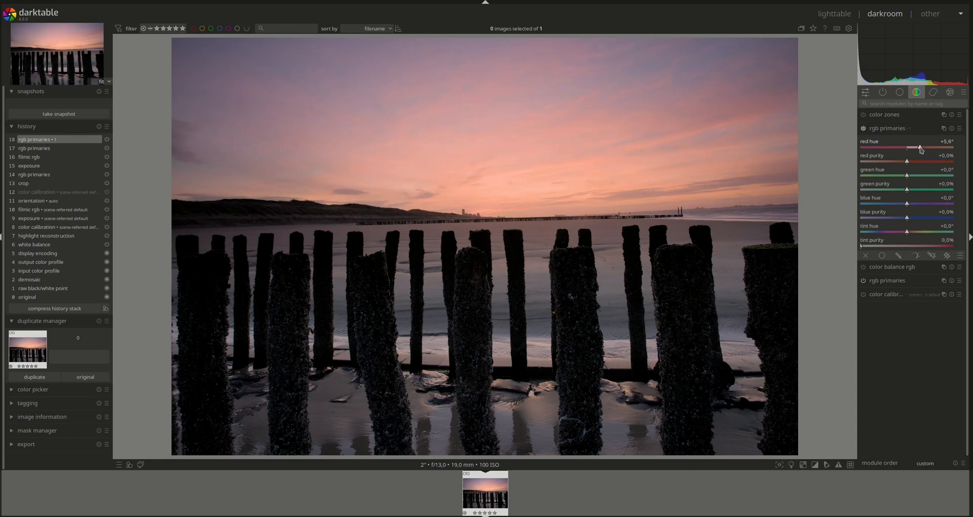
pyautogui.moveTo(920, 149); pyautogui.dragTo(917, 149)
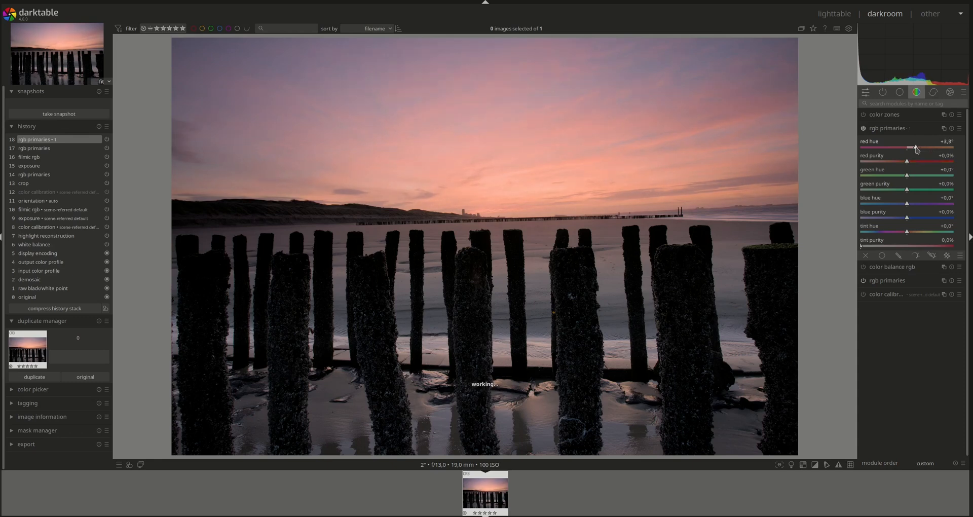
pyautogui.moveTo(916, 149); pyautogui.dragTo(924, 149)
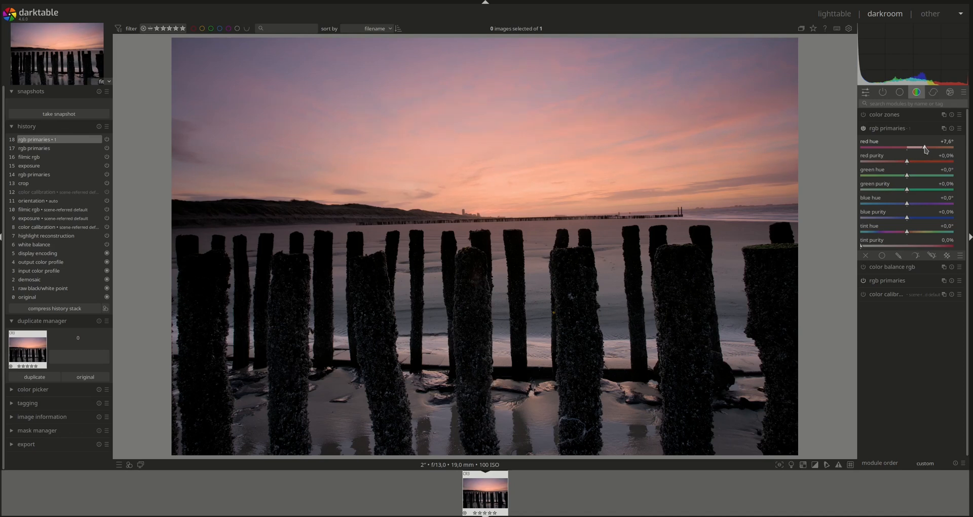
pyautogui.moveTo(924, 148); pyautogui.dragTo(921, 148)
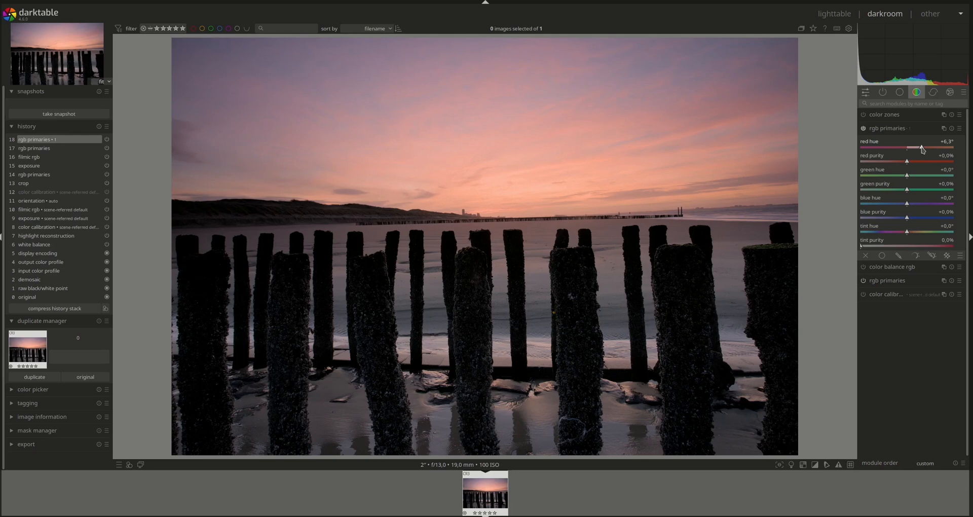
pyautogui.moveTo(920, 148); pyautogui.dragTo(926, 148)
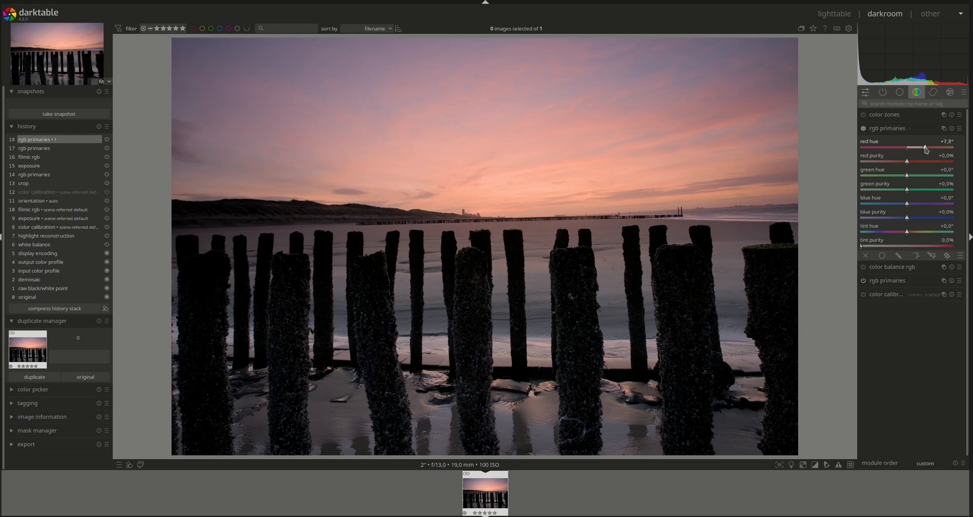
pyautogui.moveTo(924, 148); pyautogui.dragTo(931, 148)
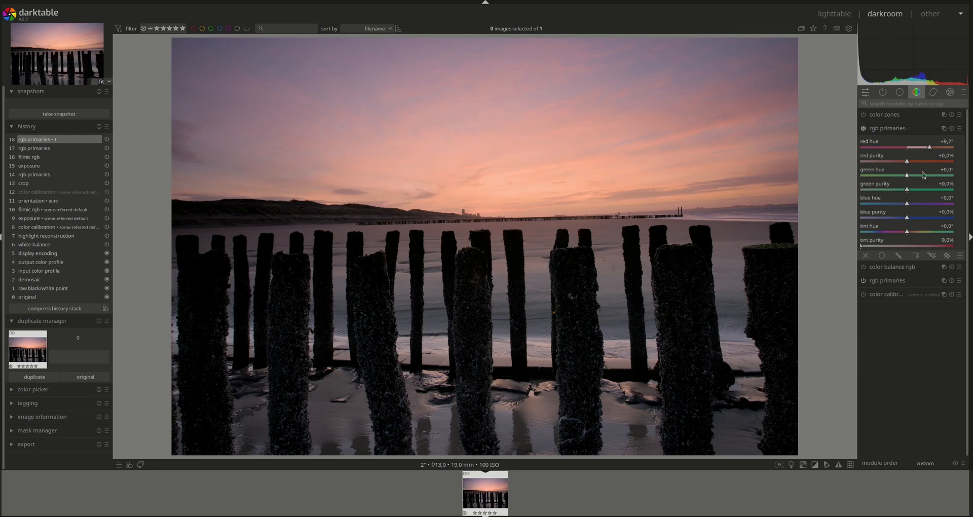
# Step: Boost red purity to about +38% and settle red hue near +8°, warming the sky
pyautogui.moveTo(905, 162); pyautogui.dragTo(910, 162)
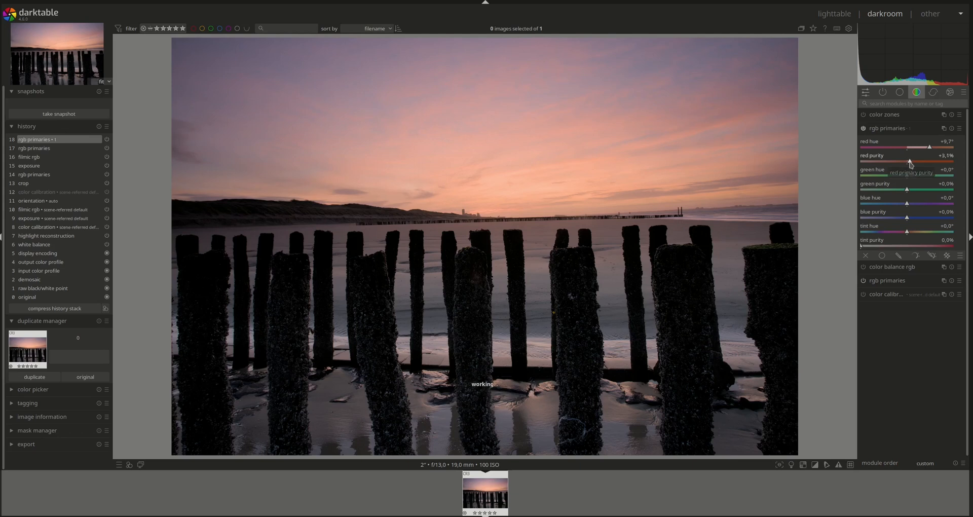
pyautogui.moveTo(910, 162); pyautogui.dragTo(939, 162)
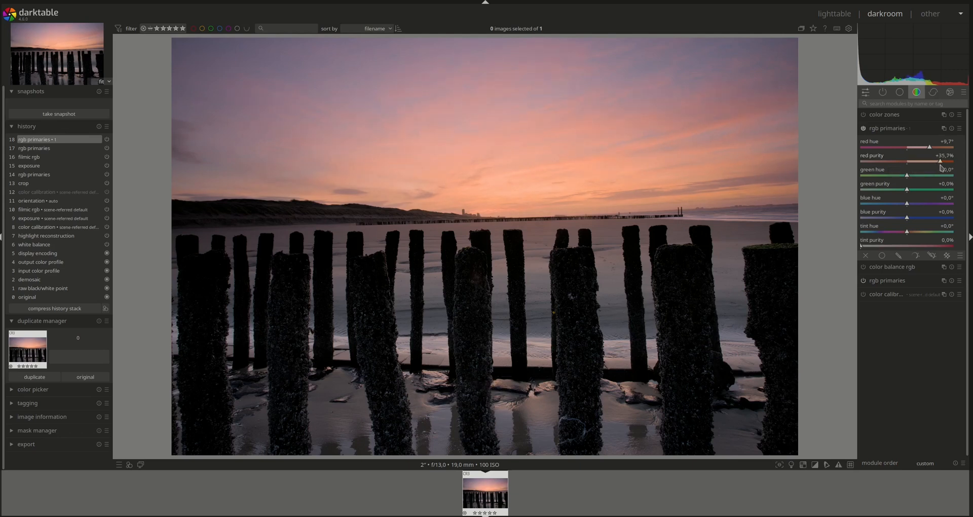
pyautogui.moveTo(940, 161); pyautogui.dragTo(941, 161)
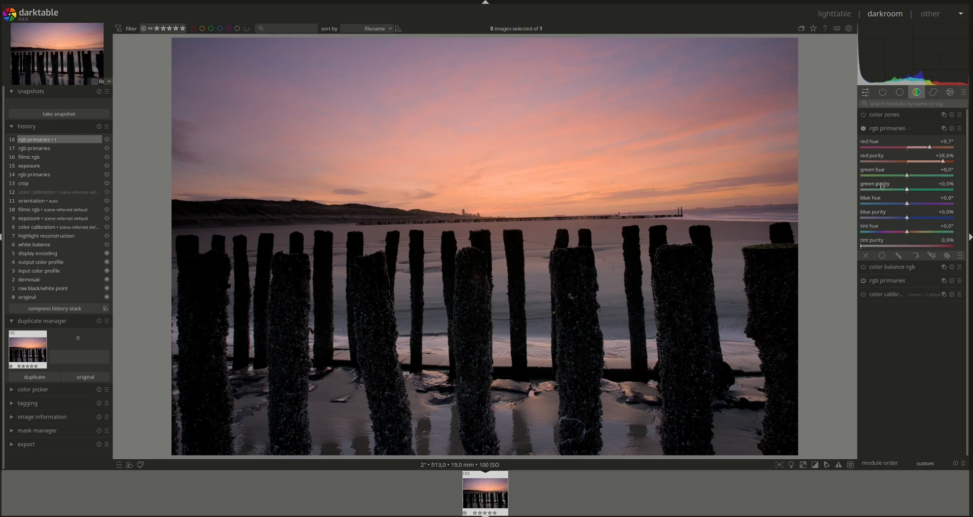
pyautogui.moveTo(930, 151)
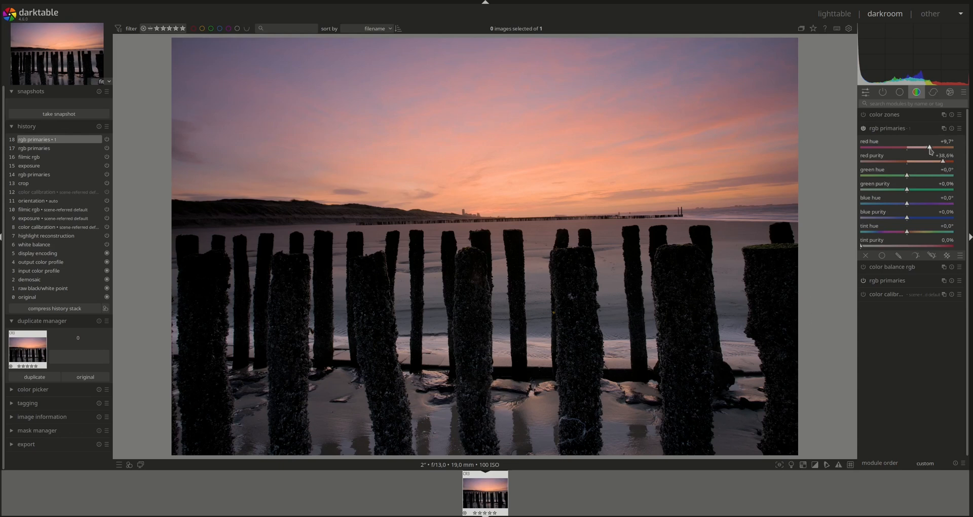
pyautogui.moveTo(930, 148); pyautogui.dragTo(925, 148)
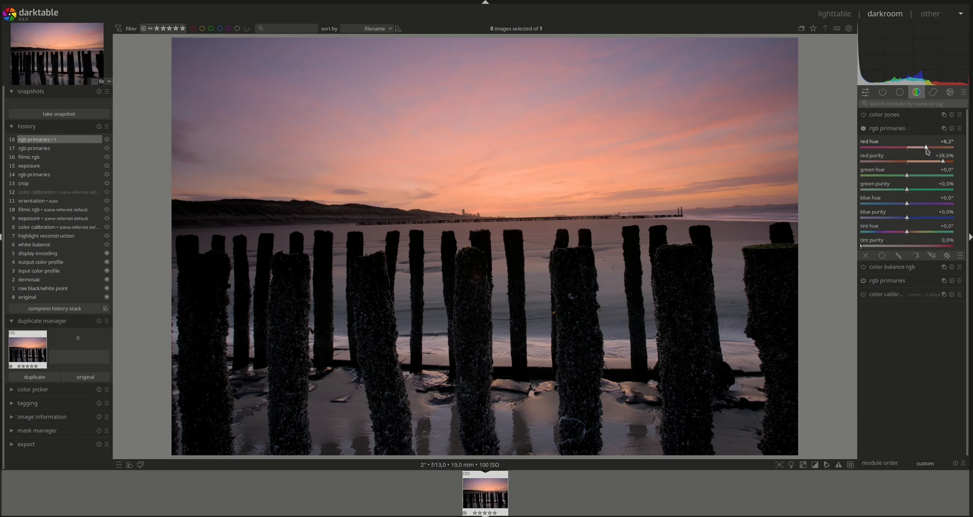
pyautogui.moveTo(925, 148); pyautogui.dragTo(922, 147)
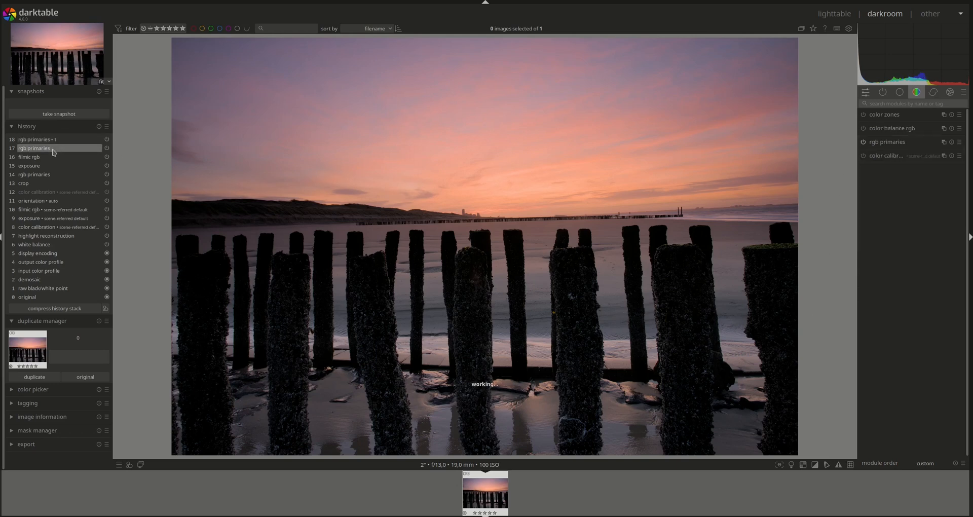
pyautogui.click(887, 142)
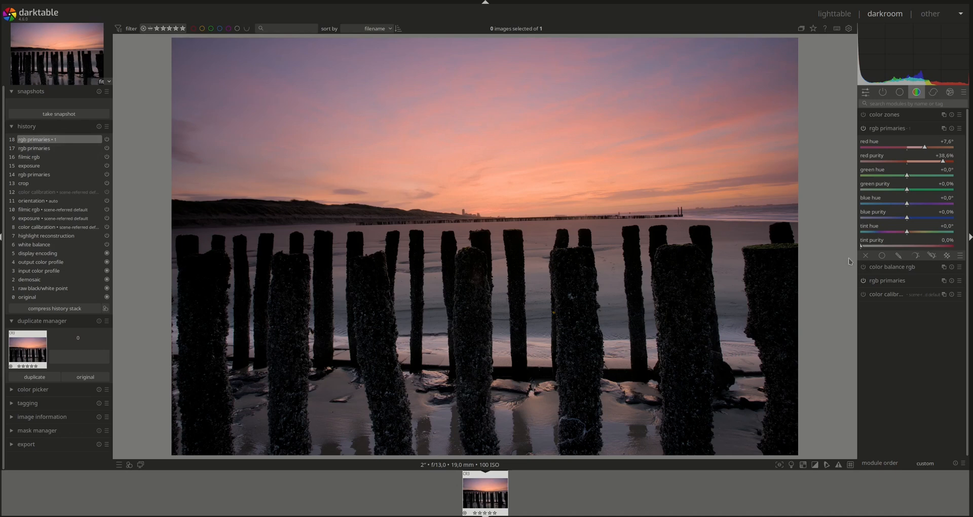
pyautogui.moveTo(765, 243)
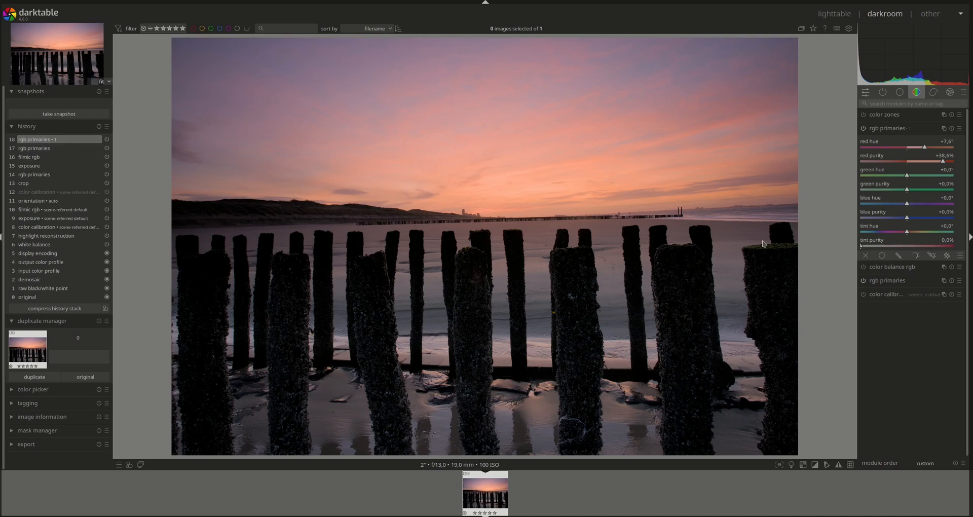
pyautogui.moveTo(571, 294)
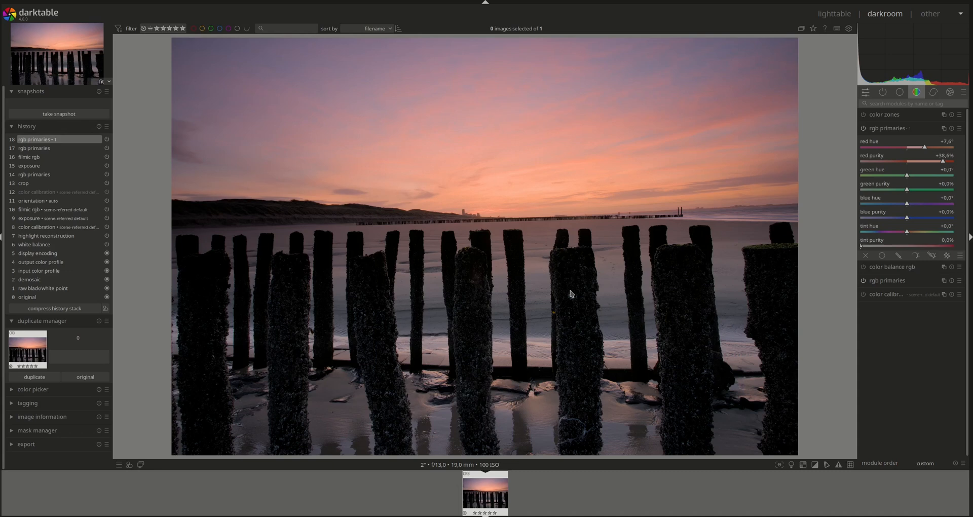
pyautogui.moveTo(378, 386)
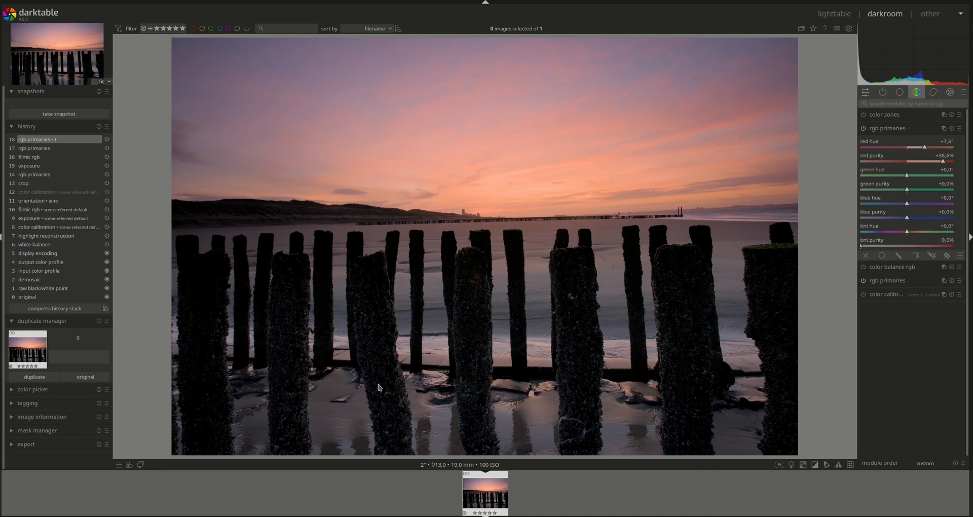
pyautogui.moveTo(768, 260)
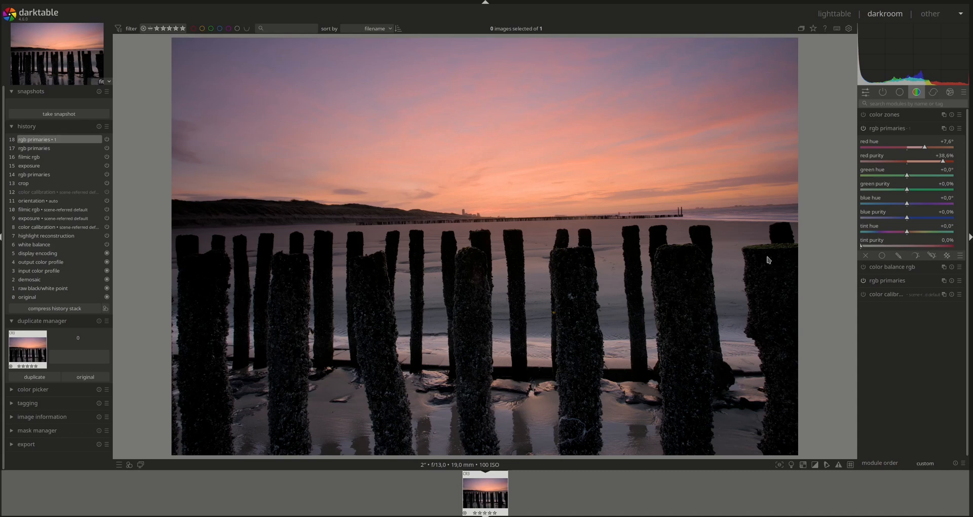
pyautogui.moveTo(540, 120)
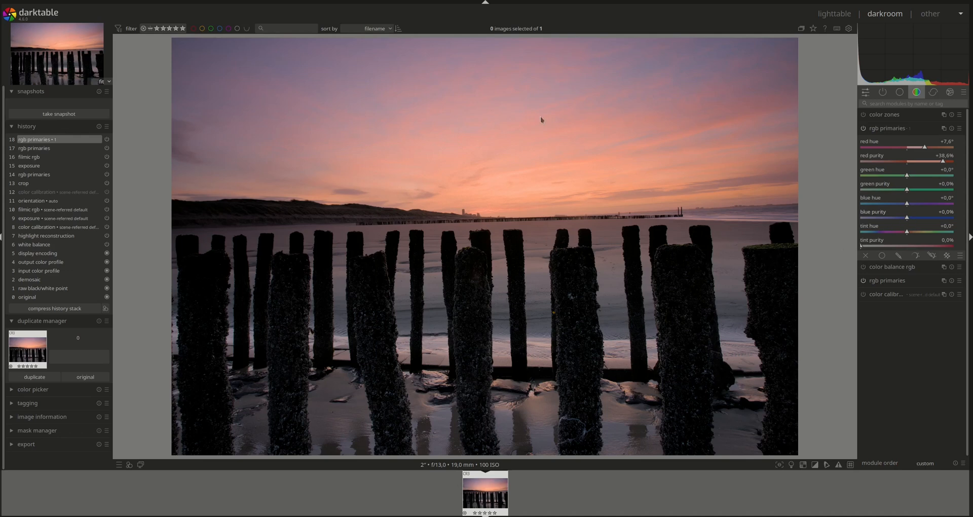
pyautogui.moveTo(381, 83)
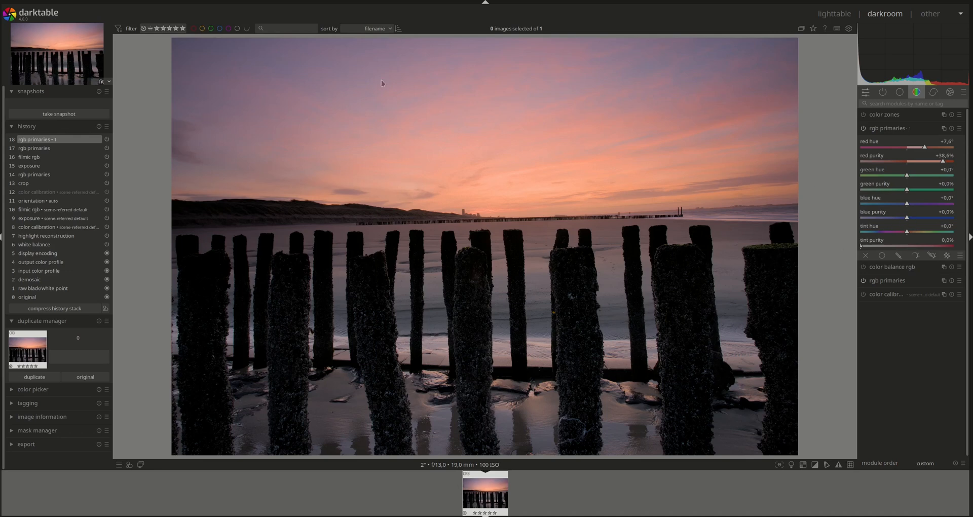
pyautogui.moveTo(296, 81)
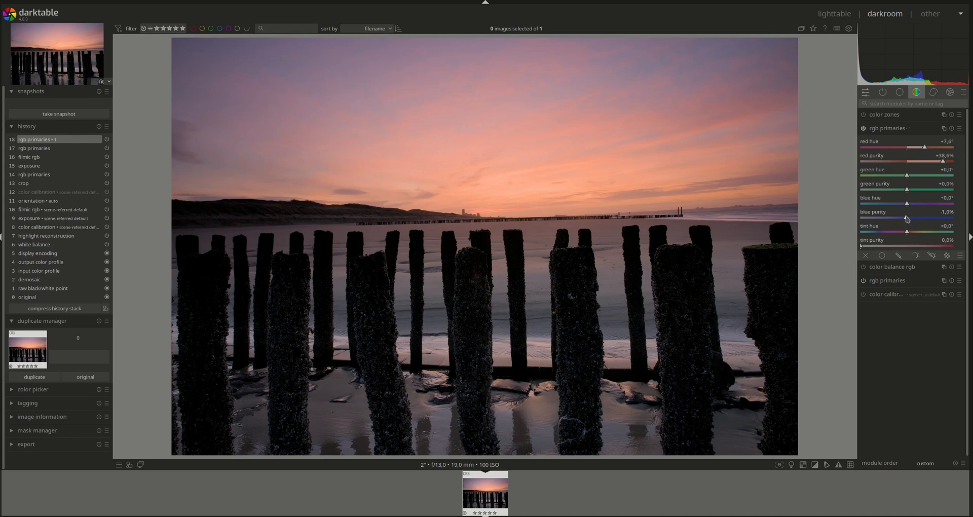
# Step: Shift the blue primary hue to -7.3° and raise blue purity to +17.8%
pyautogui.moveTo(907, 219); pyautogui.dragTo(943, 219)
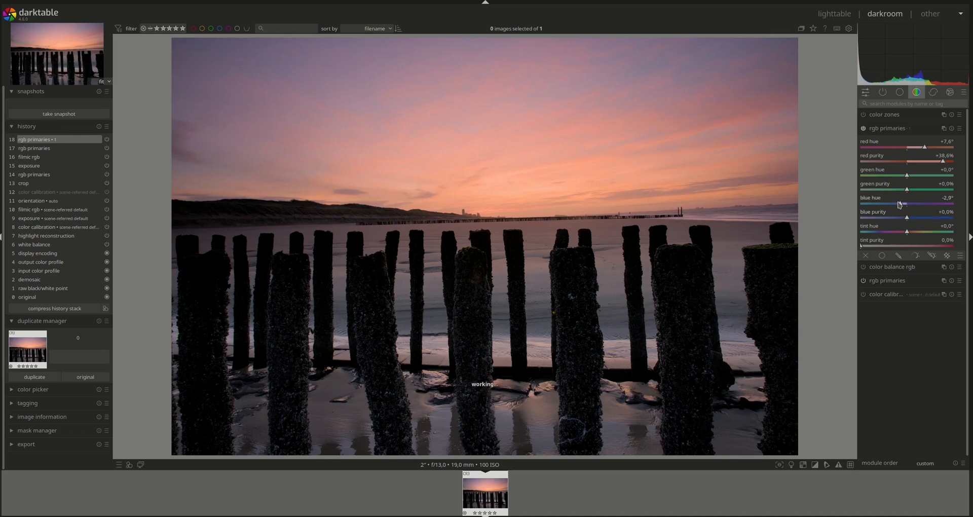
pyautogui.moveTo(899, 204); pyautogui.dragTo(881, 204)
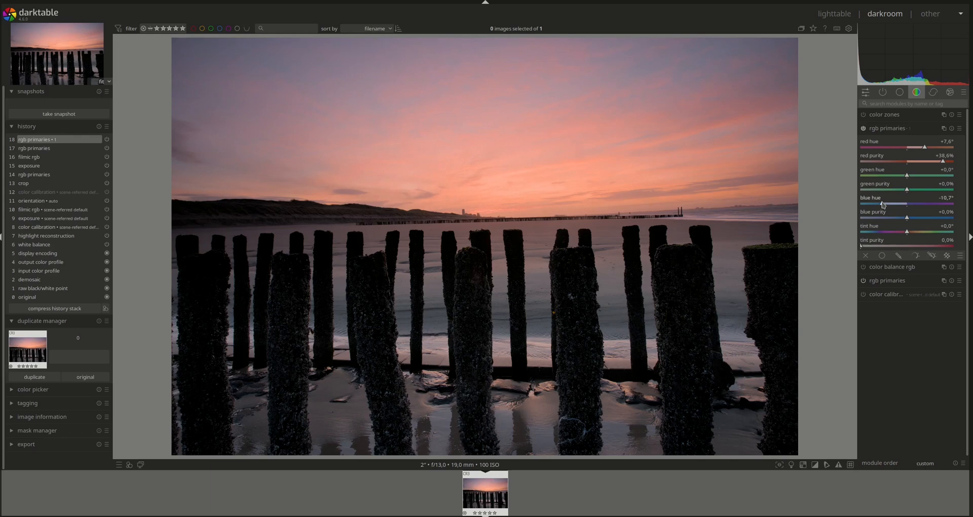
pyautogui.moveTo(883, 203); pyautogui.dragTo(880, 203)
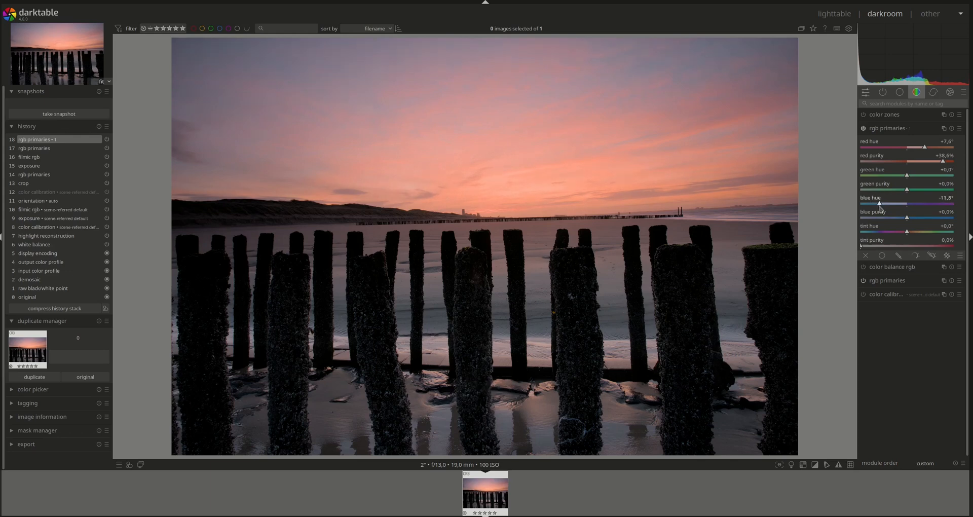
pyautogui.moveTo(879, 203); pyautogui.dragTo(906, 204)
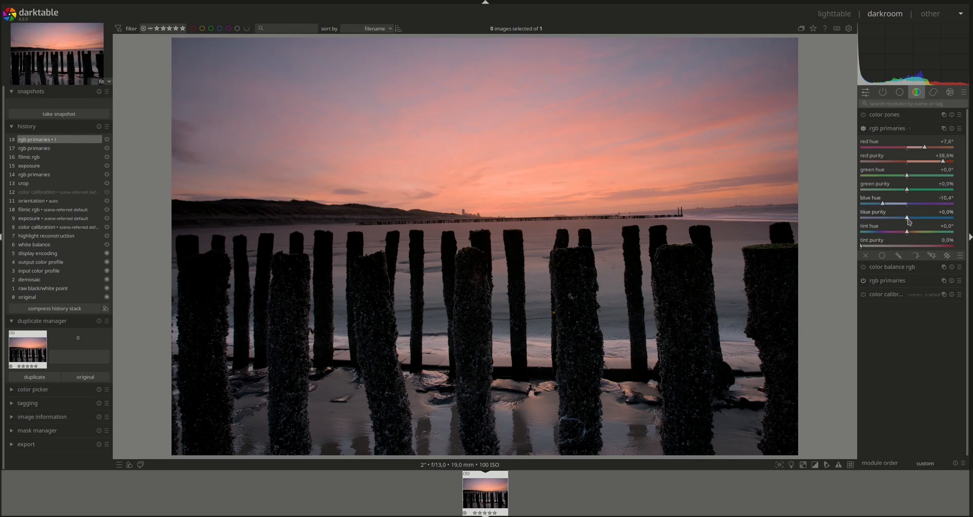
pyautogui.moveTo(906, 219); pyautogui.dragTo(922, 218)
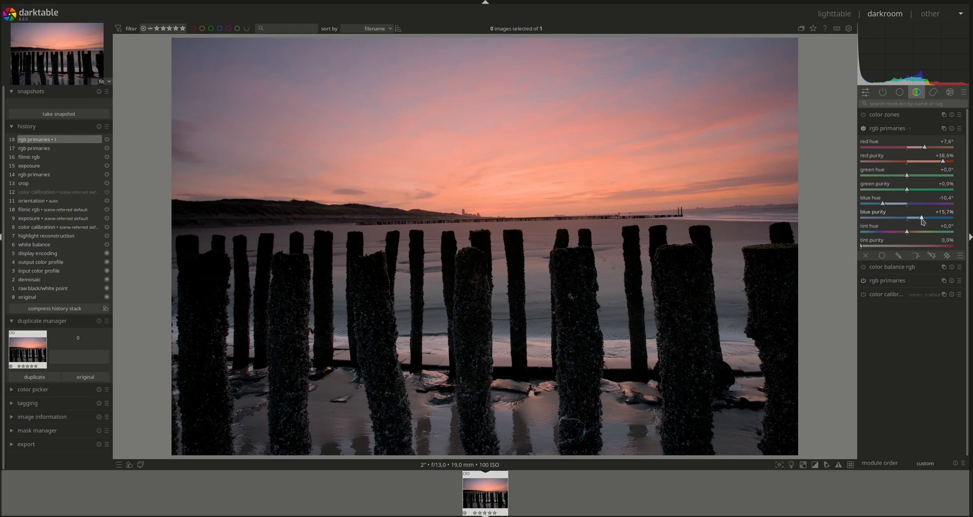
pyautogui.moveTo(922, 218); pyautogui.dragTo(919, 217)
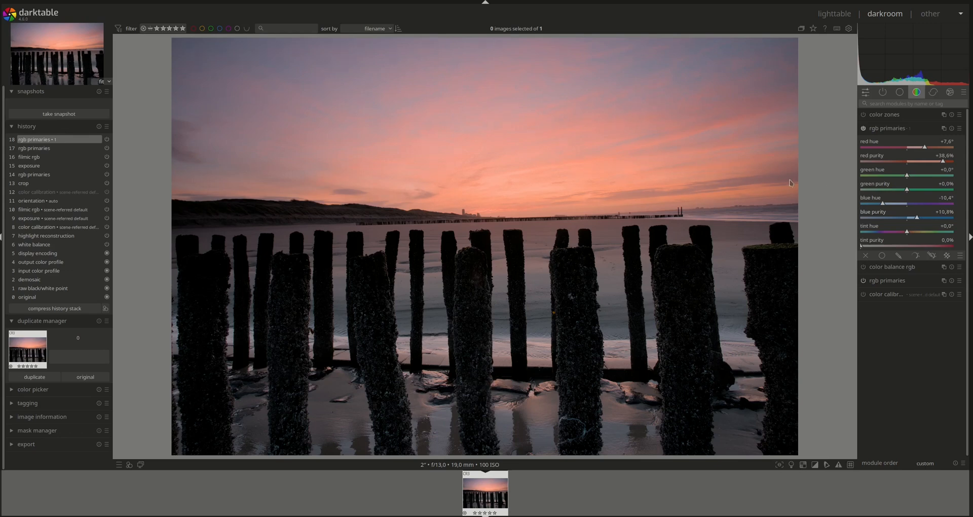
pyautogui.moveTo(611, 99)
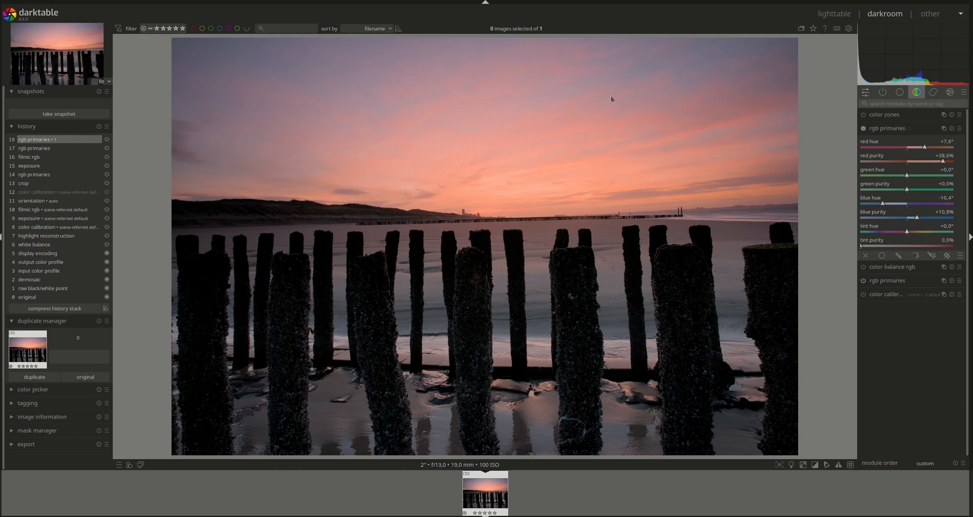
pyautogui.moveTo(915, 222)
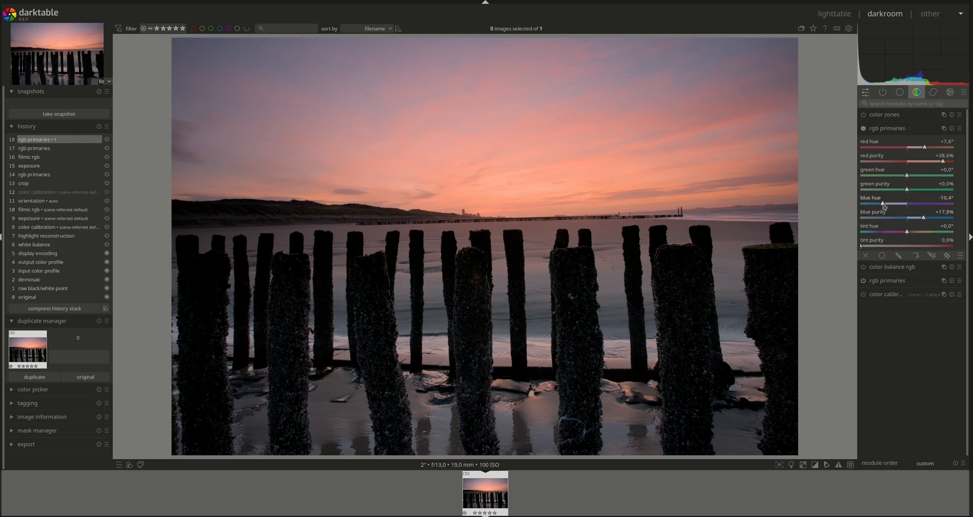
pyautogui.moveTo(884, 204); pyautogui.dragTo(890, 204)
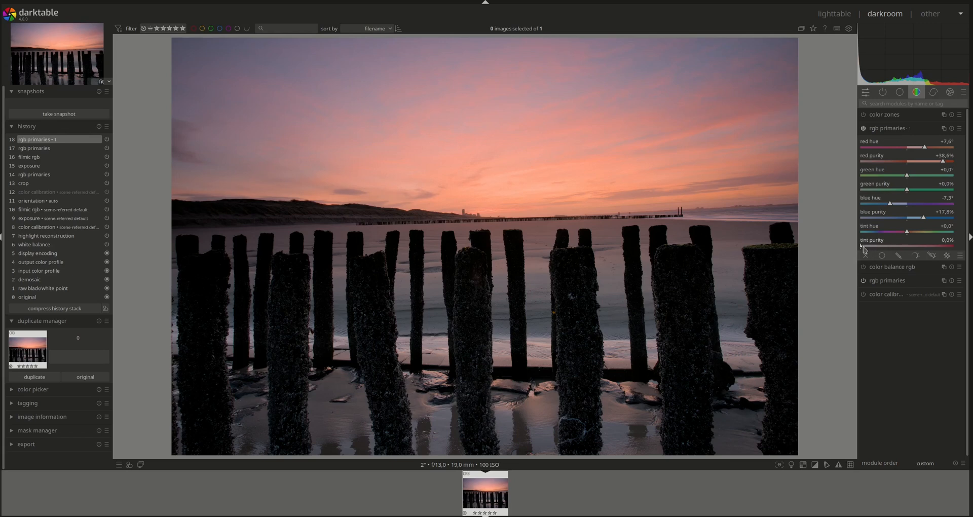
# Step: Rotate tint hue to +46.3° and settle tint purity at about 5.6% after trying up to 9.0%
pyautogui.moveTo(892, 247); pyautogui.dragTo(903, 247)
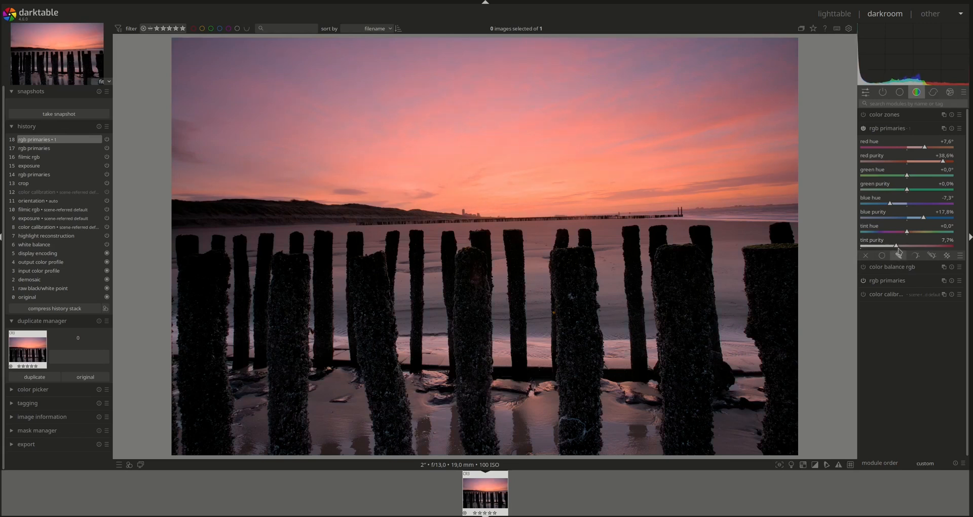
pyautogui.moveTo(895, 245); pyautogui.dragTo(903, 246)
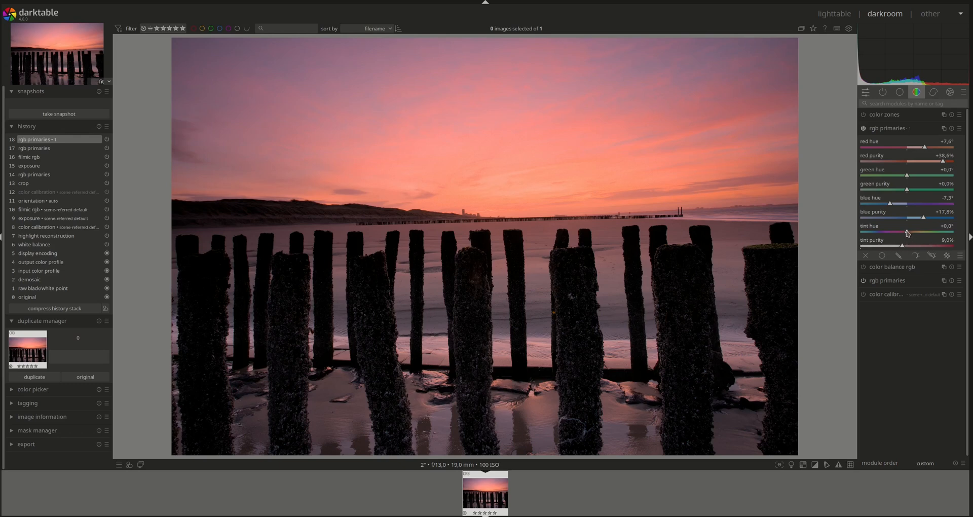
pyautogui.moveTo(907, 233); pyautogui.dragTo(915, 233)
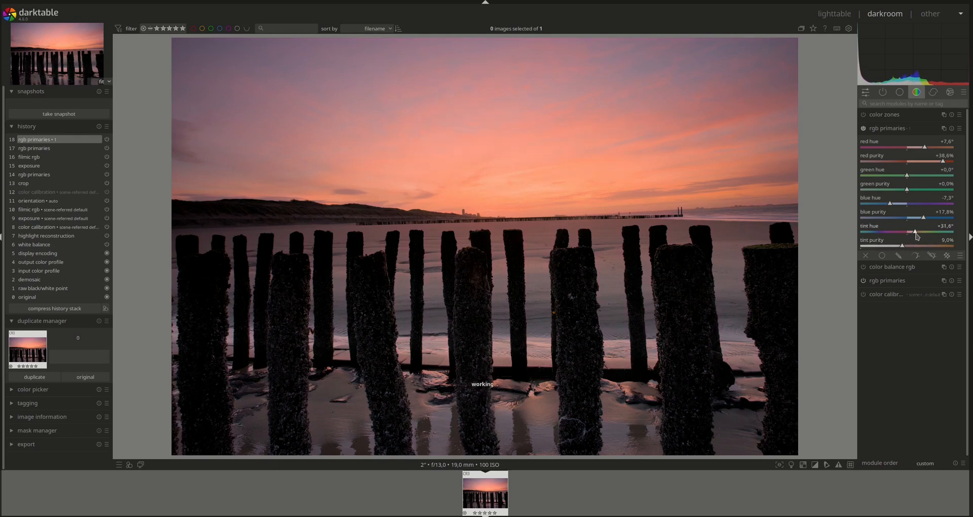
pyautogui.moveTo(913, 233); pyautogui.dragTo(919, 233)
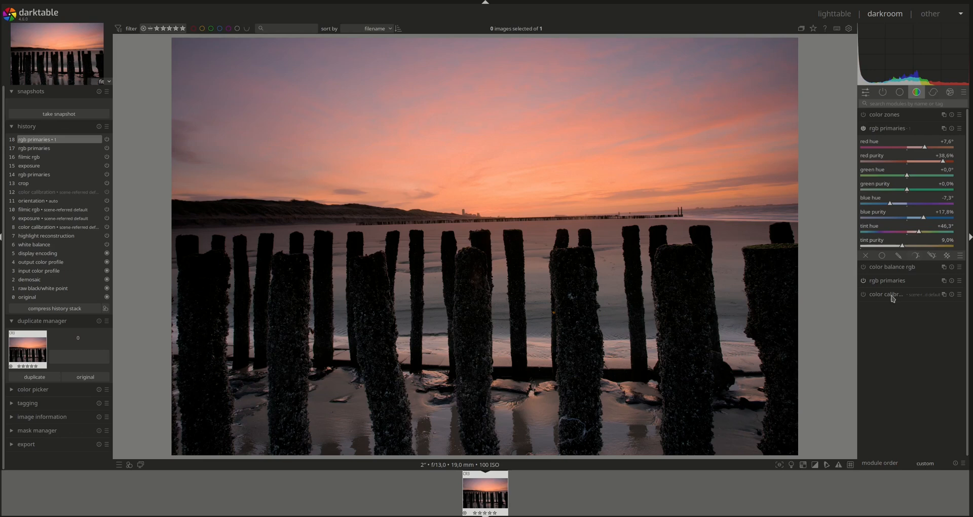
pyautogui.moveTo(903, 246); pyautogui.dragTo(900, 246)
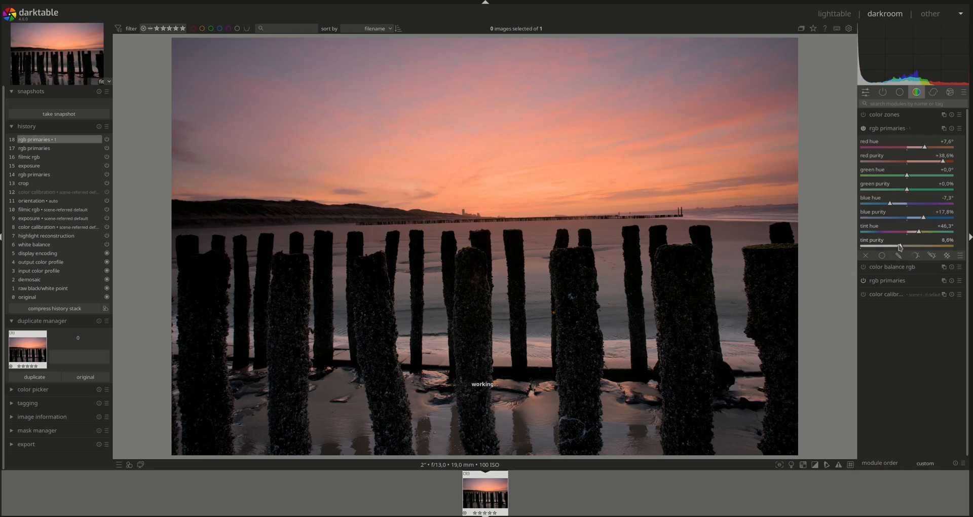
pyautogui.moveTo(899, 247); pyautogui.dragTo(889, 247)
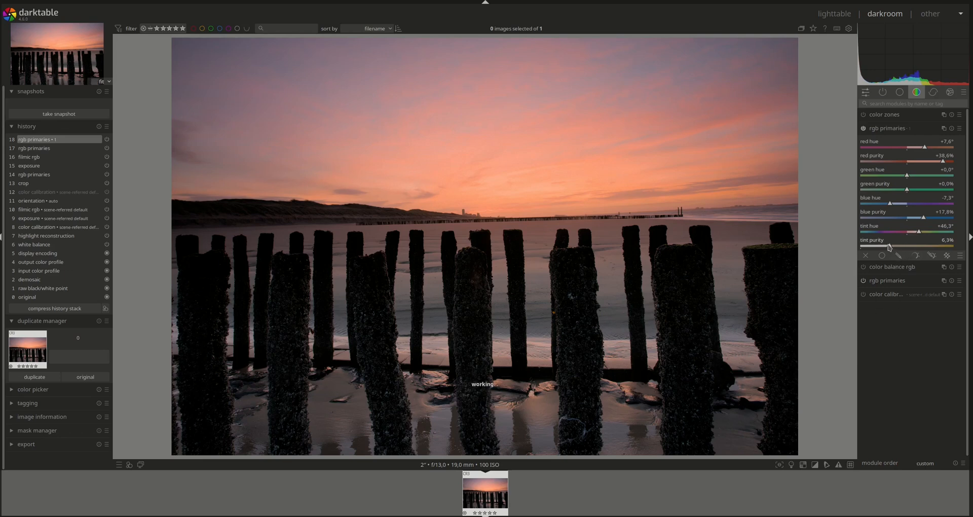
pyautogui.moveTo(891, 247); pyautogui.dragTo(886, 246)
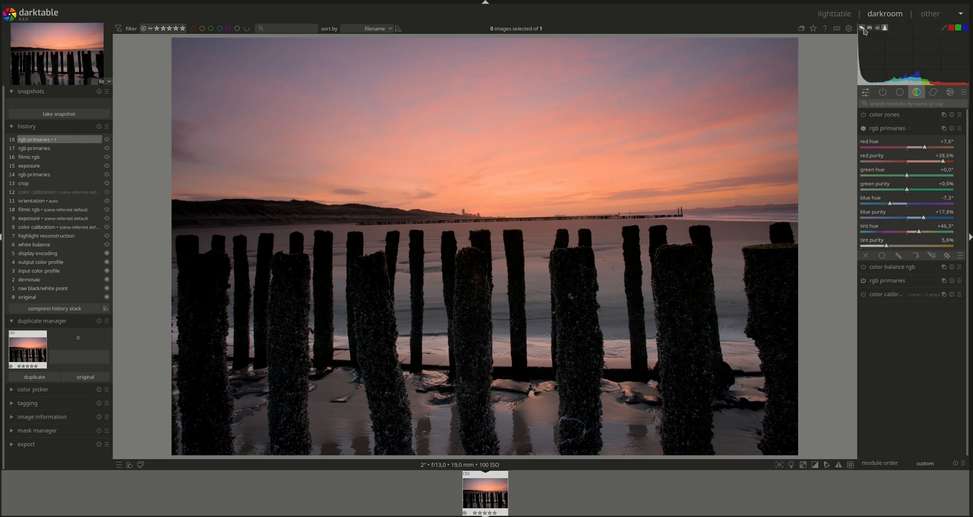
# Step: Switch the histogram to a vectorscope and nudge tint purity down to 2.9%
pyautogui.click(861, 28)
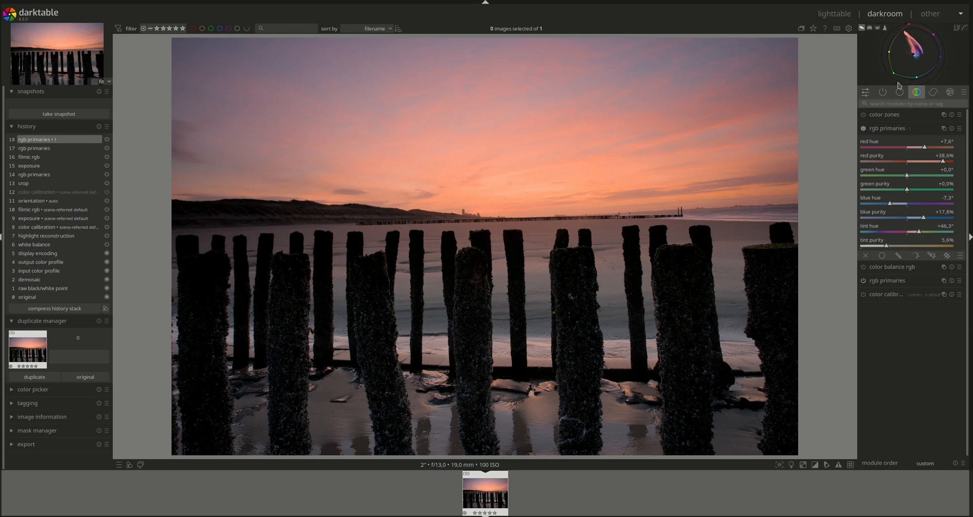
pyautogui.moveTo(887, 249)
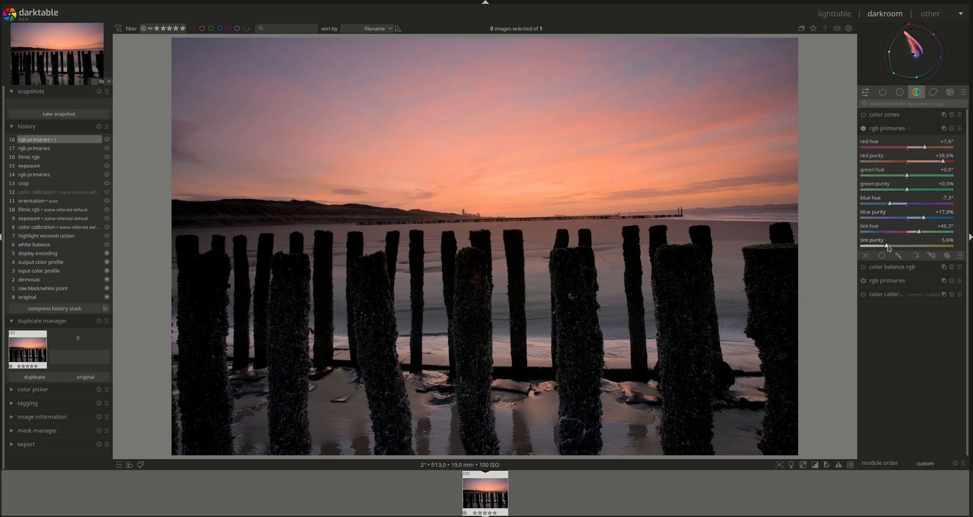
pyautogui.moveTo(888, 246); pyautogui.dragTo(878, 246)
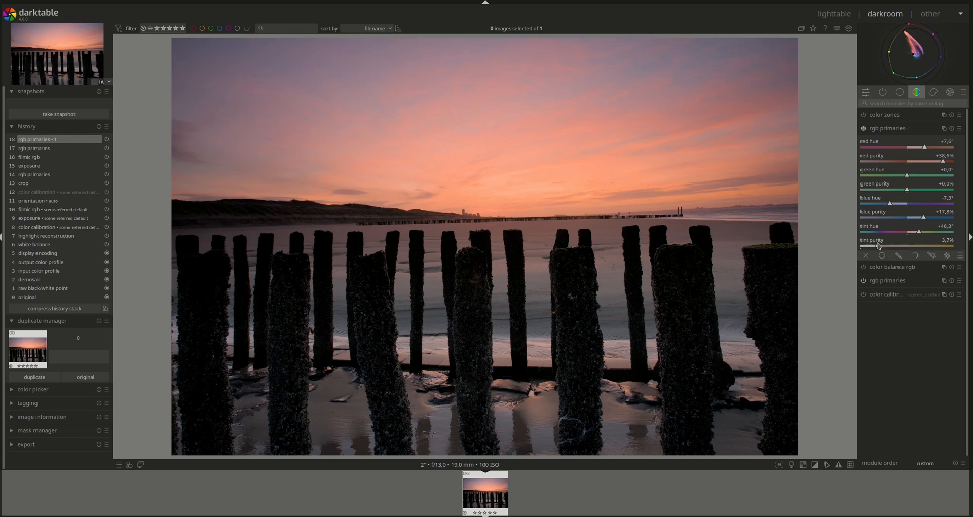
pyautogui.moveTo(875, 245); pyautogui.dragTo(892, 246)
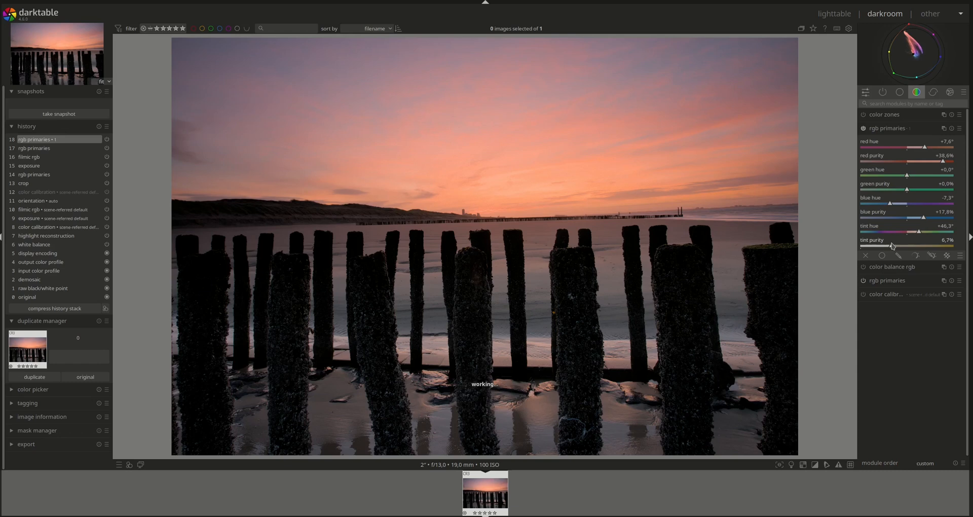
pyautogui.moveTo(891, 245); pyautogui.dragTo(888, 245)
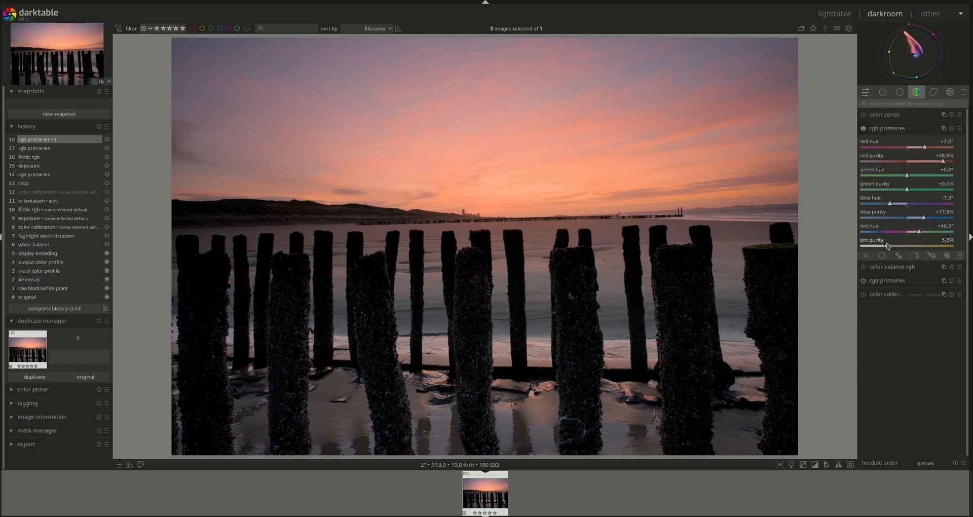
pyautogui.moveTo(886, 246); pyautogui.dragTo(879, 246)
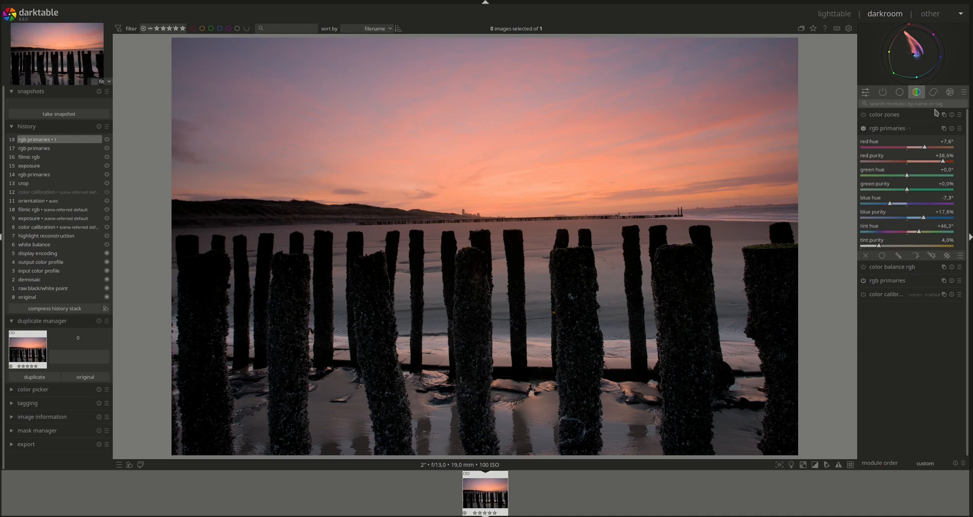
pyautogui.moveTo(883, 114)
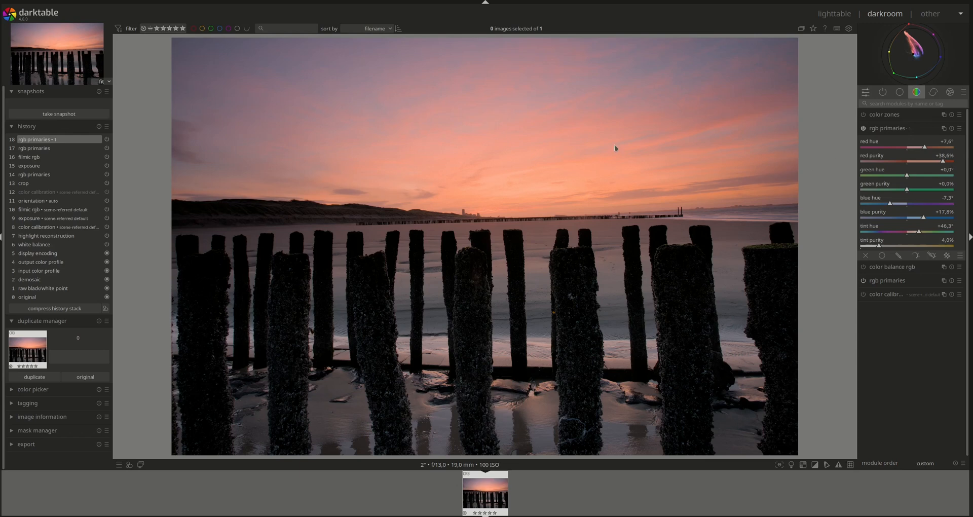
pyautogui.moveTo(750, 204)
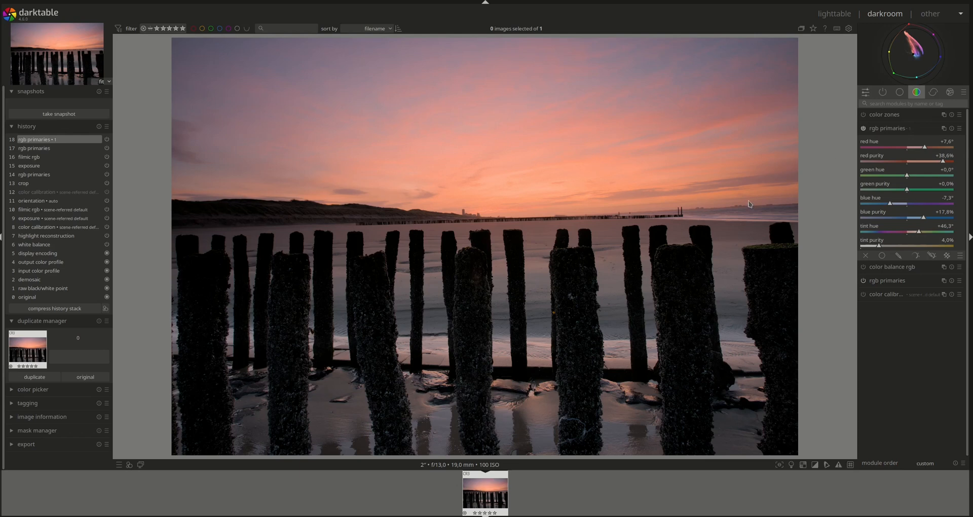
pyautogui.moveTo(824, 187)
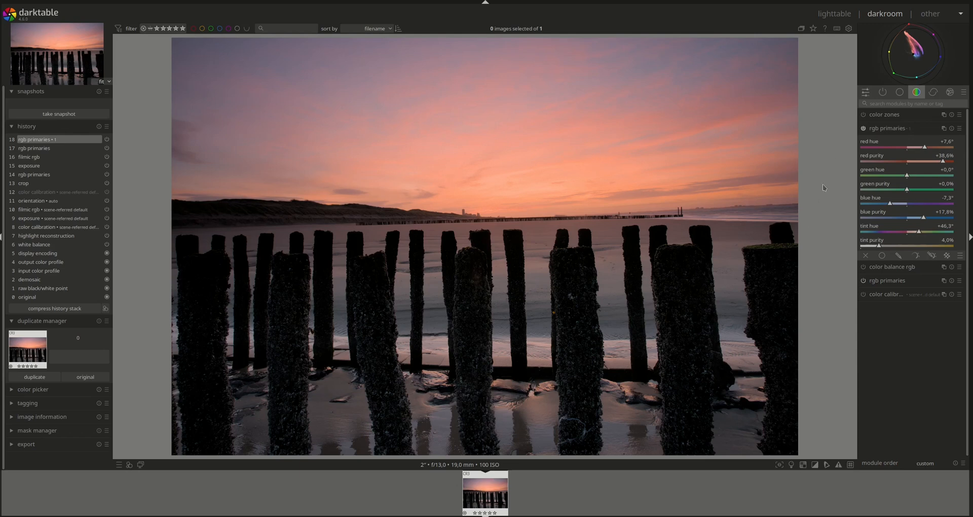
pyautogui.moveTo(886, 236)
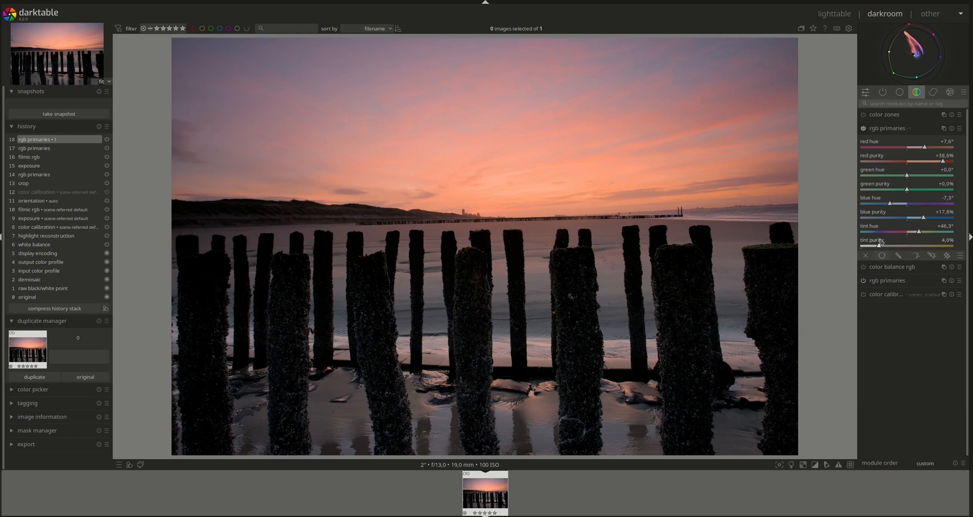
pyautogui.moveTo(875, 246); pyautogui.dragTo(881, 246)
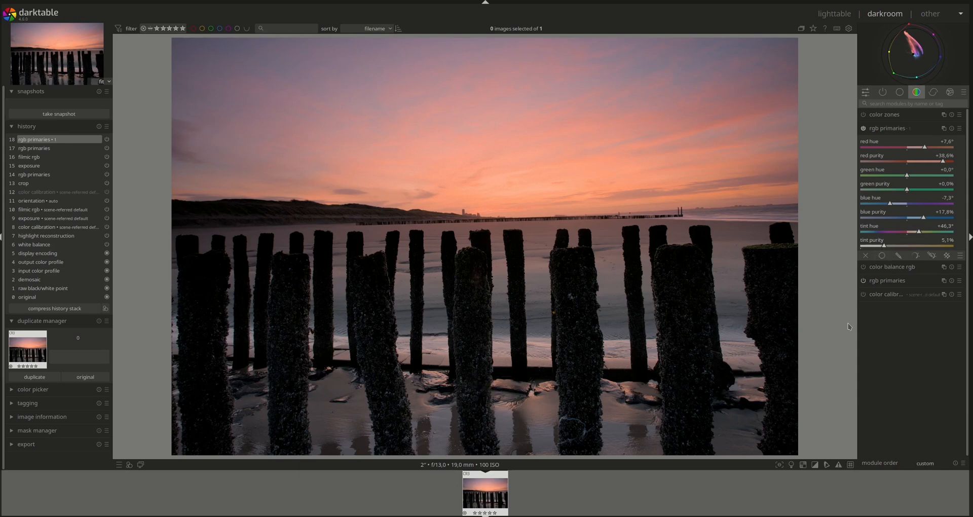
pyautogui.moveTo(918, 247); pyautogui.dragTo(877, 247)
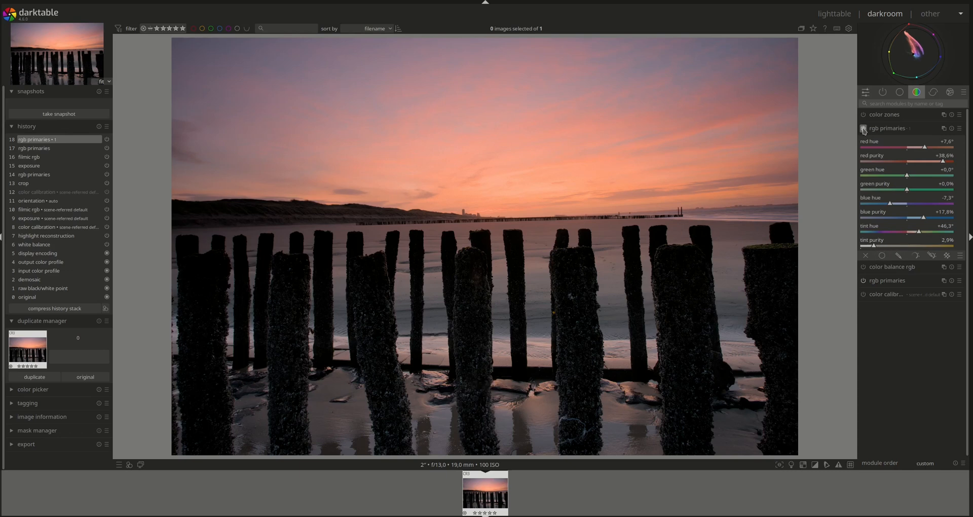
# Step: Toggle rgb primaries off and on to compare, then collapse its settings
pyautogui.click(864, 129)
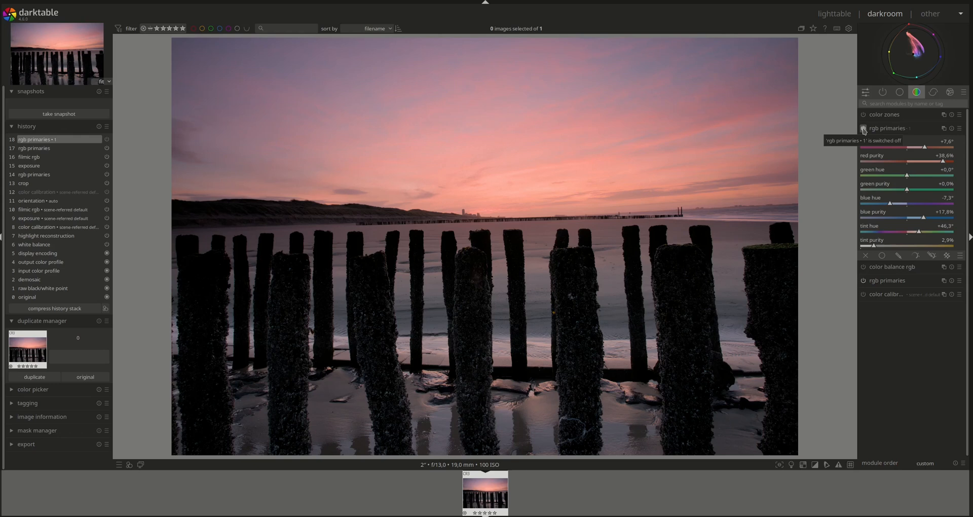
pyautogui.click(863, 129)
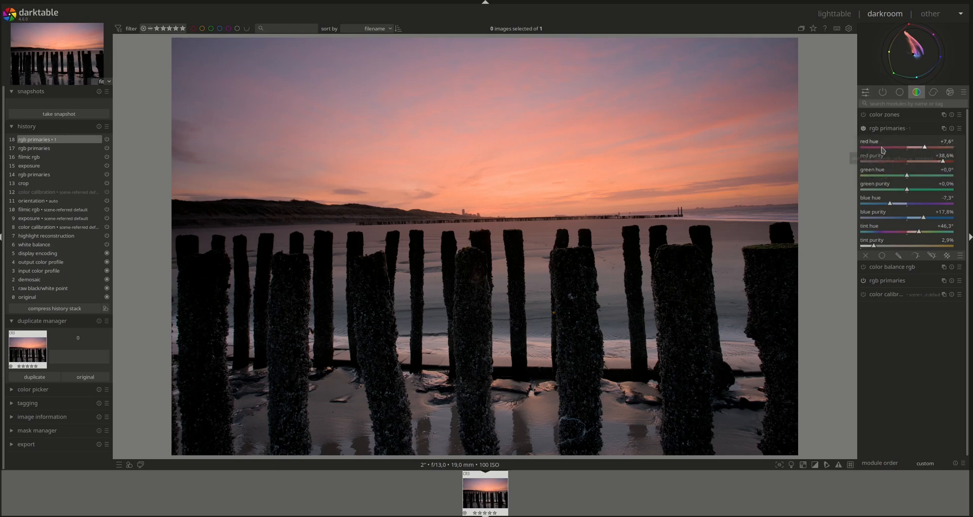
pyautogui.click(888, 128)
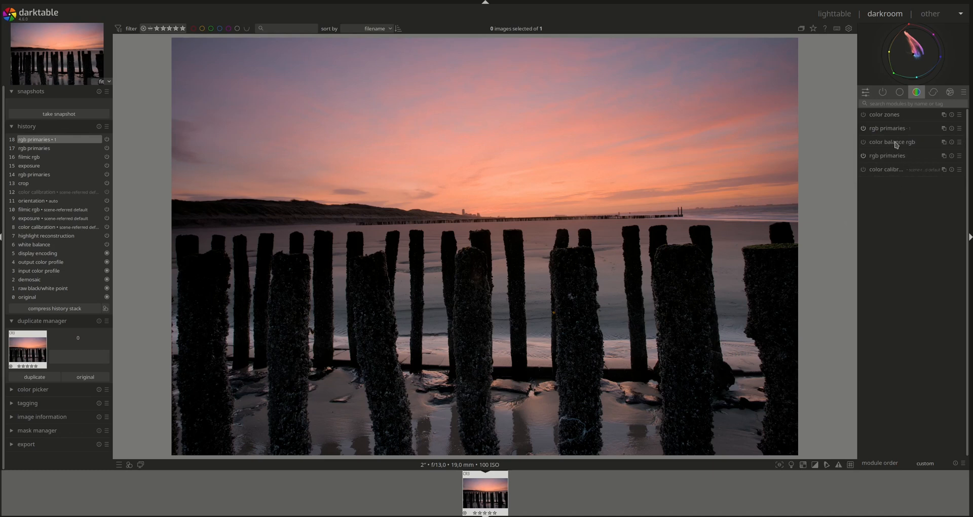
pyautogui.moveTo(894, 142)
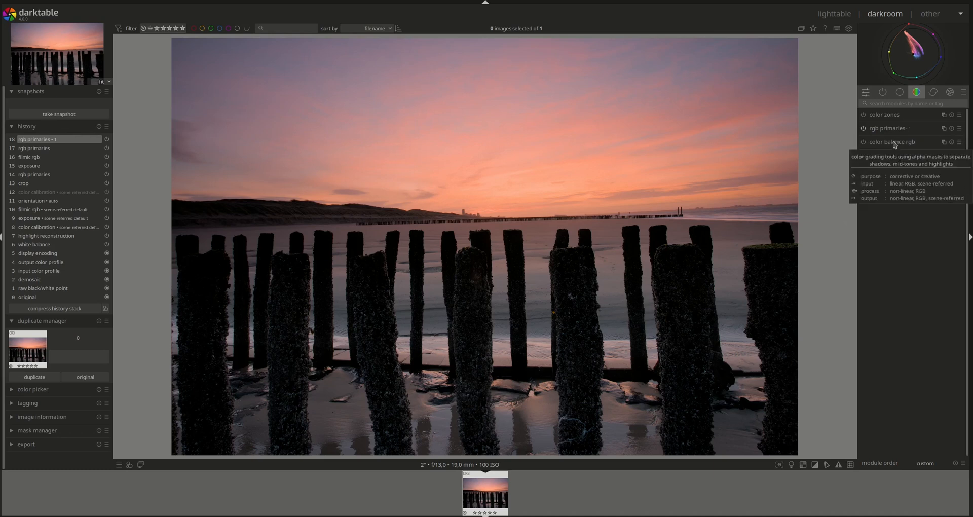
# Step: Apply the basic colorfulness preset to color balance rgb and check its settings
pyautogui.click(958, 142)
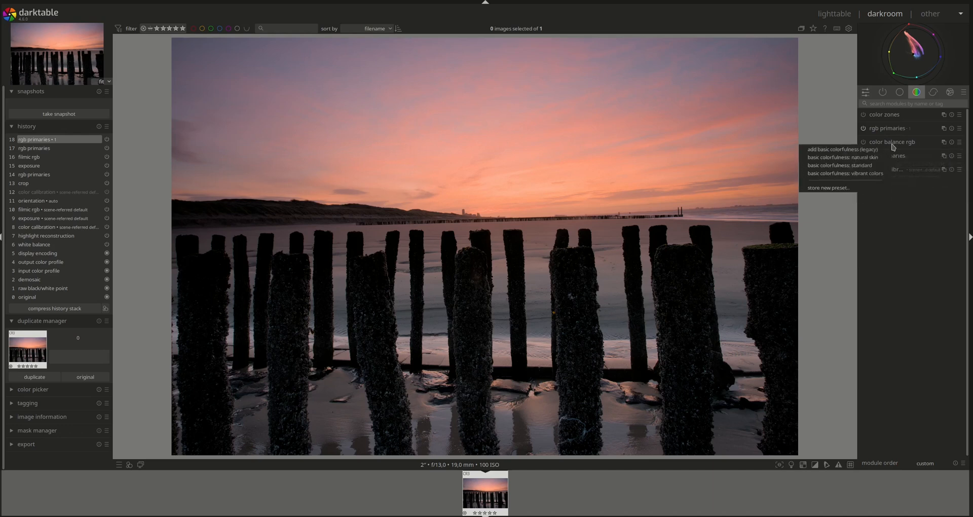
pyautogui.moveTo(881, 183)
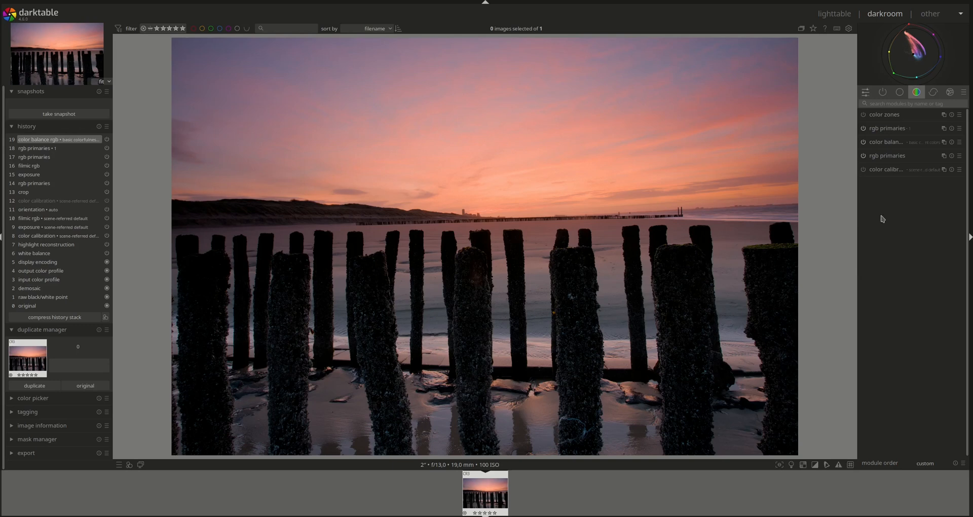
pyautogui.click(888, 128)
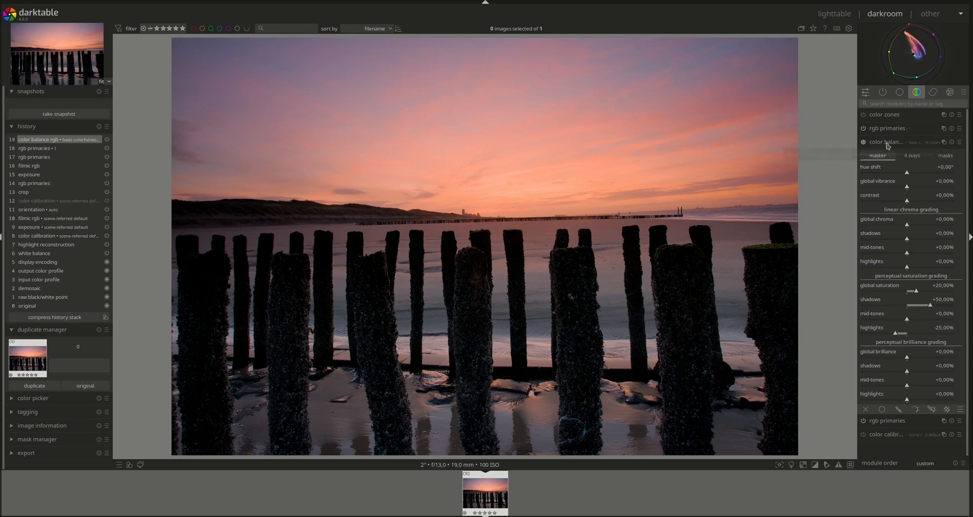
pyautogui.click(886, 141)
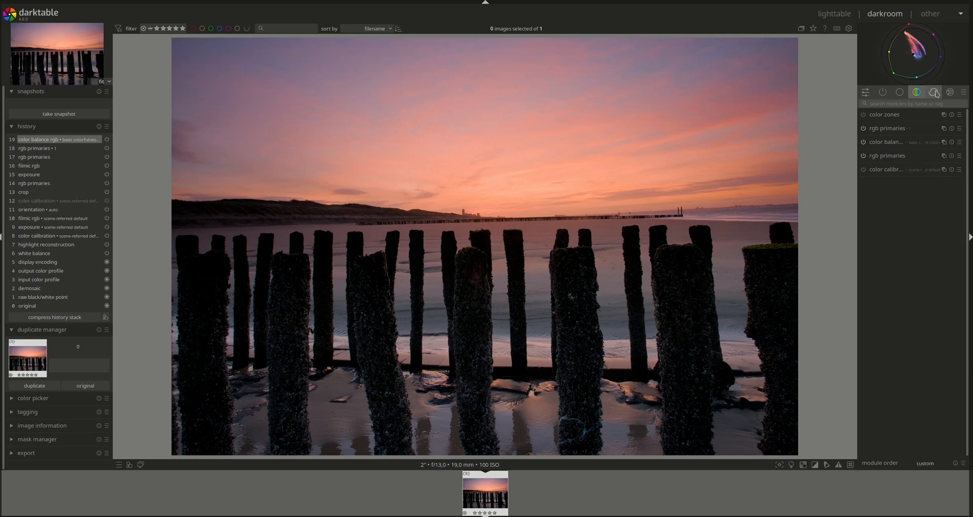
# Step: Switch on haze removal from the correction module group
pyautogui.click(917, 93)
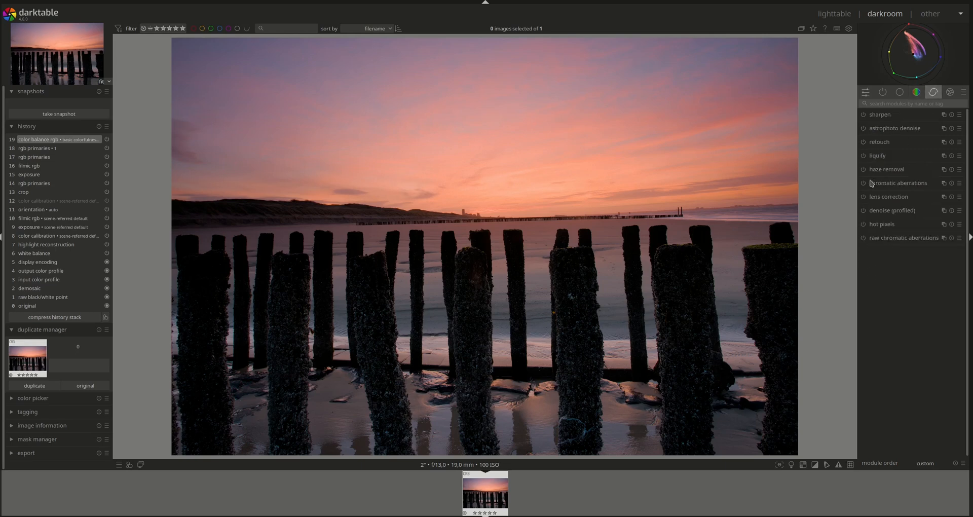
pyautogui.moveTo(863, 169)
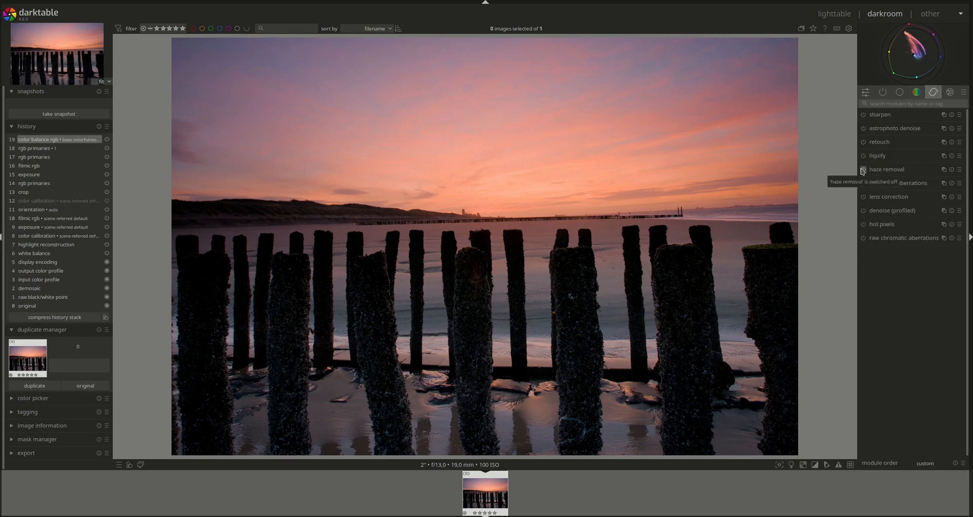
pyautogui.click(863, 170)
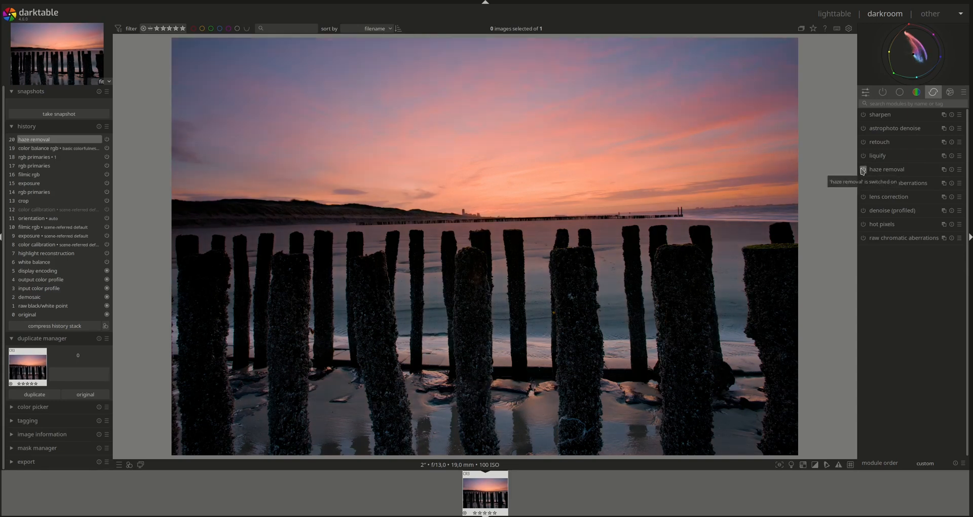
pyautogui.click(862, 169)
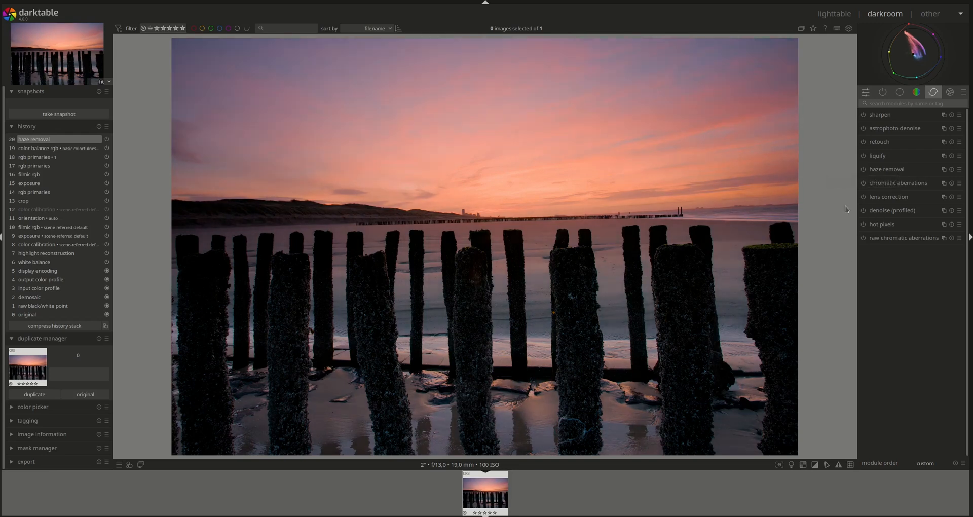
pyautogui.moveTo(898, 207)
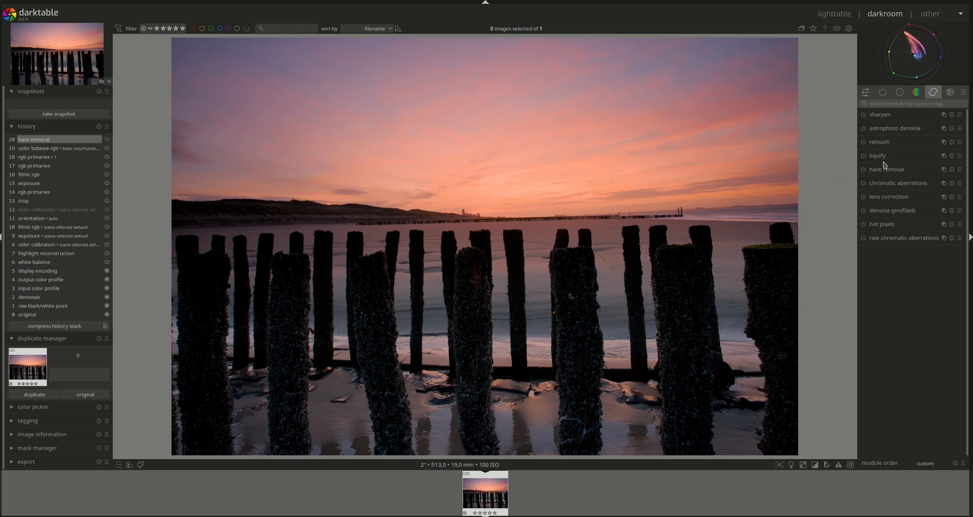
pyautogui.moveTo(885, 142)
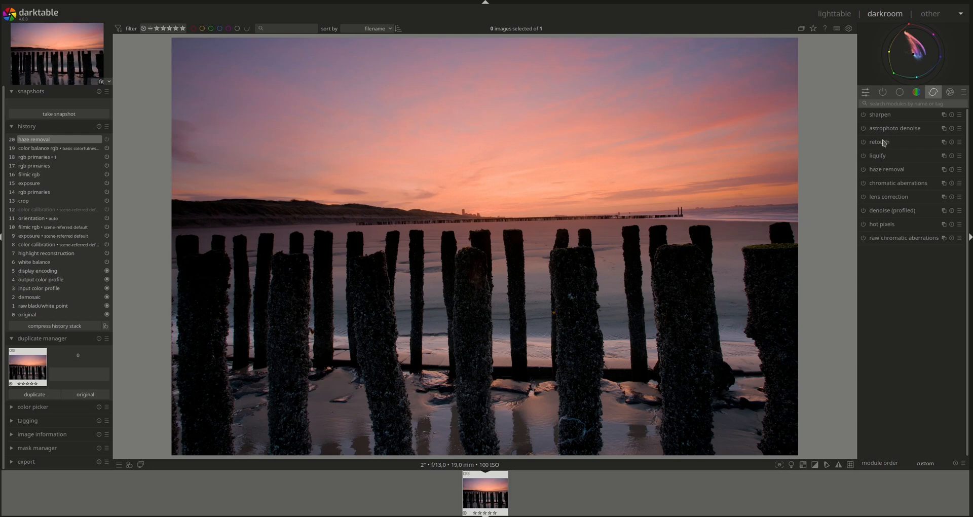
pyautogui.moveTo(898, 144)
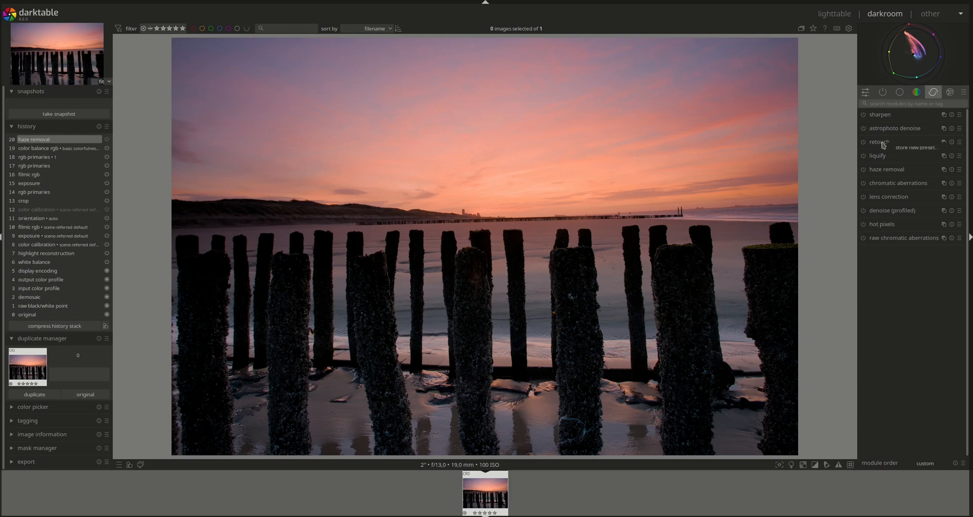
pyautogui.moveTo(910, 219)
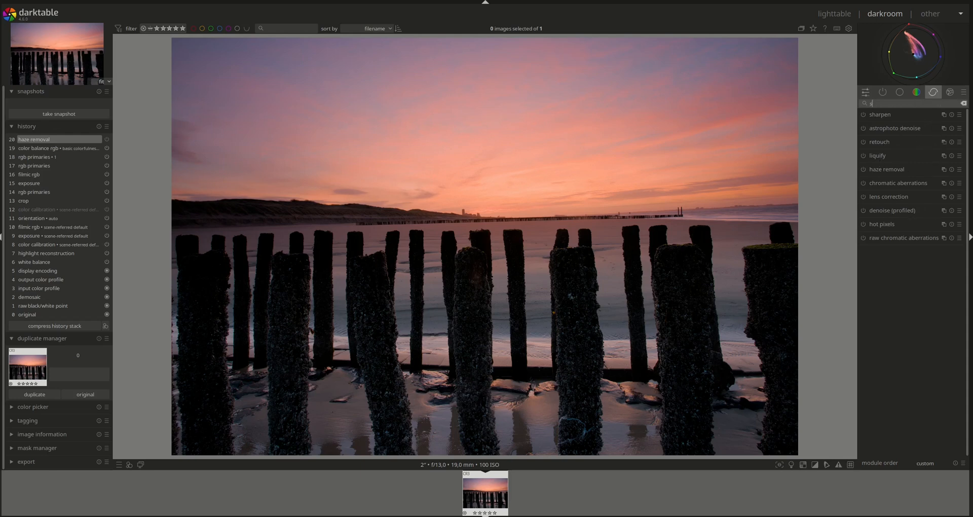
# Step: Find diffuse or sharpen via 'shar' search and apply its 'denoise: fine' preset
pyautogui.write('har')
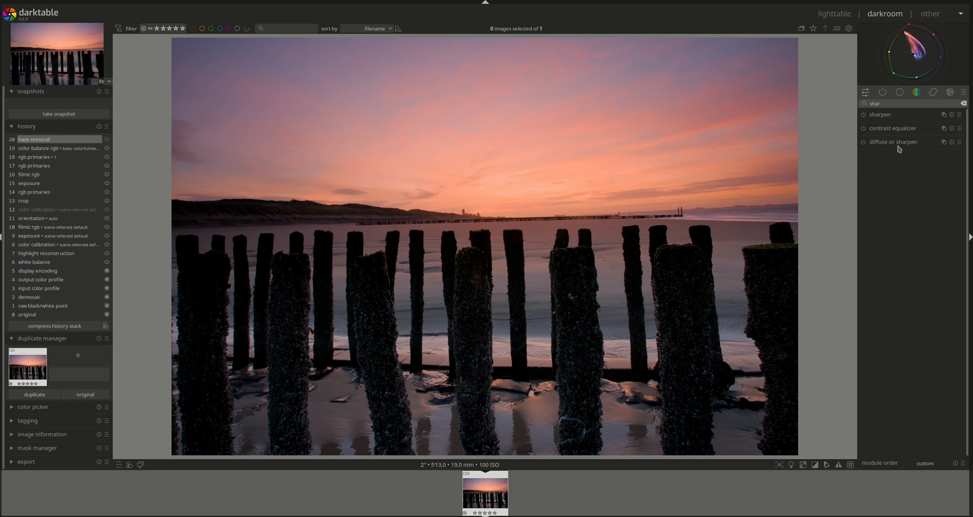
pyautogui.click(952, 142)
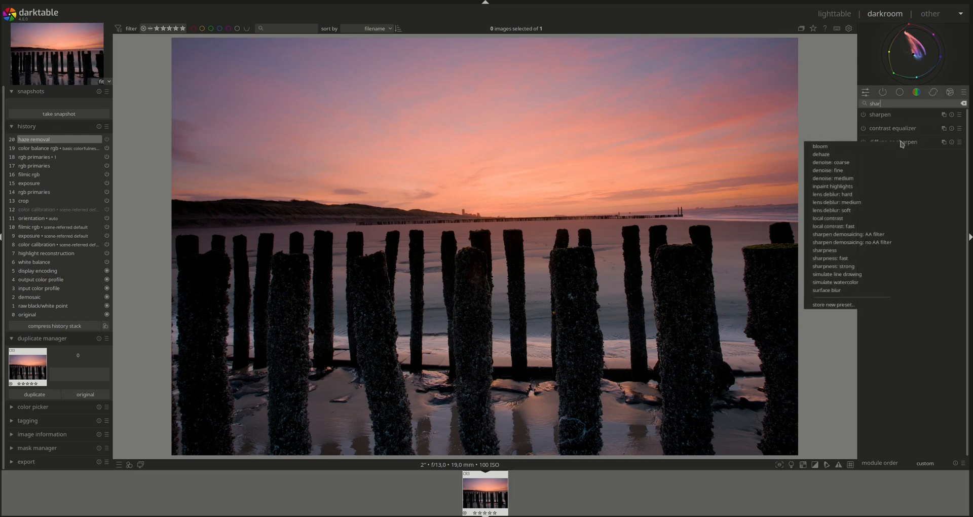
pyautogui.moveTo(850, 170)
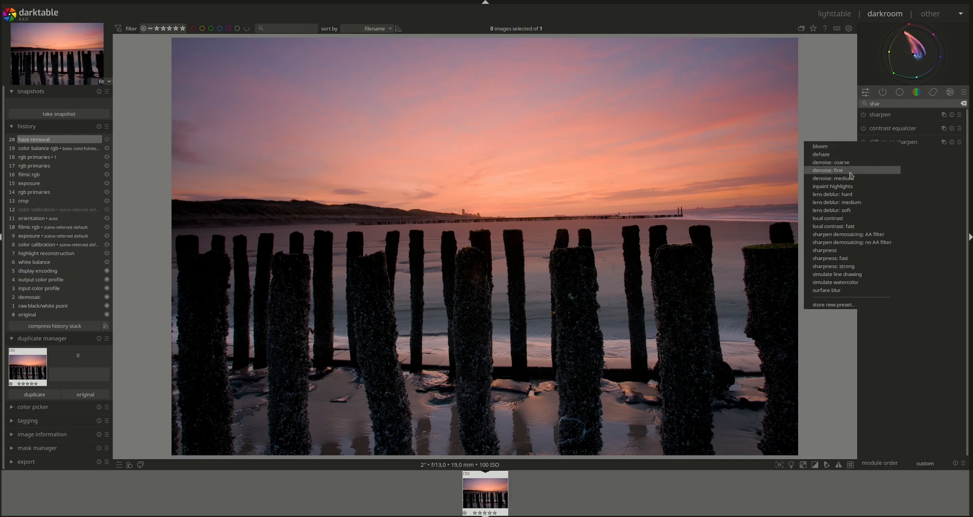
pyautogui.click(828, 170)
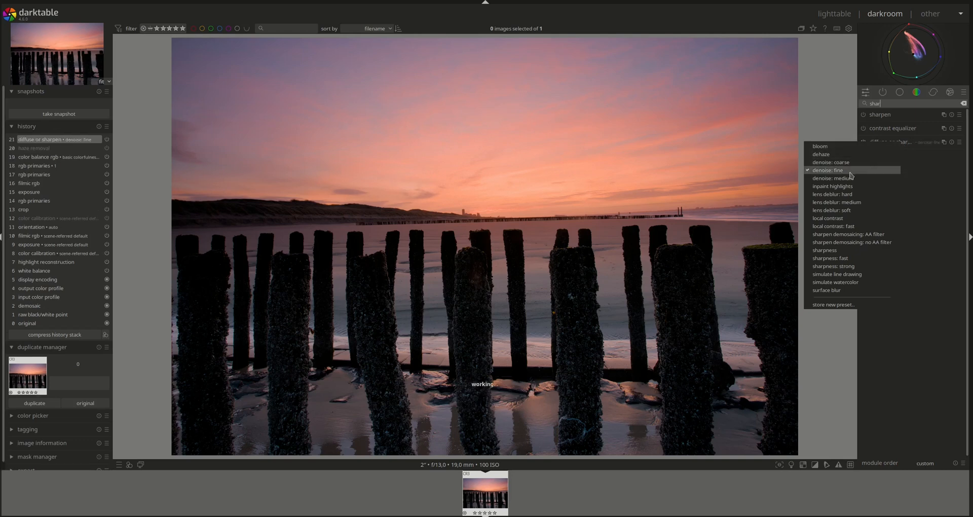
pyautogui.click(828, 171)
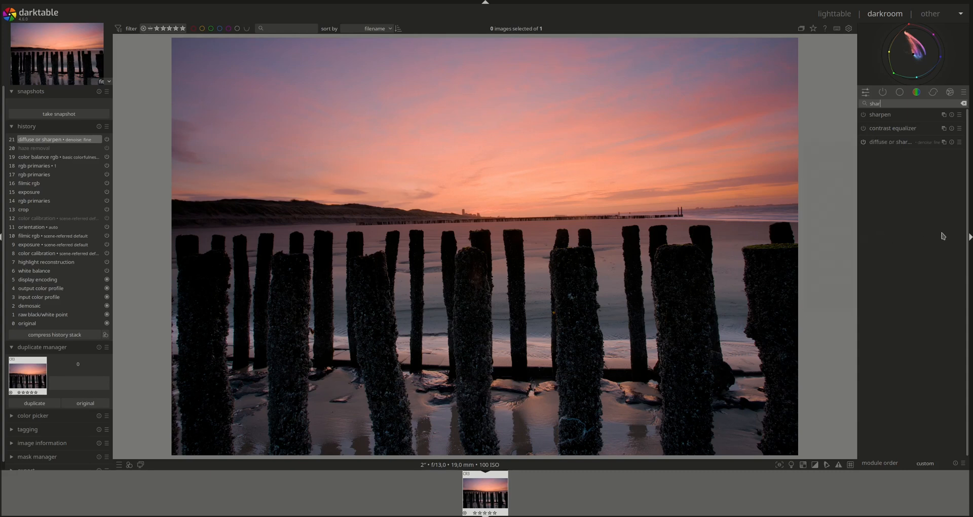
pyautogui.moveTo(945, 142)
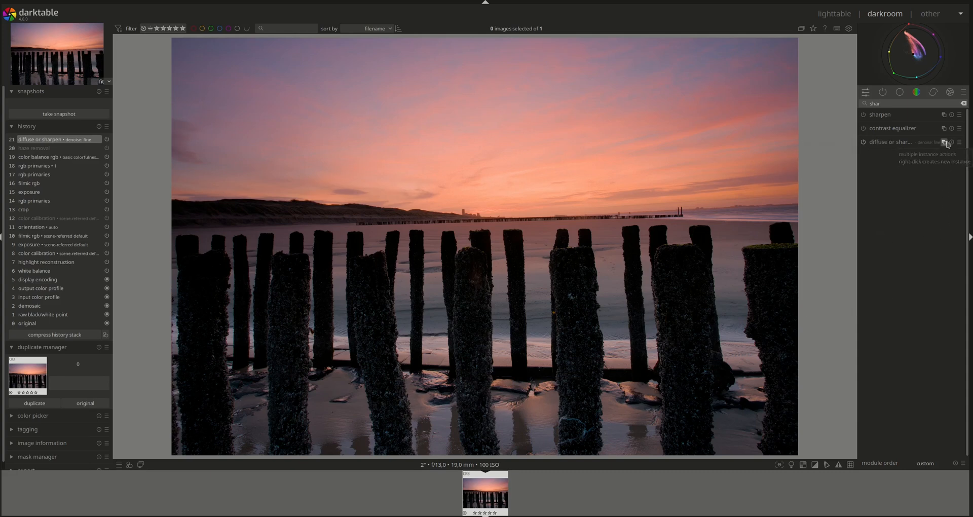
# Step: Add a new diffuse or sharpen instance with the 'local contrast' preset and collapse it
pyautogui.click(945, 142)
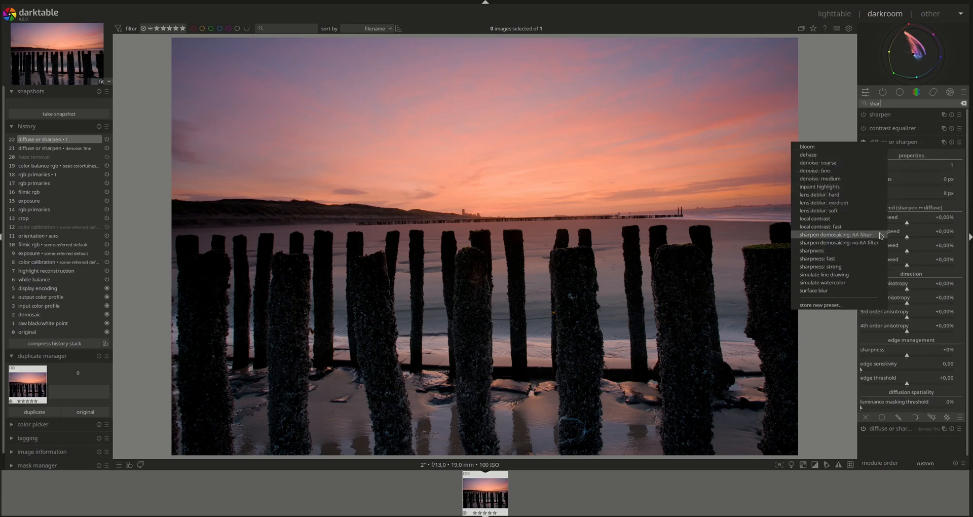
pyautogui.click(813, 218)
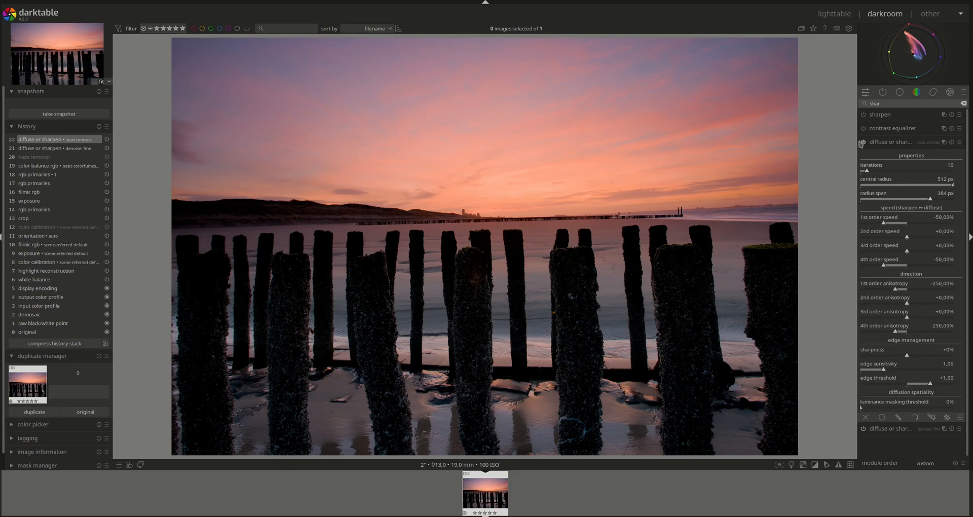
pyautogui.click(891, 142)
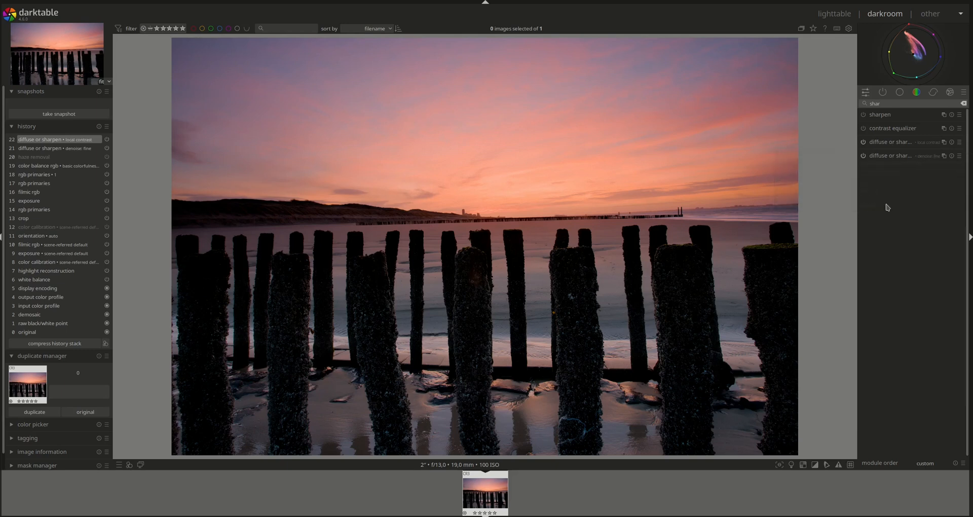
# Step: Add another diffuse or sharpen instance with the 'lens deblur: soft' preset and collapse it
pyautogui.click(891, 142)
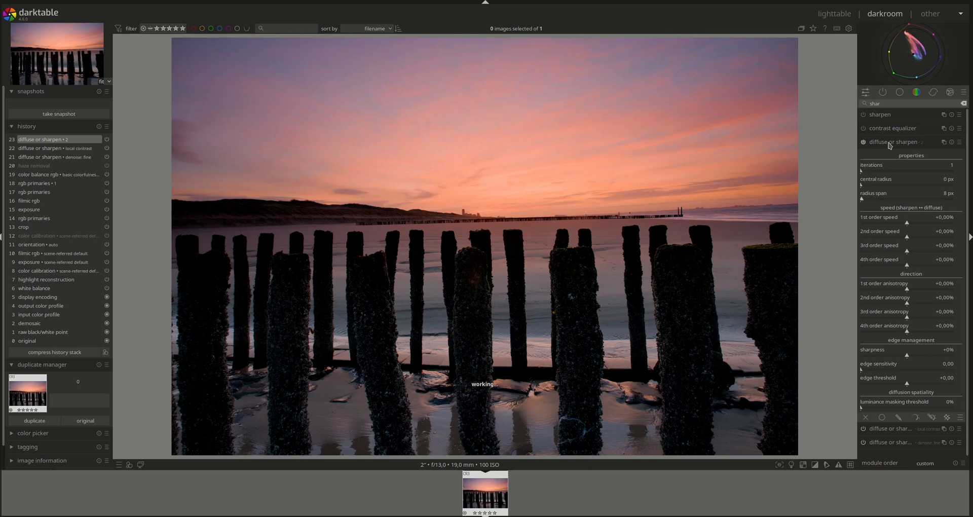
pyautogui.click(955, 142)
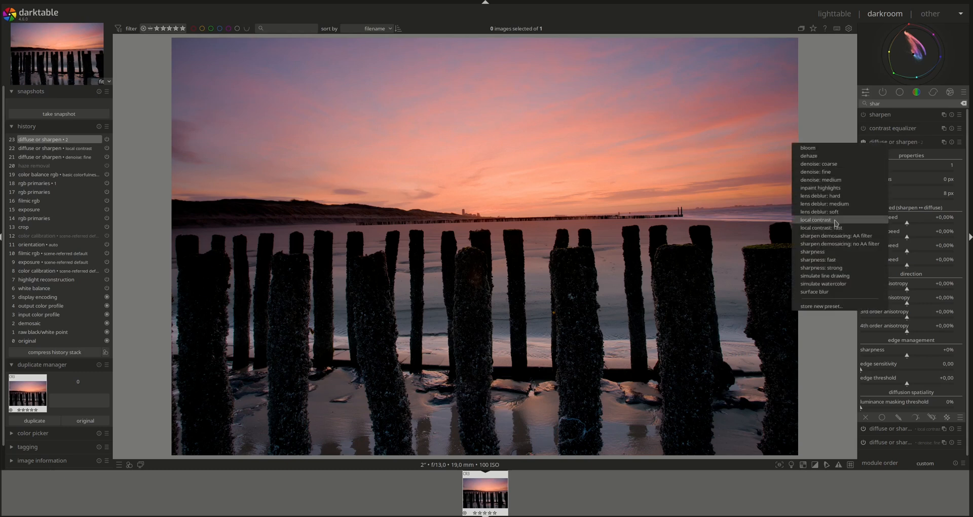
pyautogui.moveTo(828, 212)
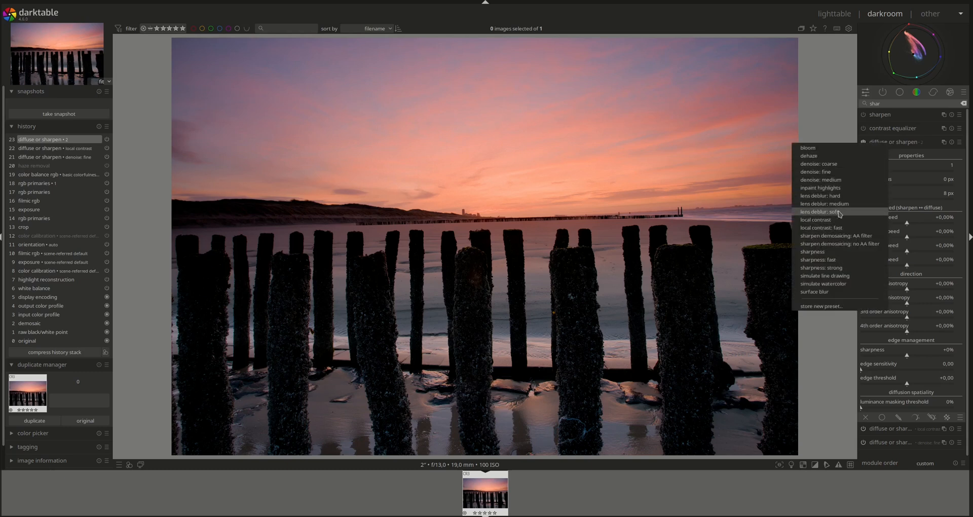
pyautogui.click(820, 212)
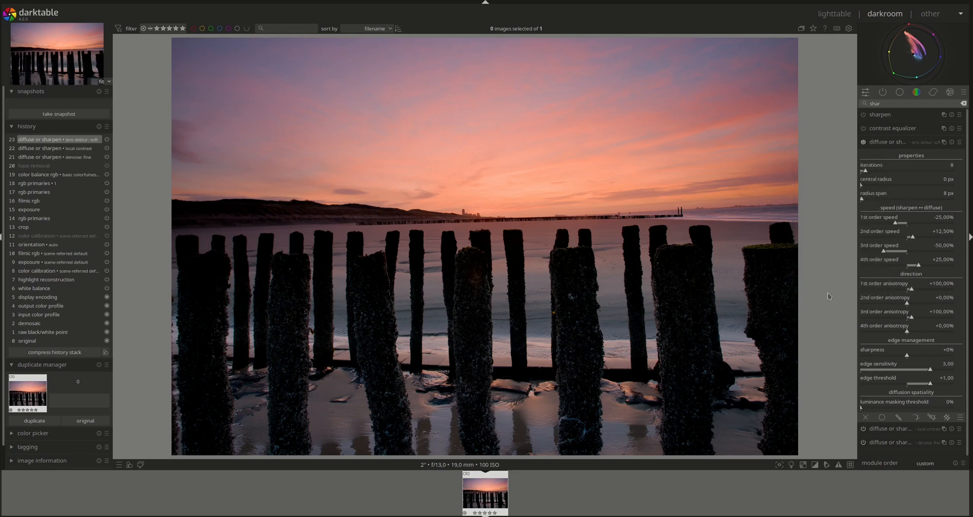
pyautogui.click(886, 141)
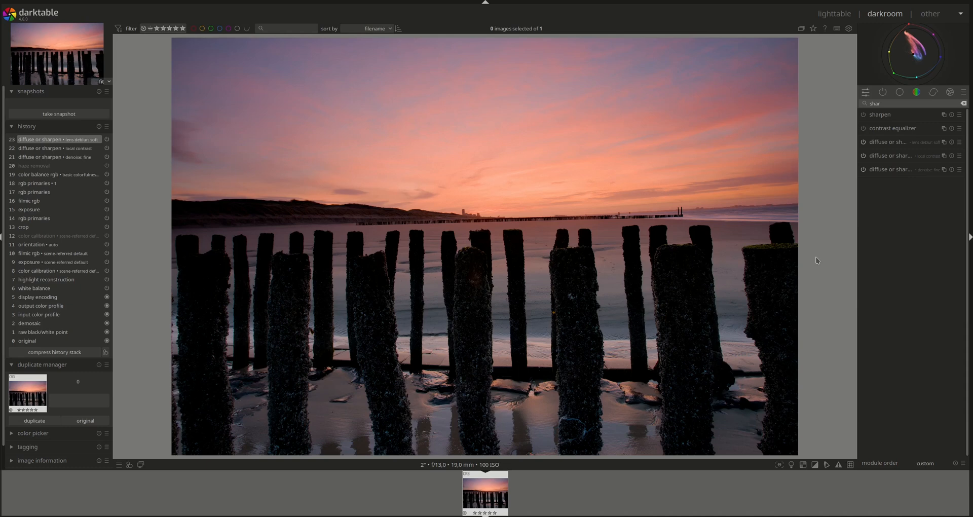
pyautogui.moveTo(814, 249)
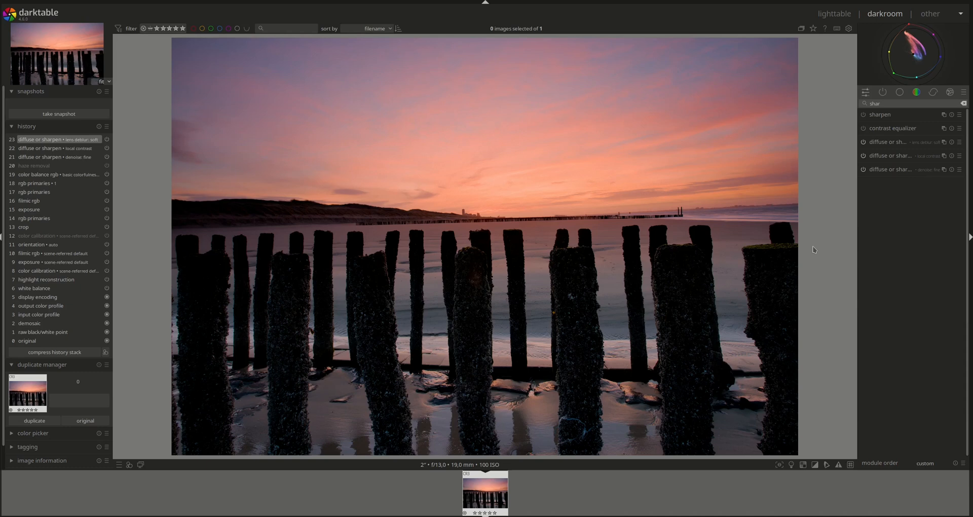
pyautogui.moveTo(830, 265)
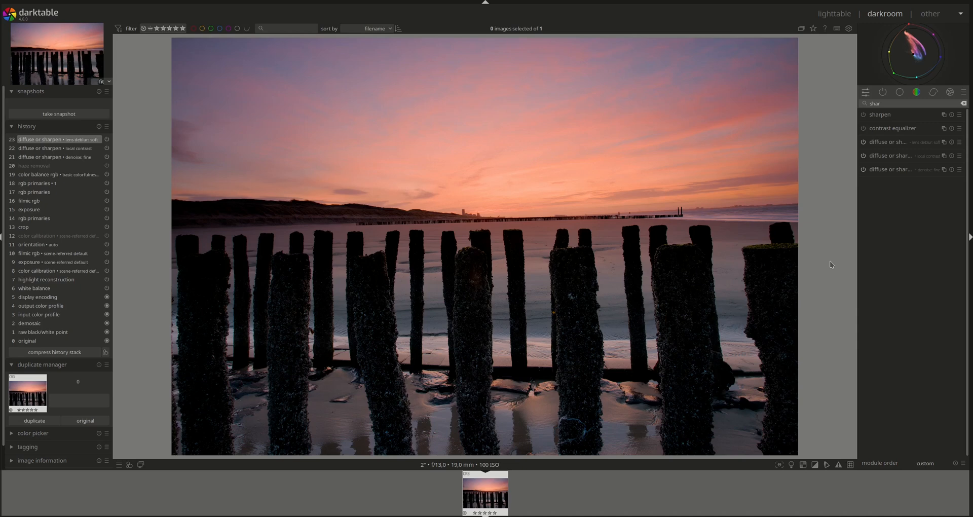
pyautogui.moveTo(823, 270)
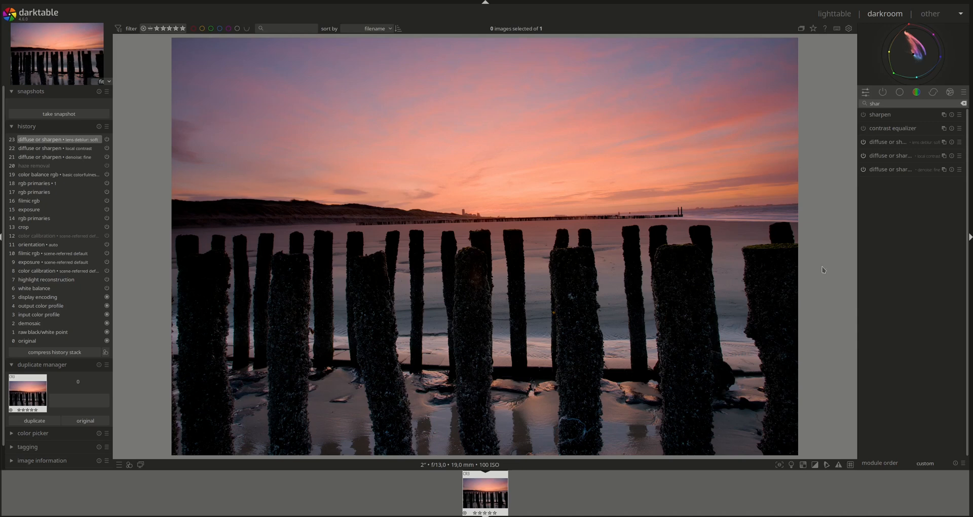
pyautogui.moveTo(830, 243)
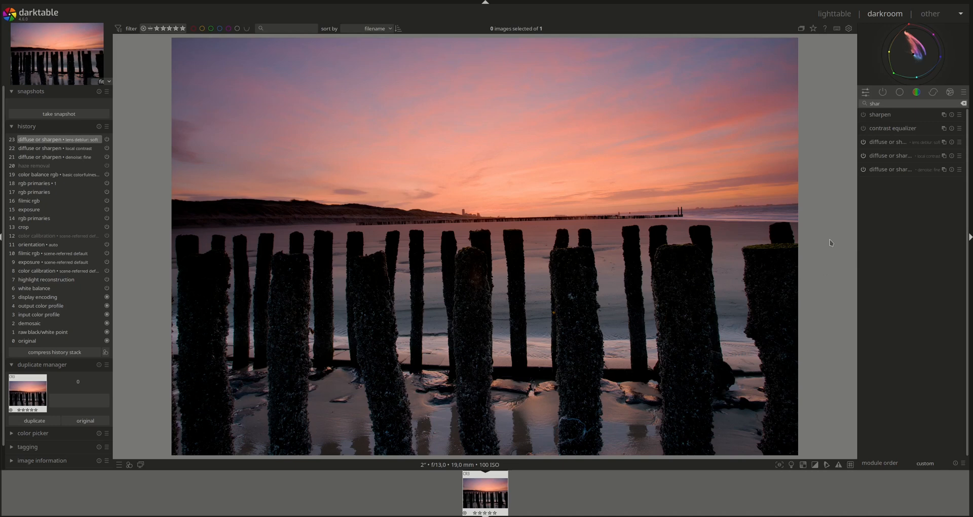
pyautogui.moveTo(78, 355)
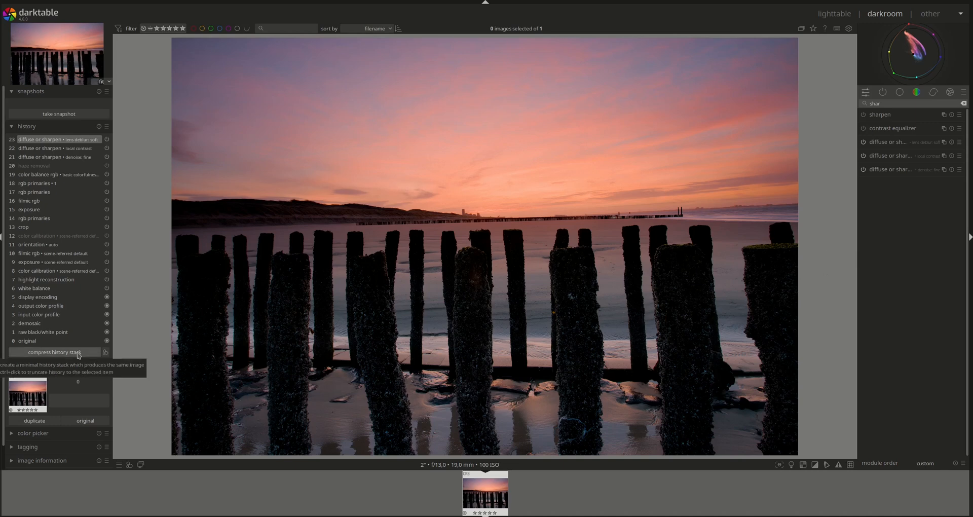
pyautogui.click(54, 352)
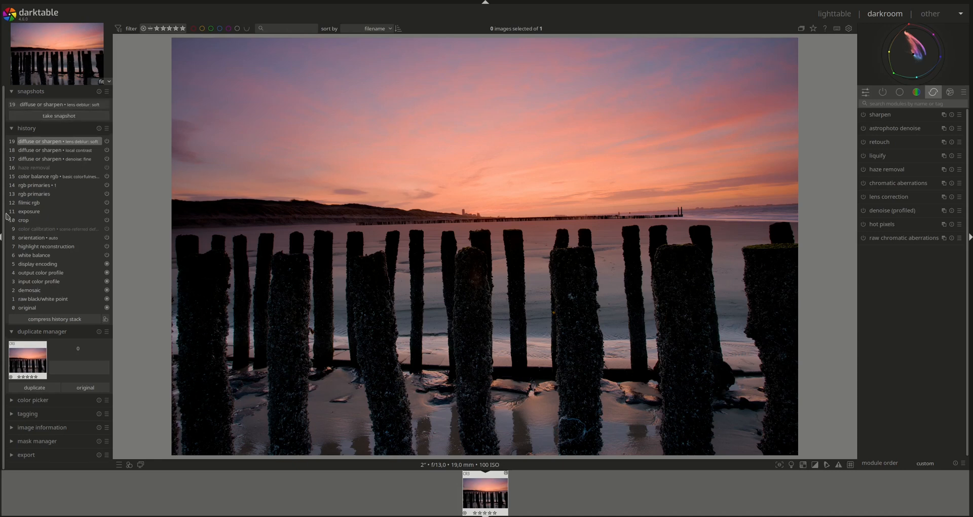
pyautogui.moveTo(42, 229)
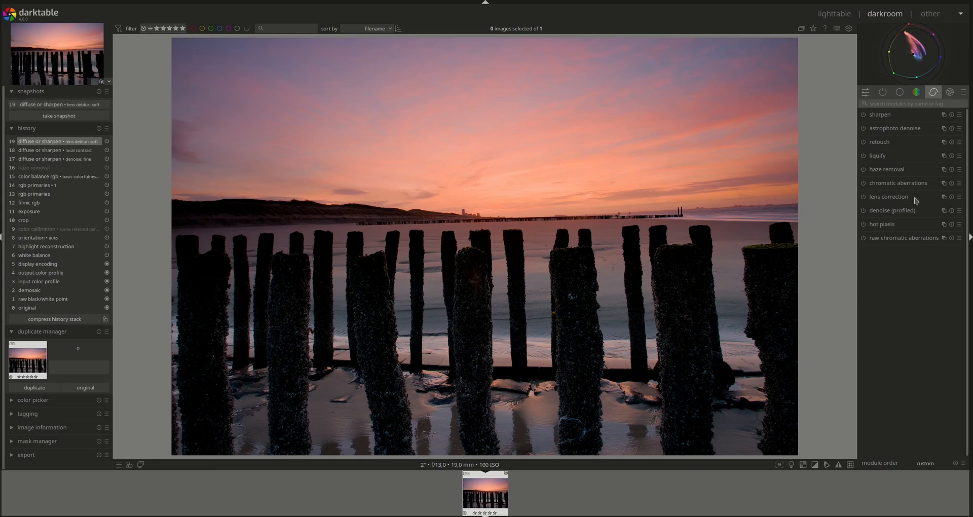
pyautogui.moveTo(900, 230)
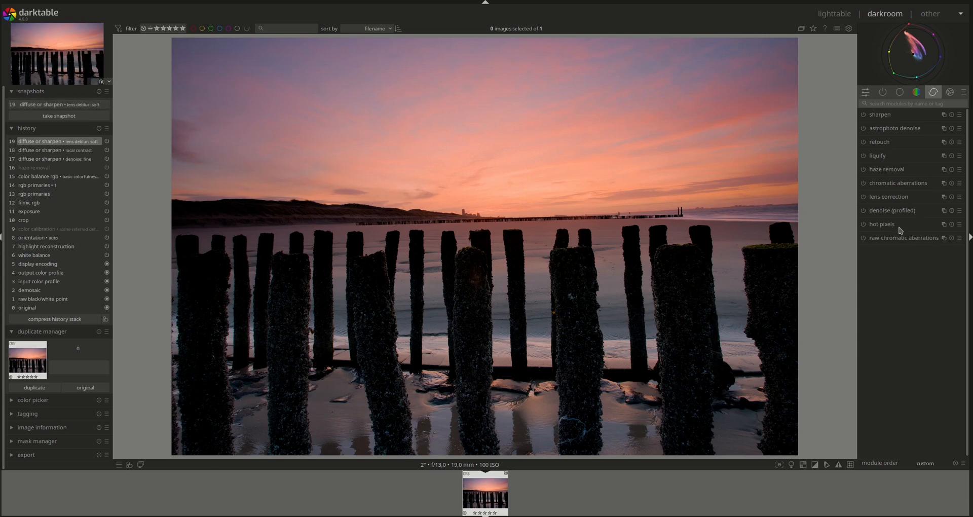
# Step: Enable tone equalizer and set its mask exposure compensation to -1.60 EV, adjusting contrast compensation
pyautogui.click(899, 93)
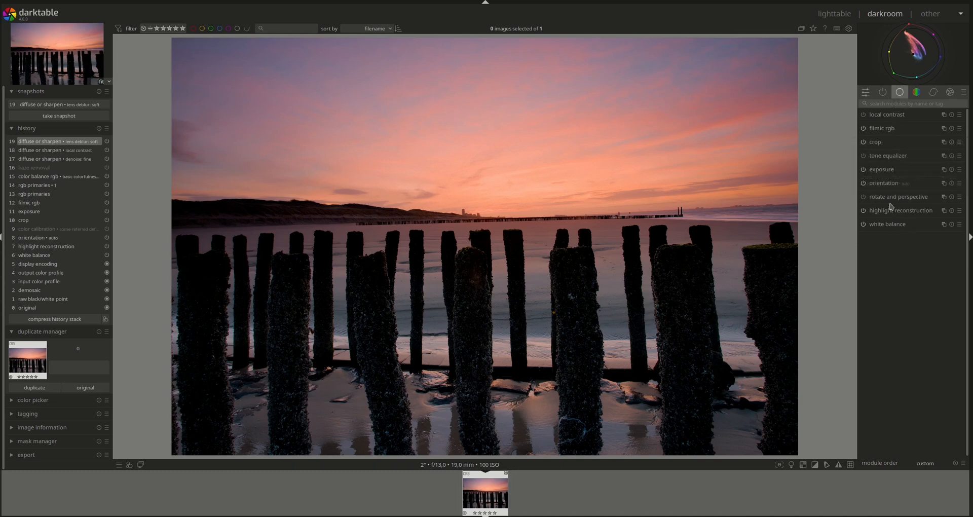
pyautogui.moveTo(896, 217)
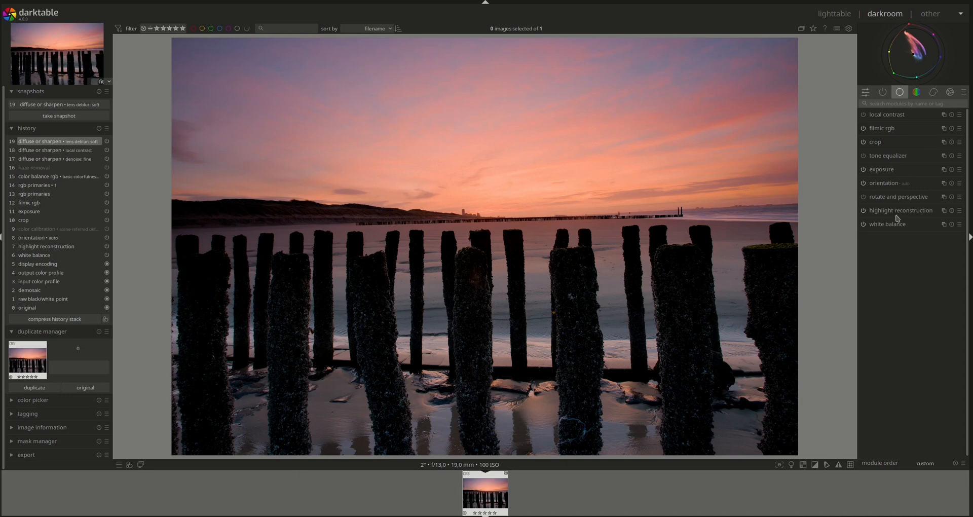
pyautogui.click(888, 155)
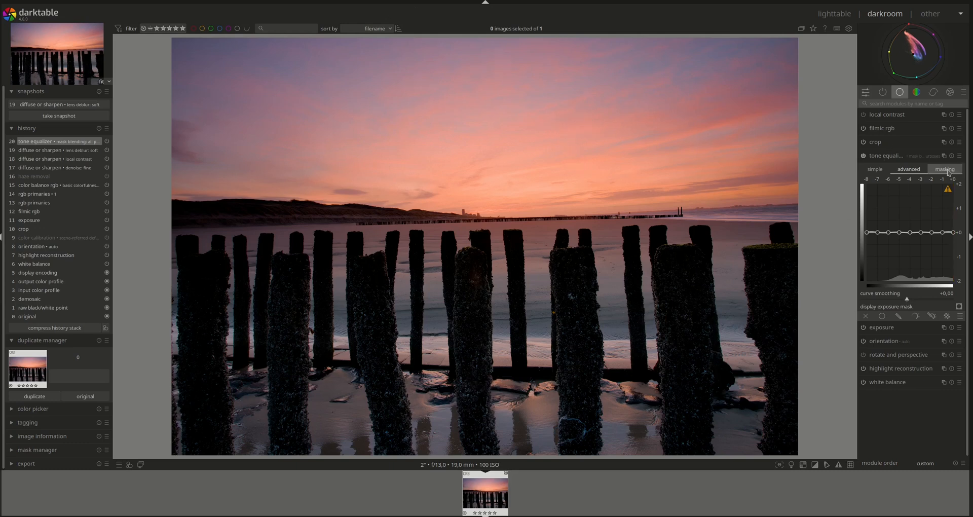
pyautogui.click(943, 169)
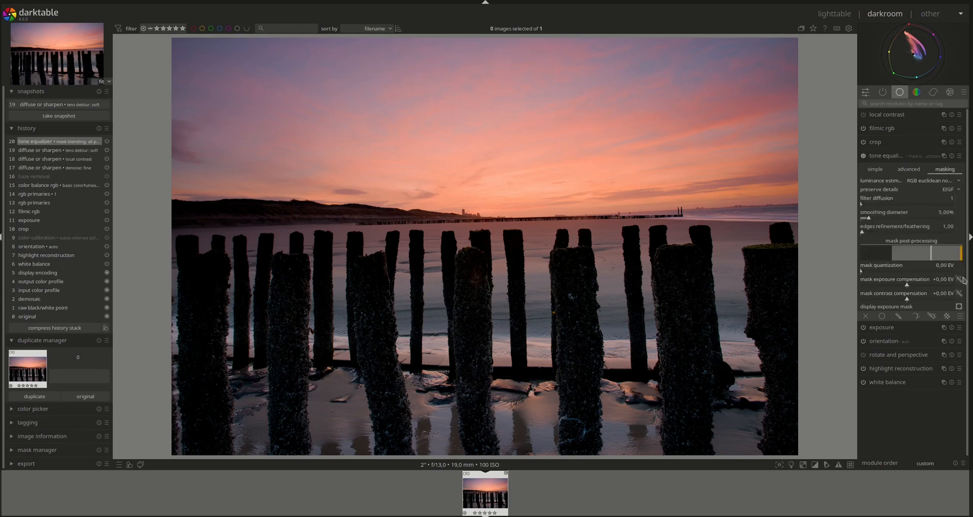
pyautogui.moveTo(925, 284); pyautogui.dragTo(889, 284)
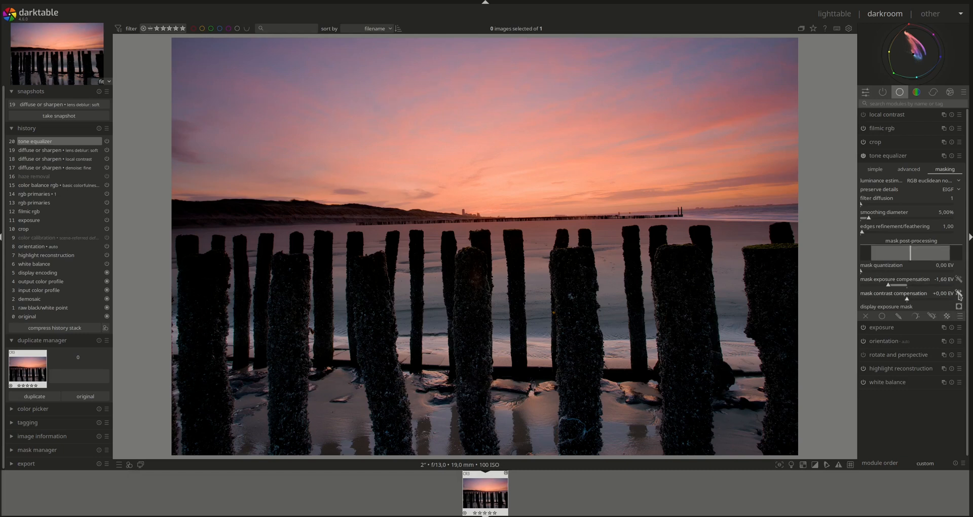
pyautogui.click(908, 170)
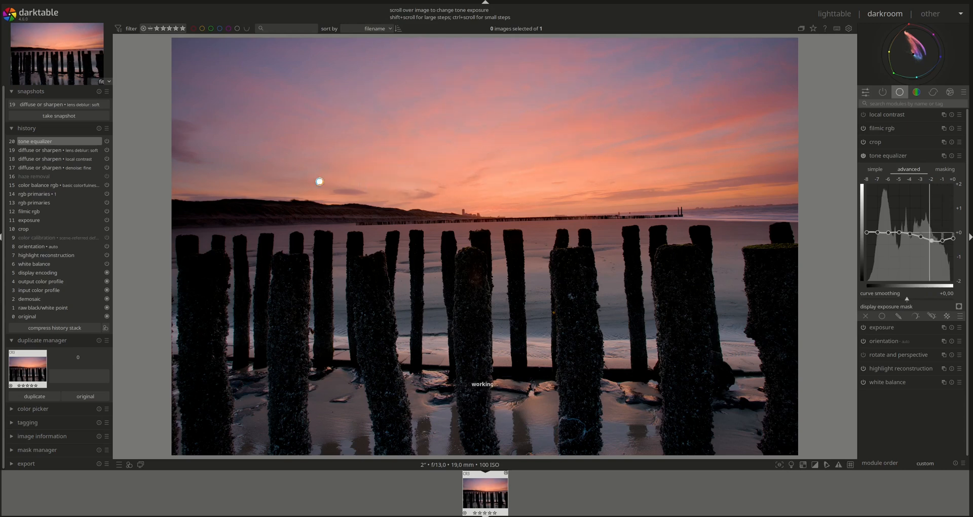
pyautogui.scroll(-3)
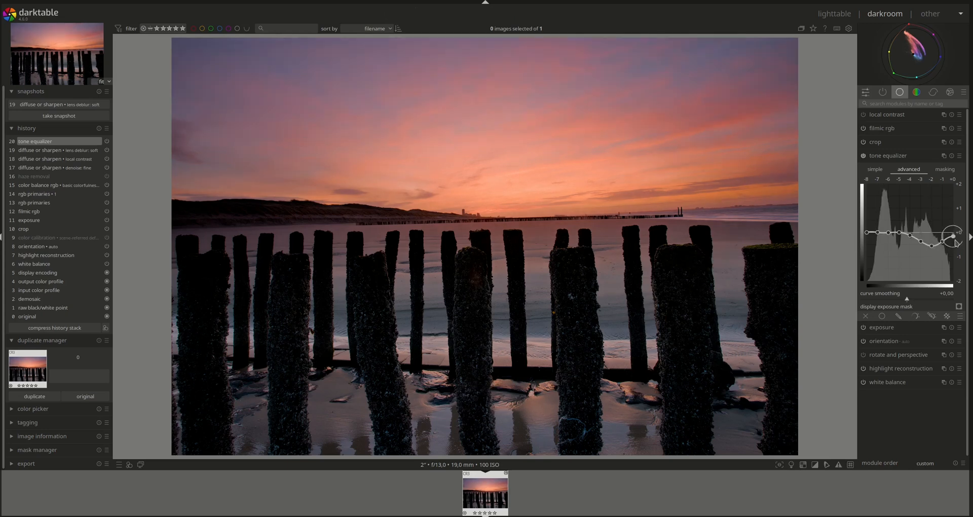
# Step: Pull down the brightest tones on the equalizer curve and compare with the module off and on
pyautogui.moveTo(952, 234); pyautogui.dragTo(909, 234)
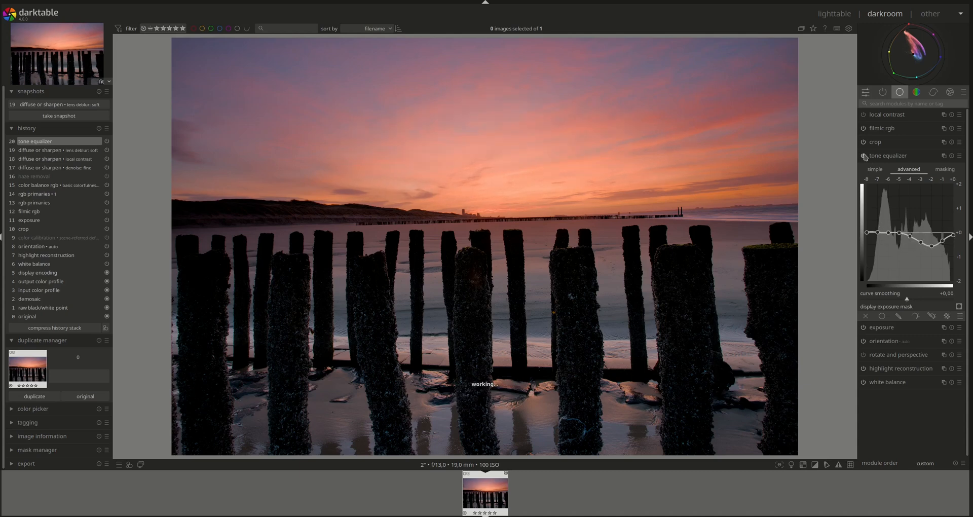
pyautogui.click(863, 157)
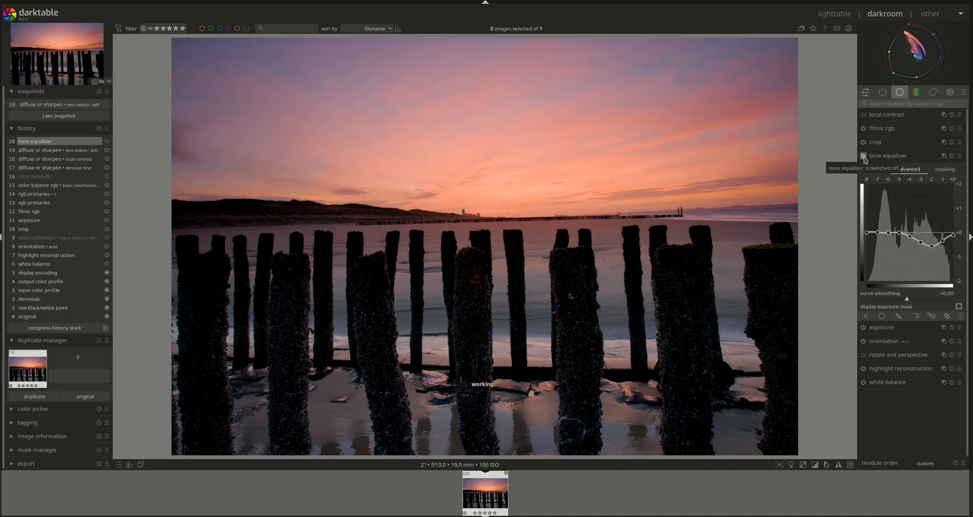
pyautogui.click(863, 156)
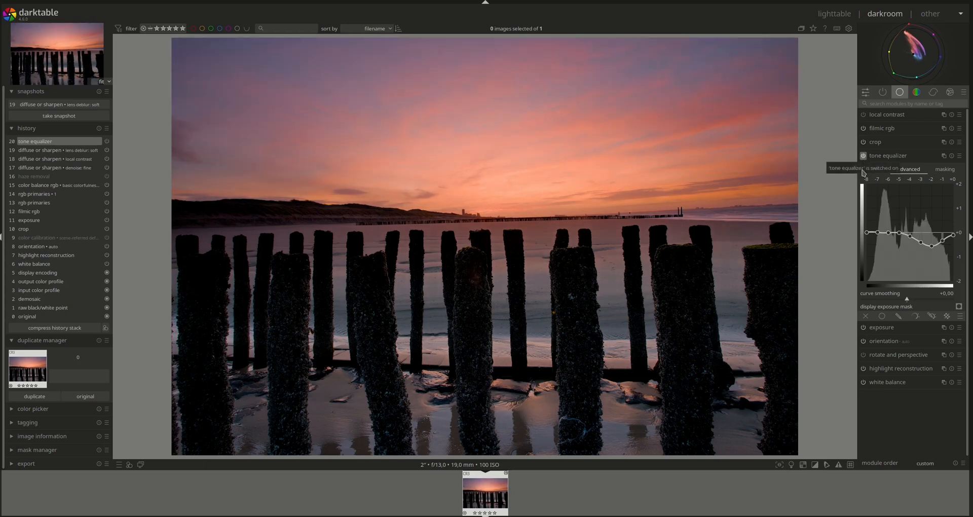
pyautogui.click(862, 156)
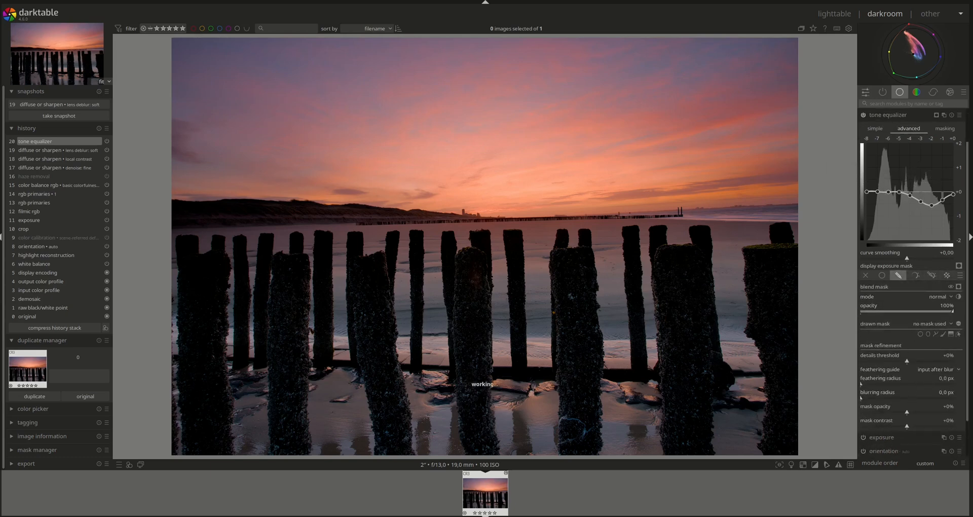
pyautogui.moveTo(949, 334)
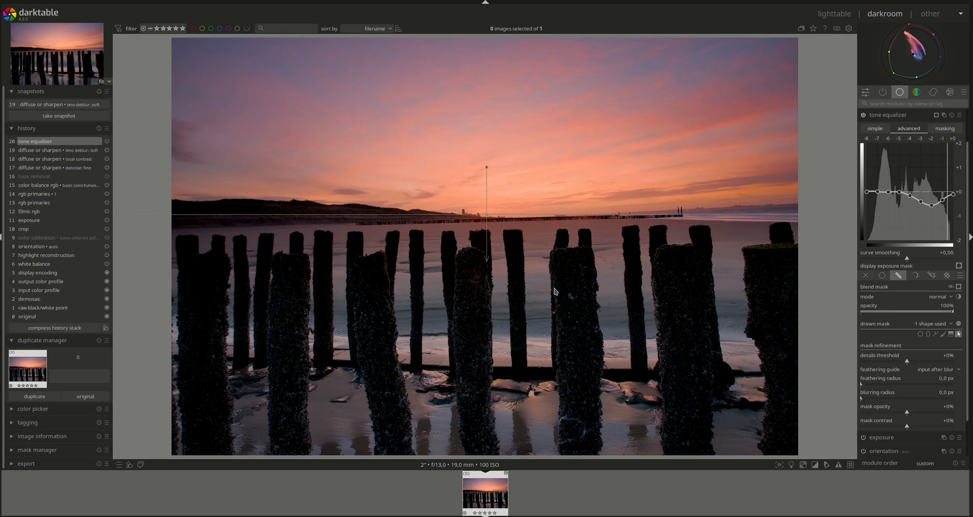
pyautogui.moveTo(508, 224)
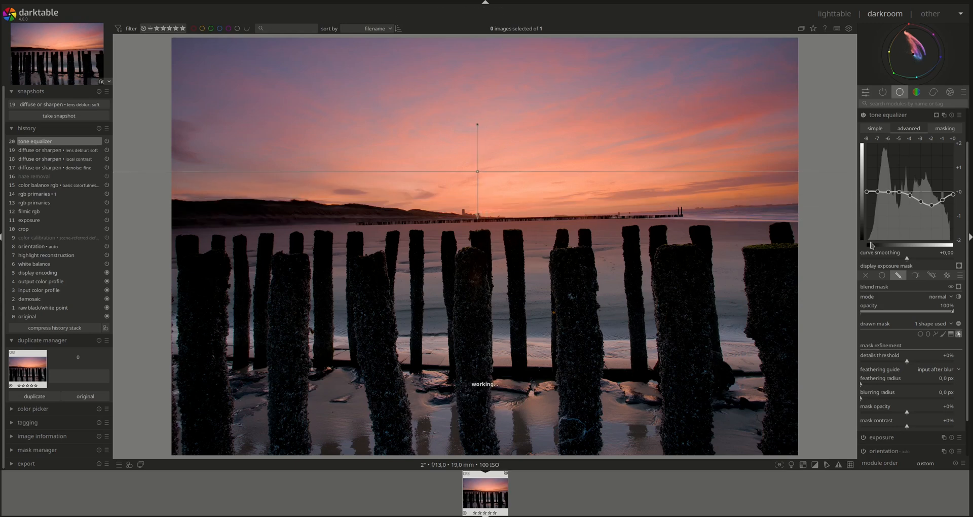
# Step: Collapse the tone equalizer after placing the gradient mask over the sky
pyautogui.click(889, 114)
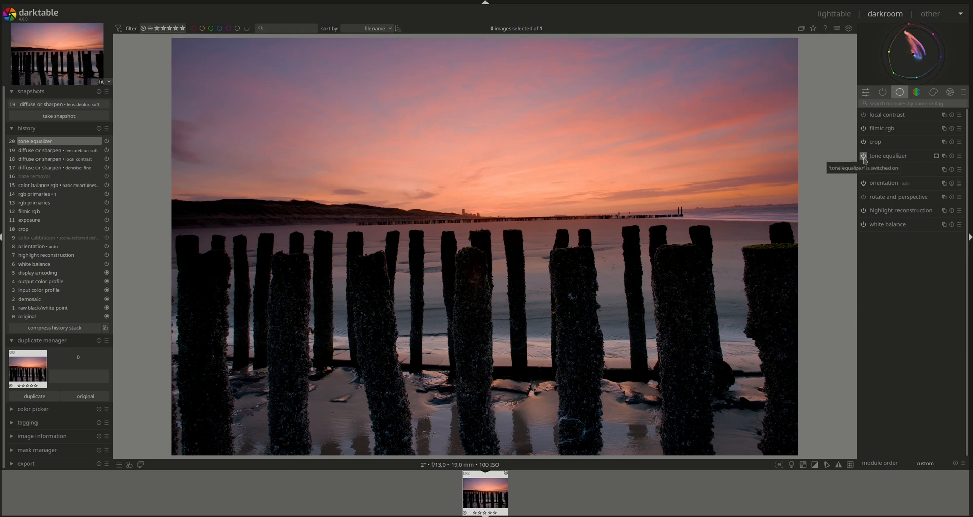
pyautogui.click(863, 156)
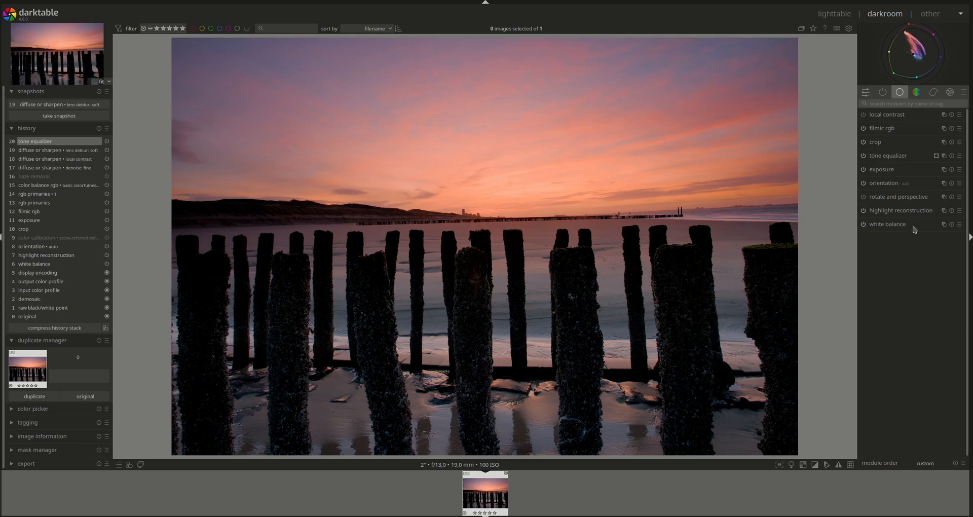
# Step: Show only the active modules group listing every module in use
pyautogui.click(881, 92)
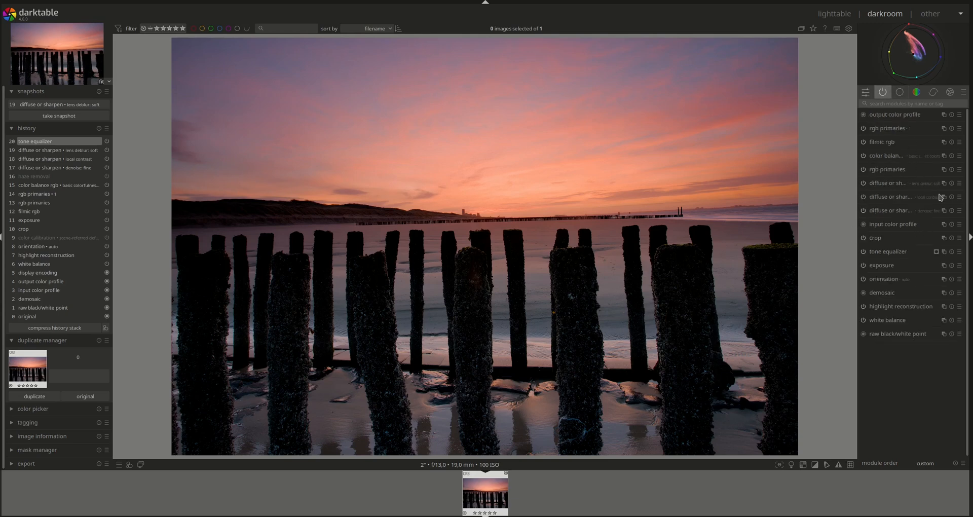
pyautogui.moveTo(866, 260)
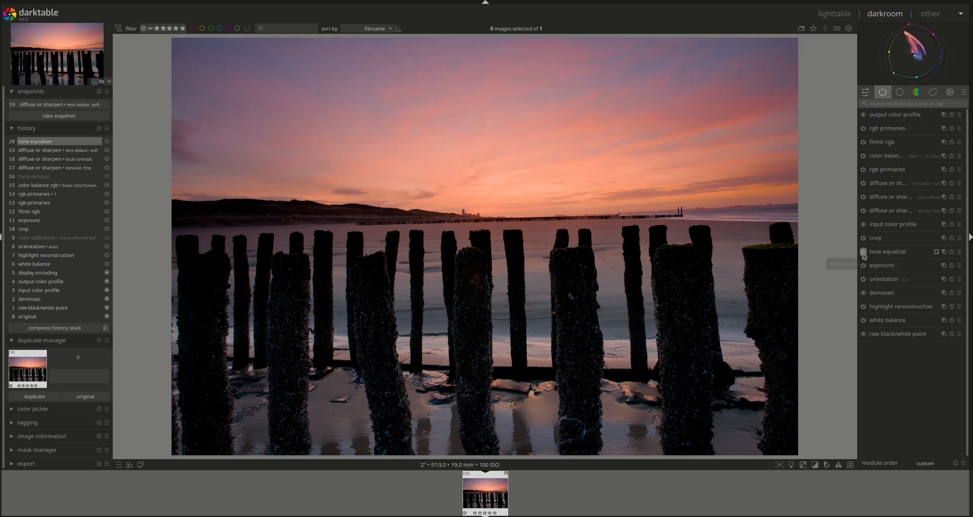
pyautogui.moveTo(862, 255)
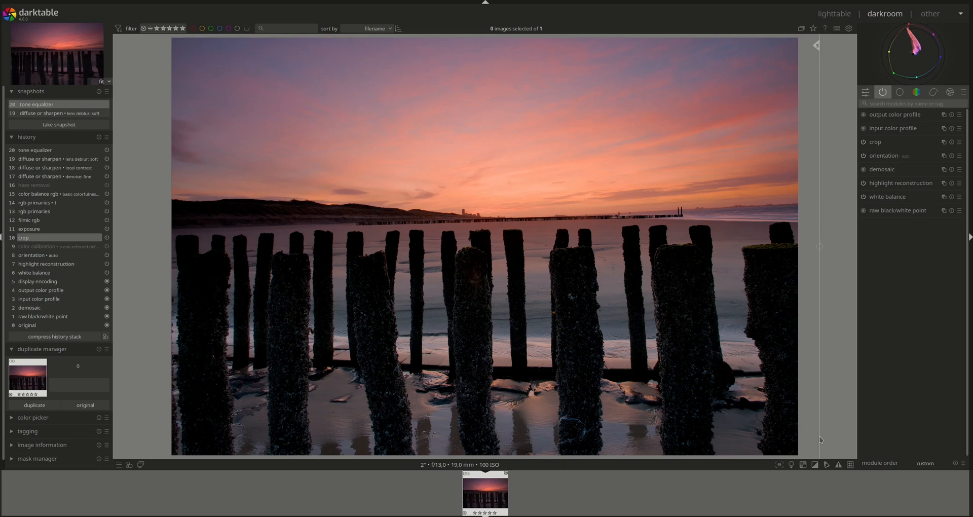
pyautogui.moveTo(680, 332)
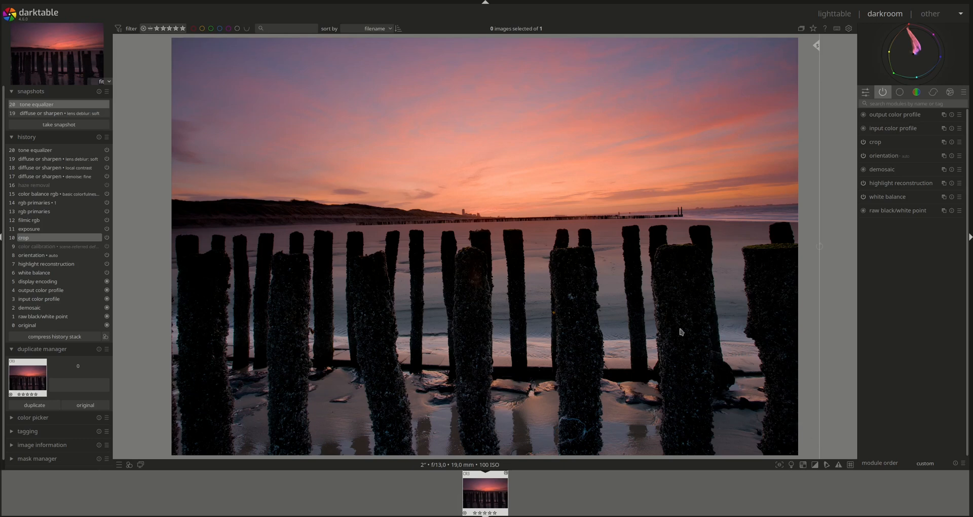
pyautogui.moveTo(801, 207)
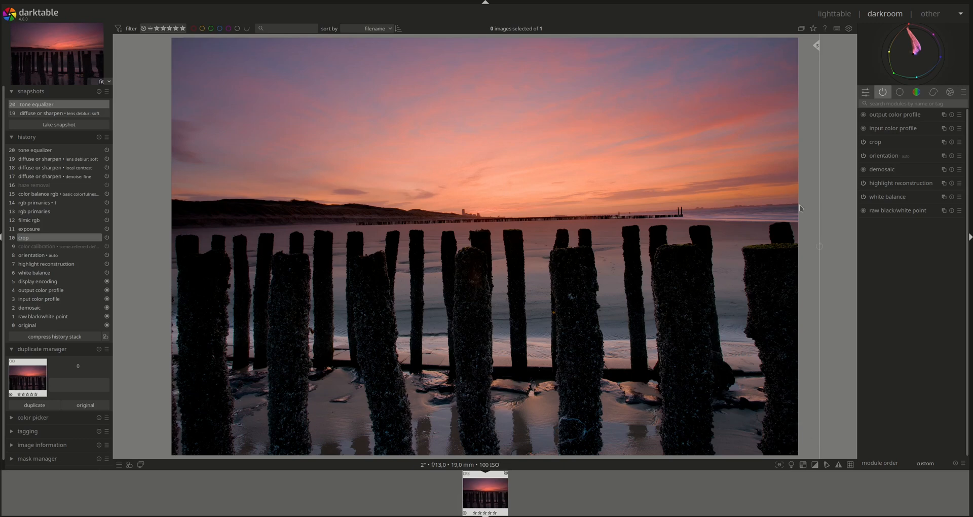
pyautogui.moveTo(742, 305)
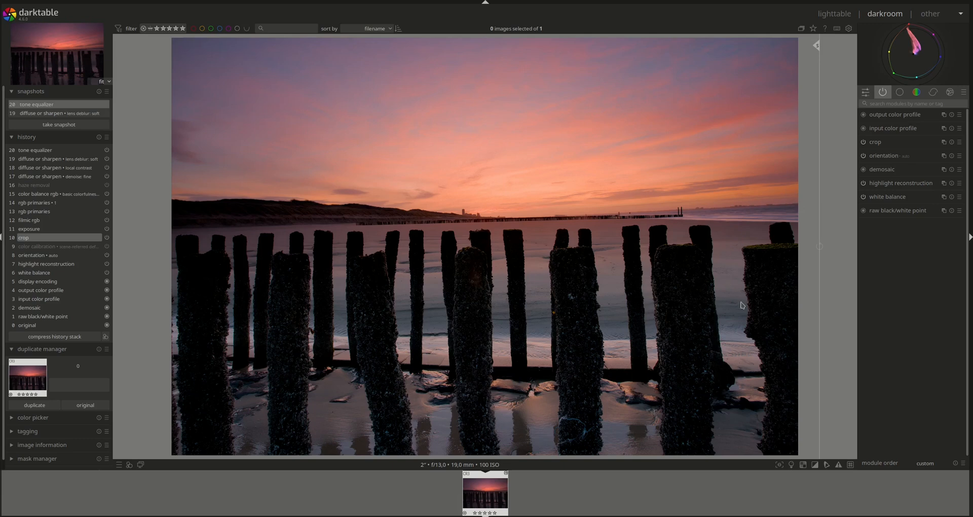
pyautogui.moveTo(813, 341)
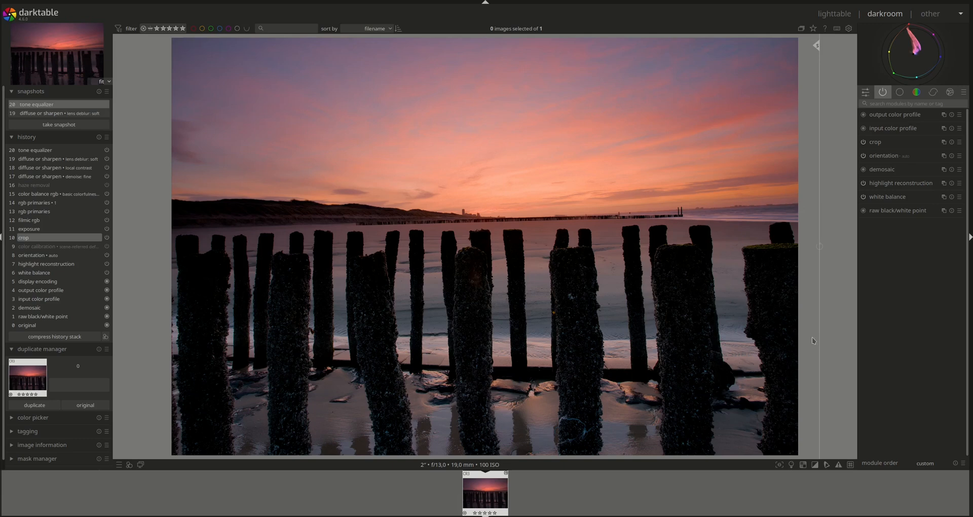
pyautogui.moveTo(922, 146)
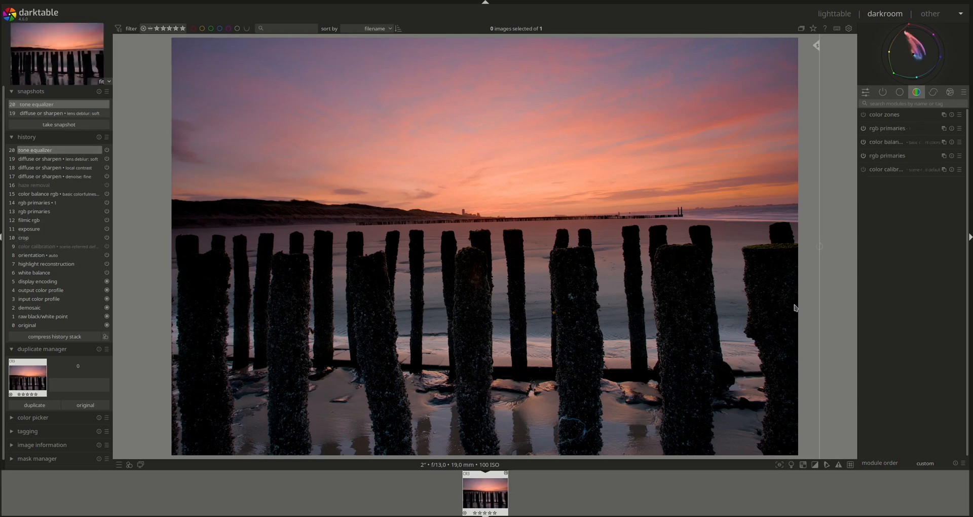
pyautogui.moveTo(732, 283)
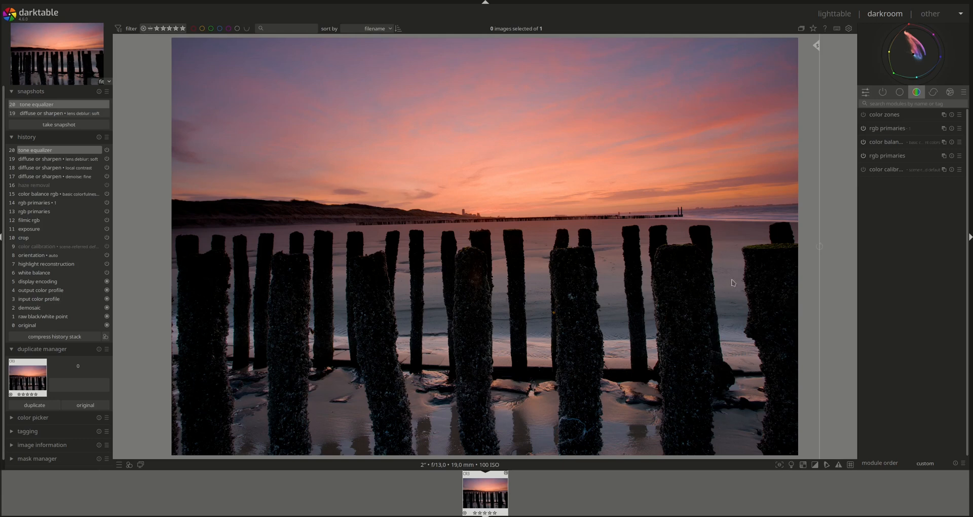
pyautogui.moveTo(405, 223)
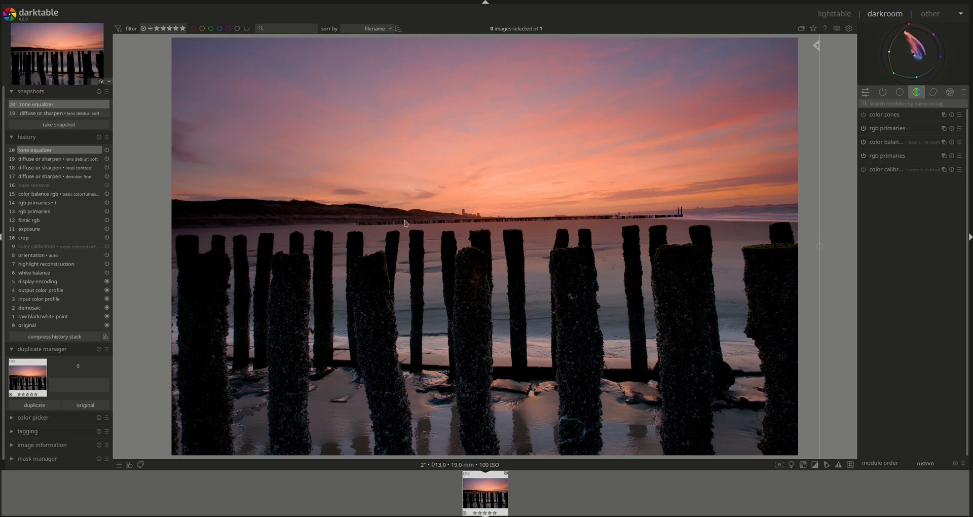
pyautogui.moveTo(557, 284)
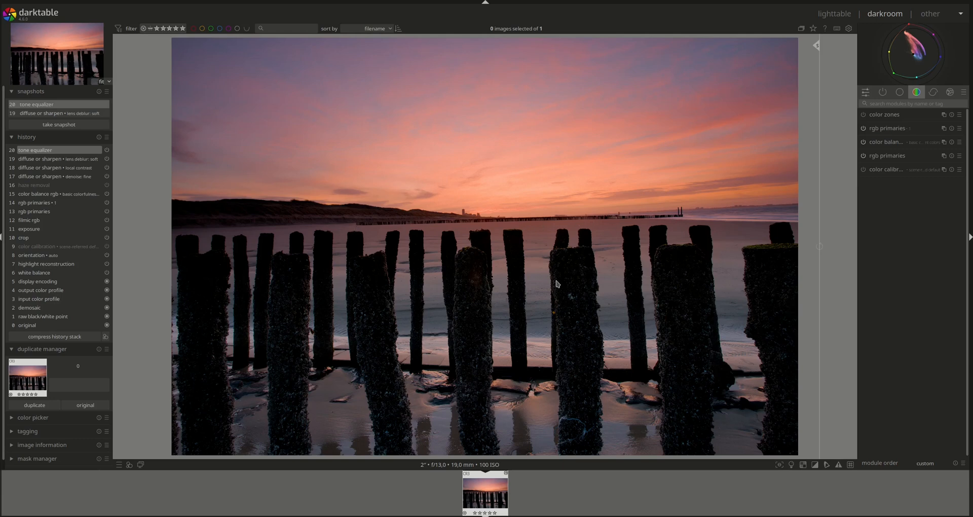
pyautogui.moveTo(544, 276)
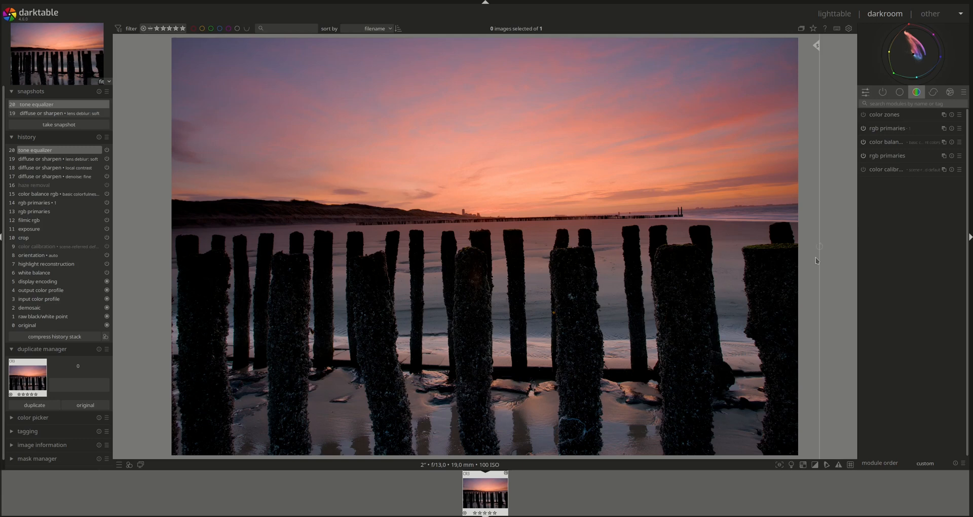
pyautogui.moveTo(827, 278)
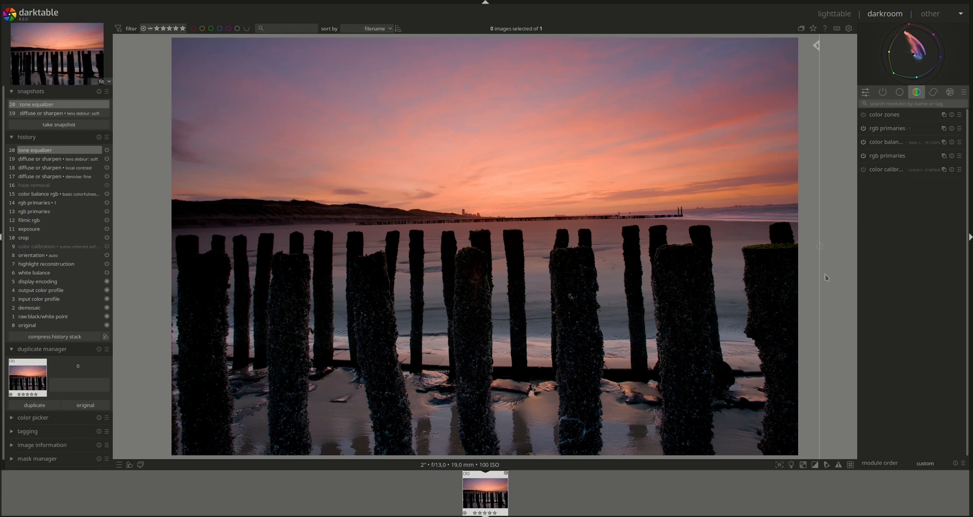